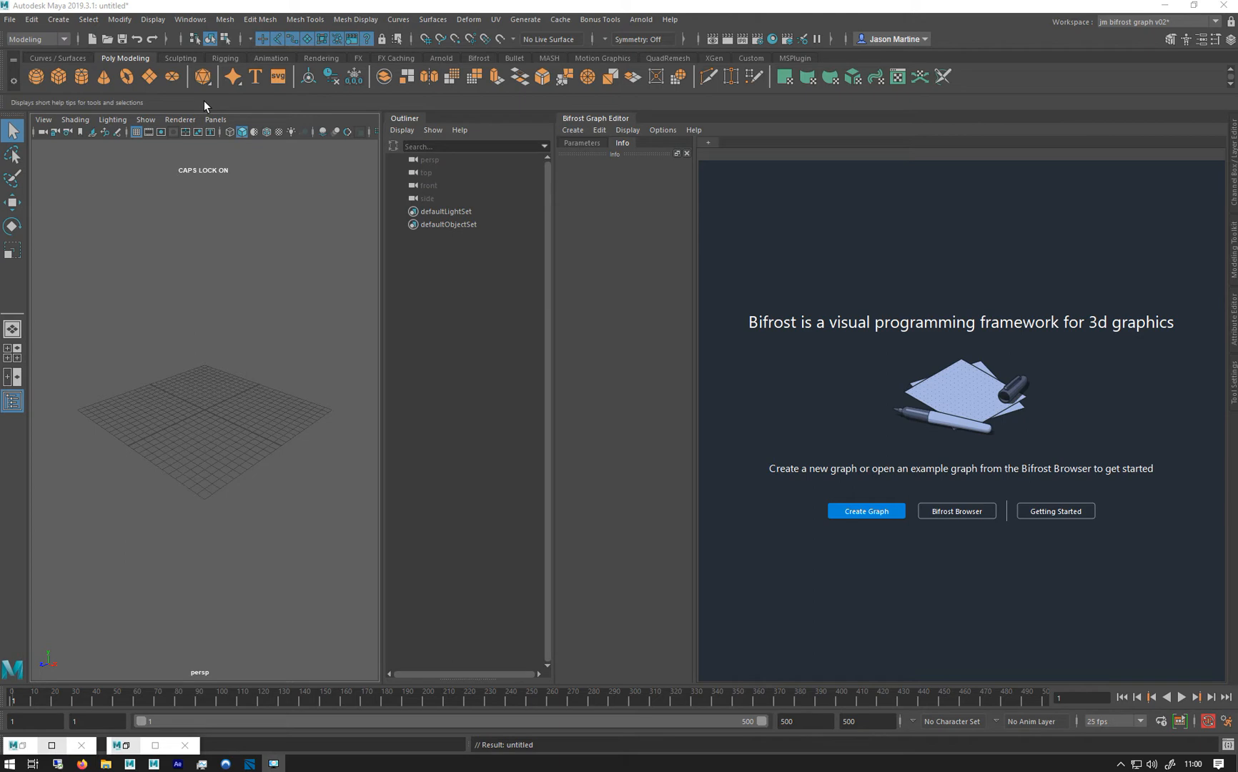
Step: Create a Platonic Solid icosahedron and set its radius to 0.25
{"action": "left_click", "coordinate": [203, 76]}
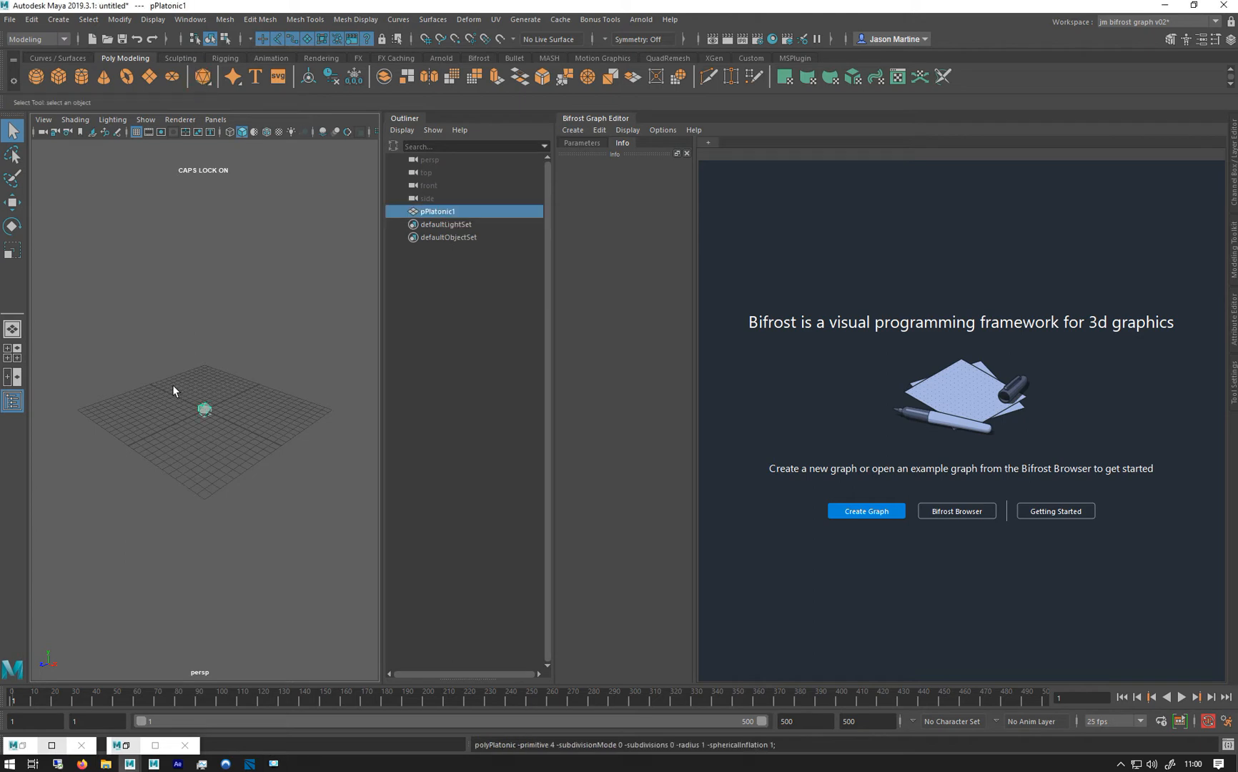
{"action": "left_click_drag", "start_coordinate": [174, 390], "coordinate": [126, 475]}
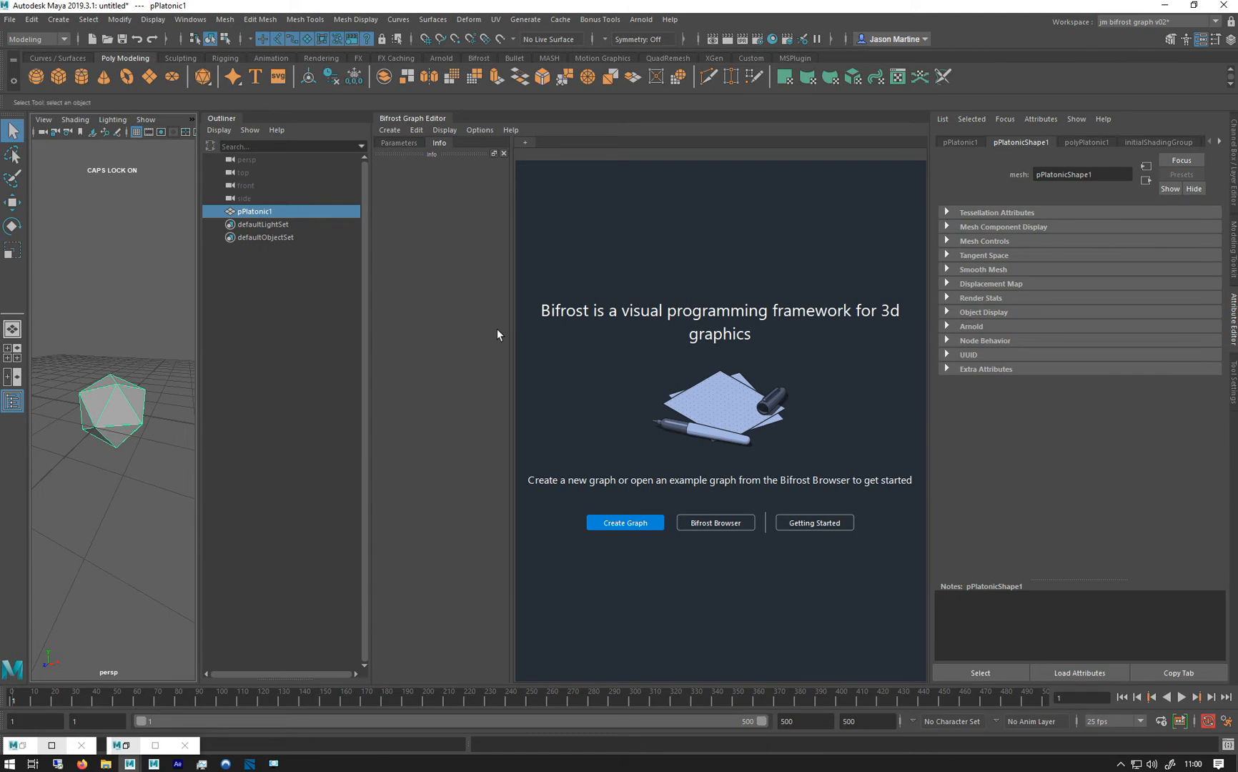
{"action": "left_click", "coordinate": [1086, 141]}
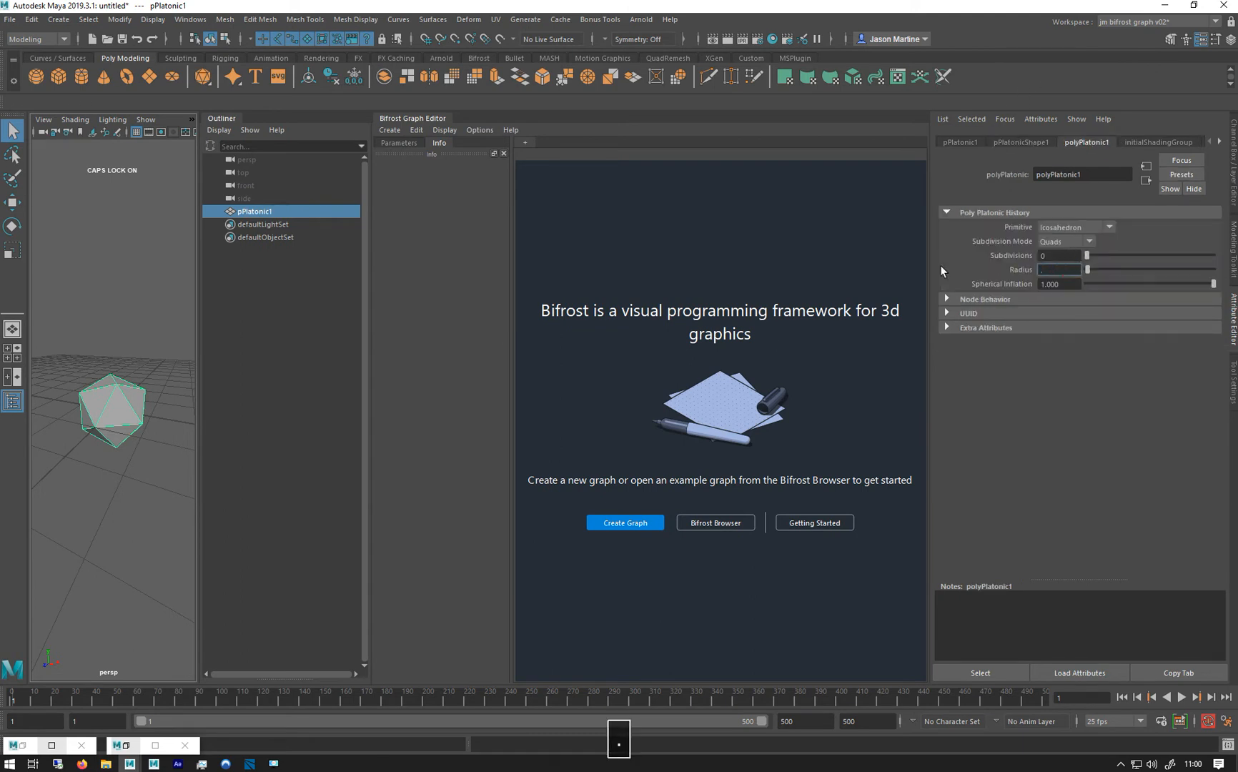
{"action": "left_click", "coordinate": [1058, 269]}
{"action": "type", "text": "0.250"}
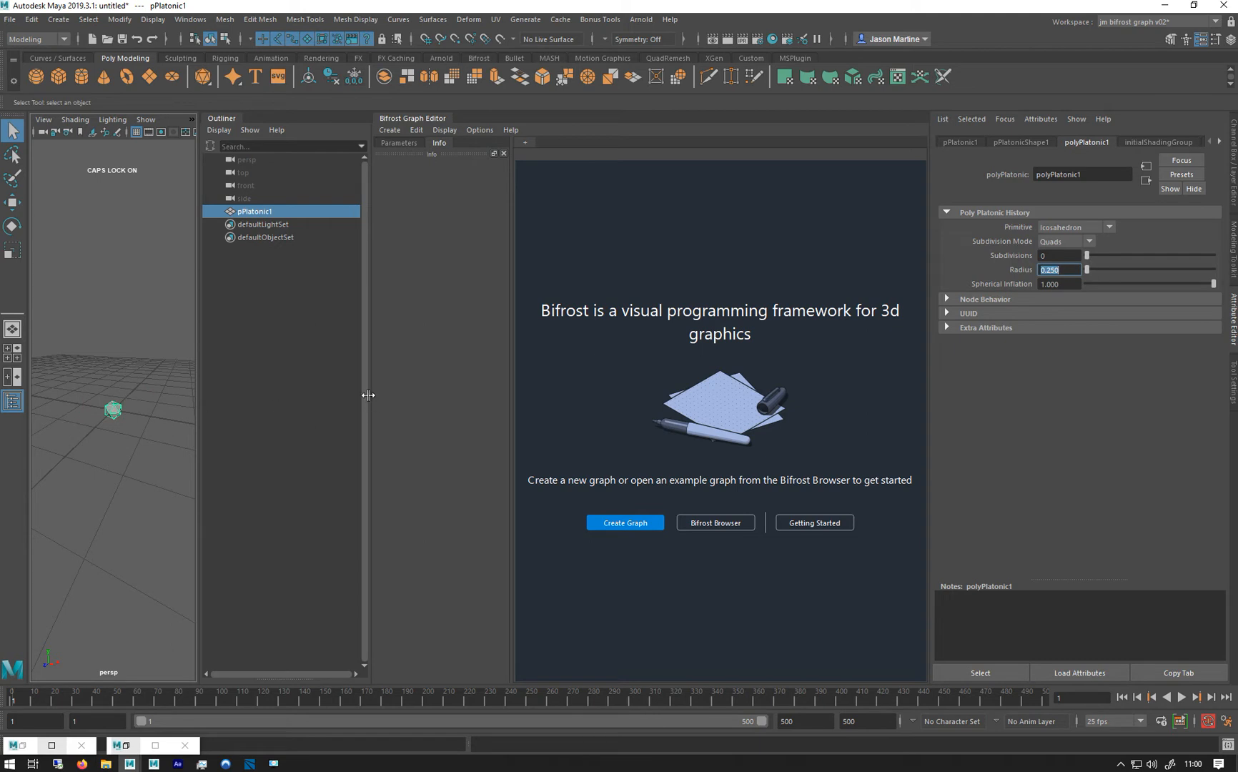
{"action": "mouse_move", "coordinate": [1233, 313]}
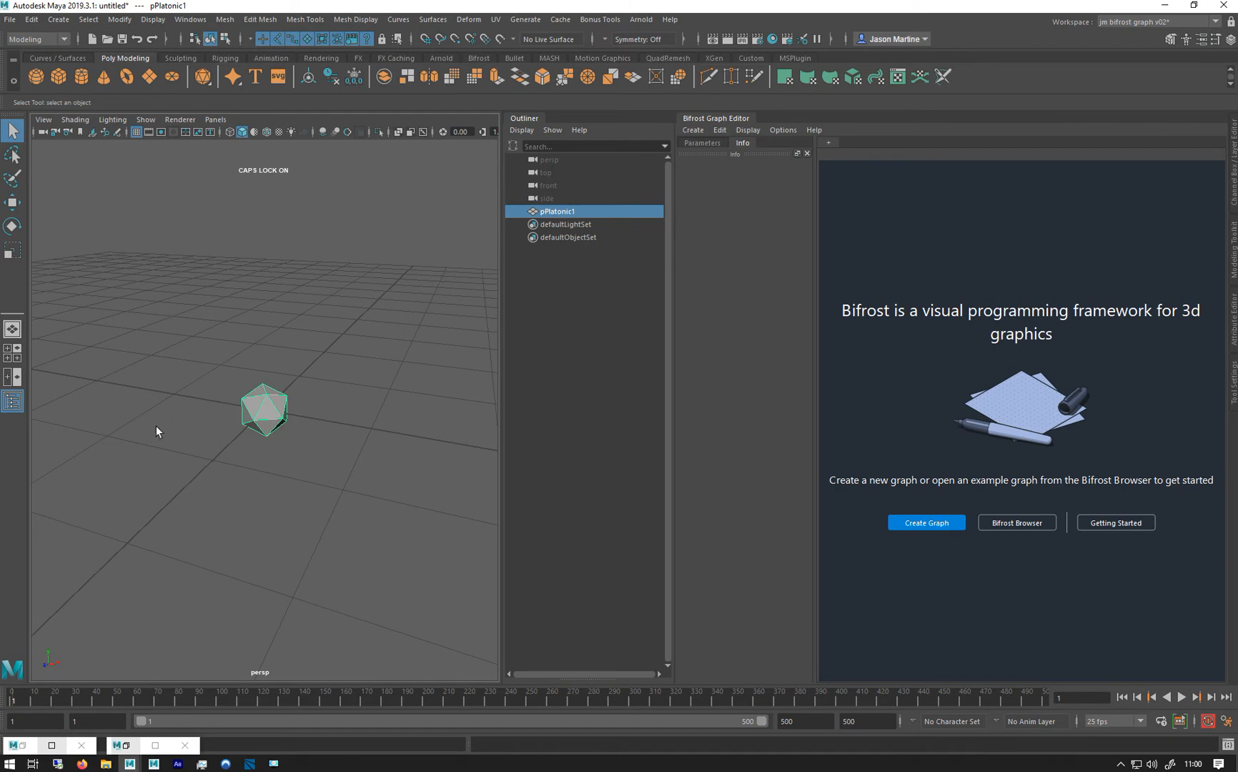
Step: Move the icosahedron up above the ground grid
{"action": "key", "text": "w"}
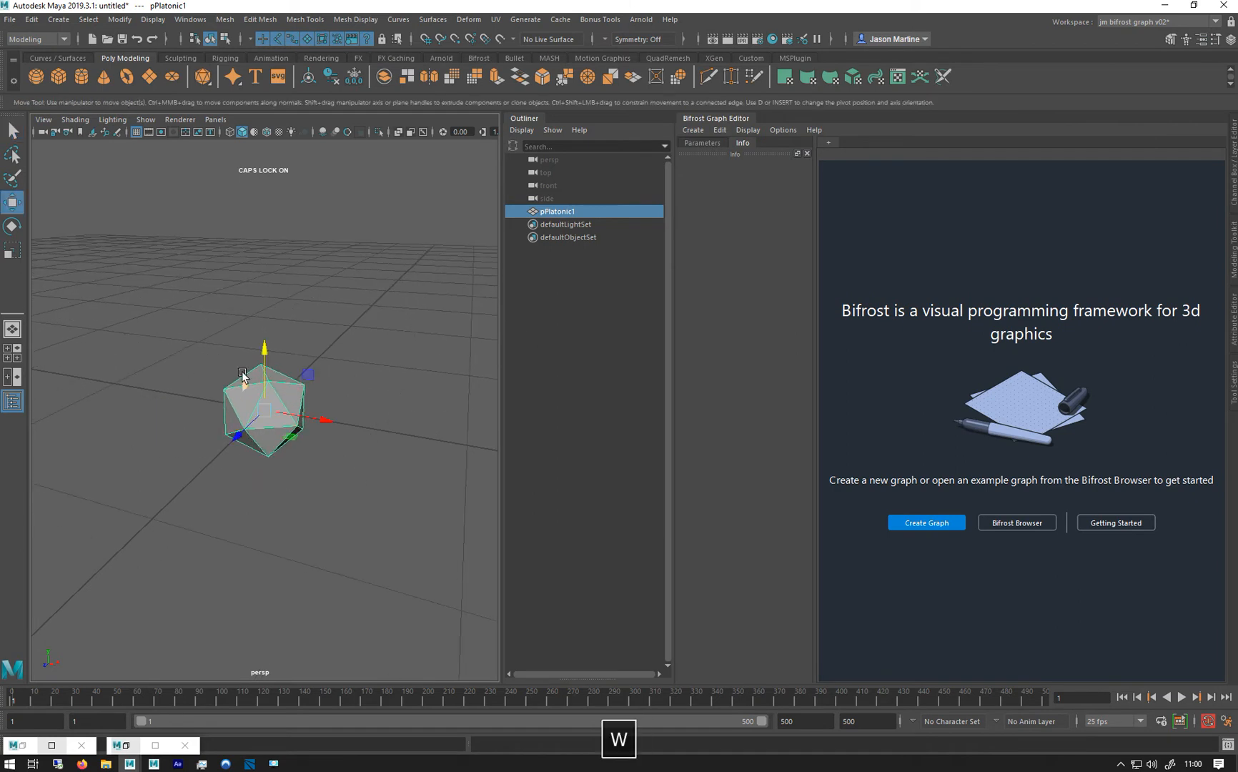
{"action": "left_click_drag", "start_coordinate": [263, 371], "coordinate": [264, 268]}
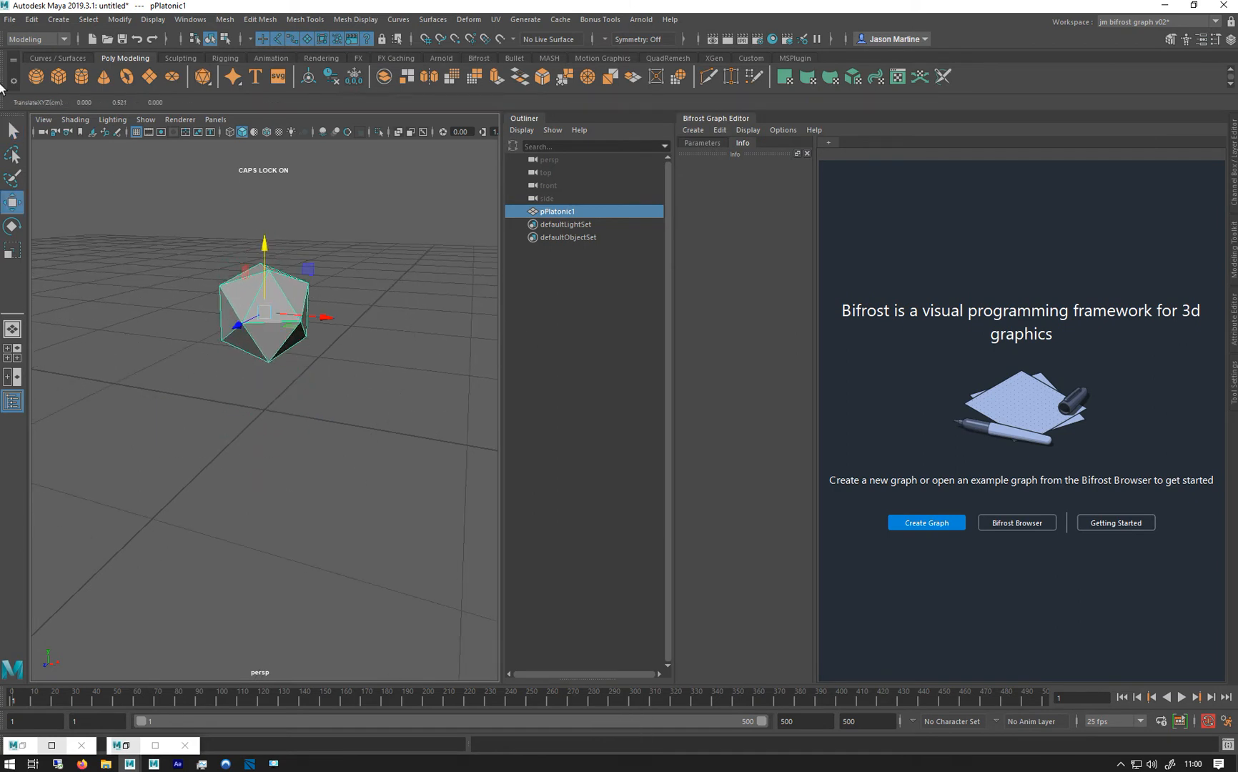
{"action": "left_click", "coordinate": [58, 76]}
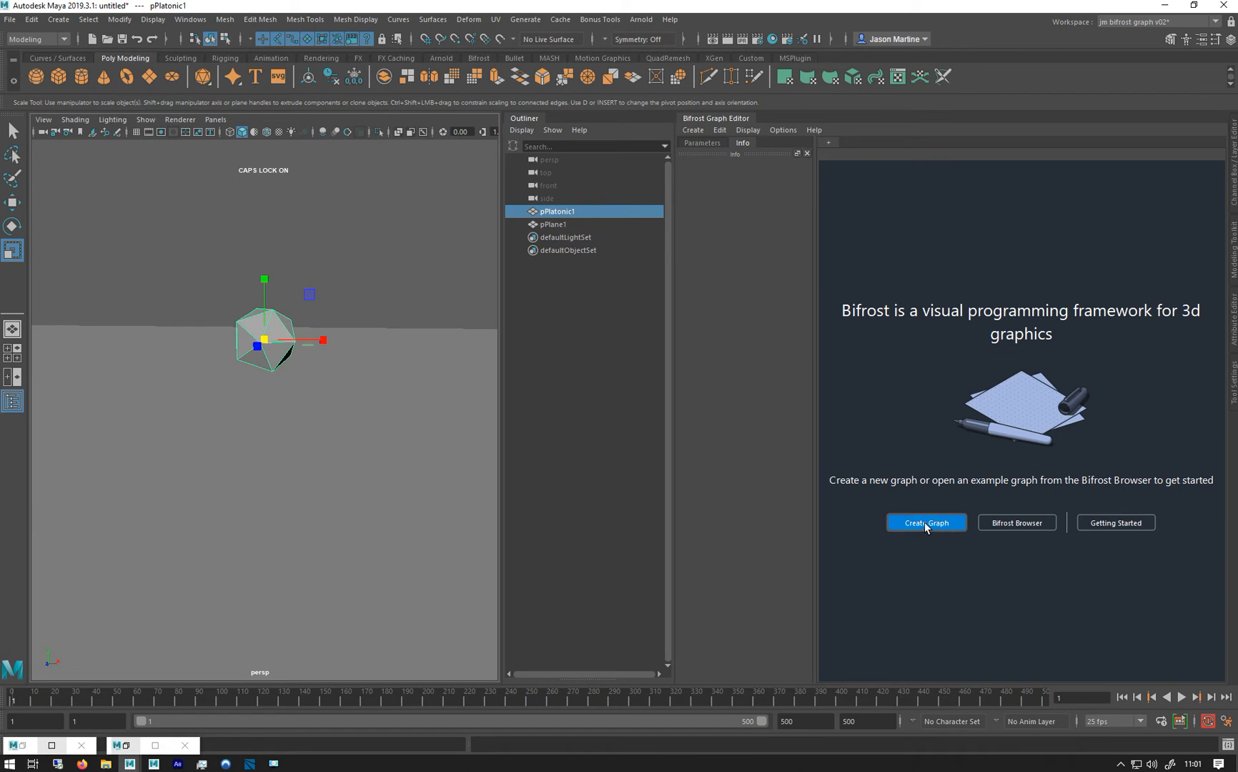
Step: Create a new Bifrost graph from pPlatonic1 and enlarge the graph panel
{"action": "left_click", "coordinate": [926, 524]}
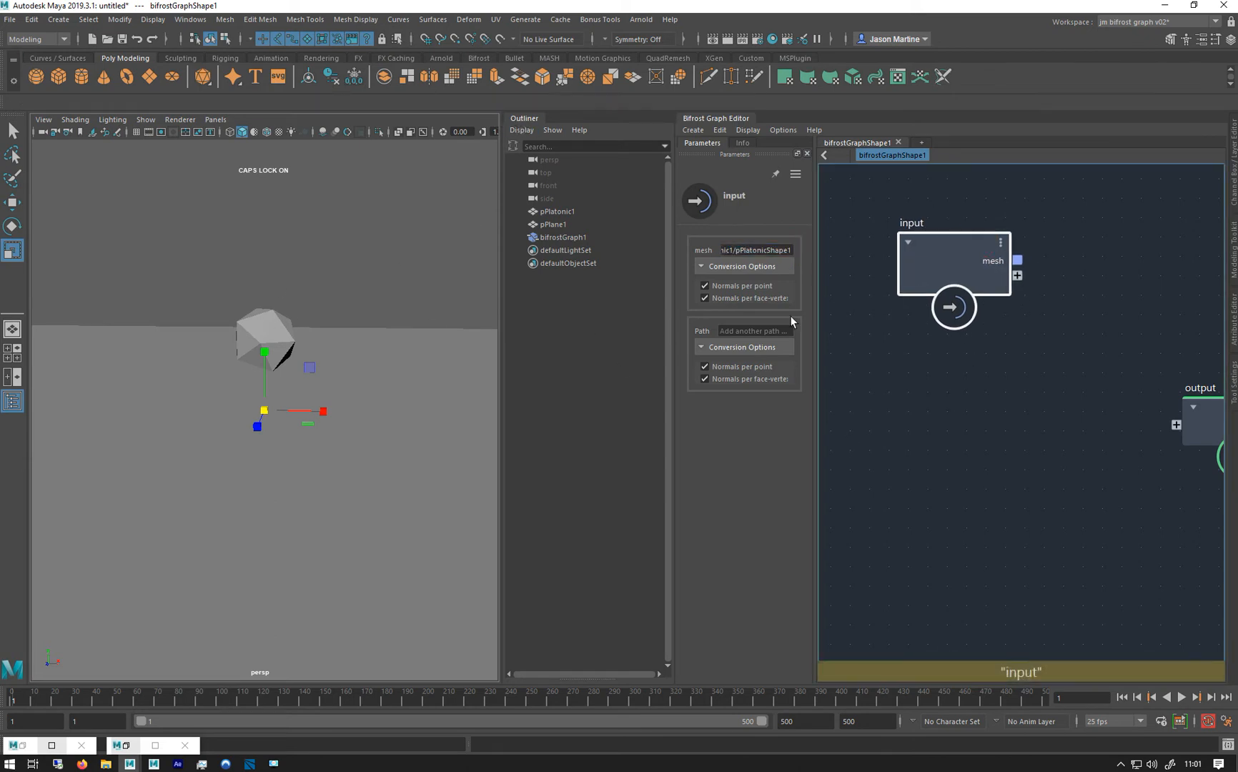
{"action": "left_click", "coordinate": [562, 238]}
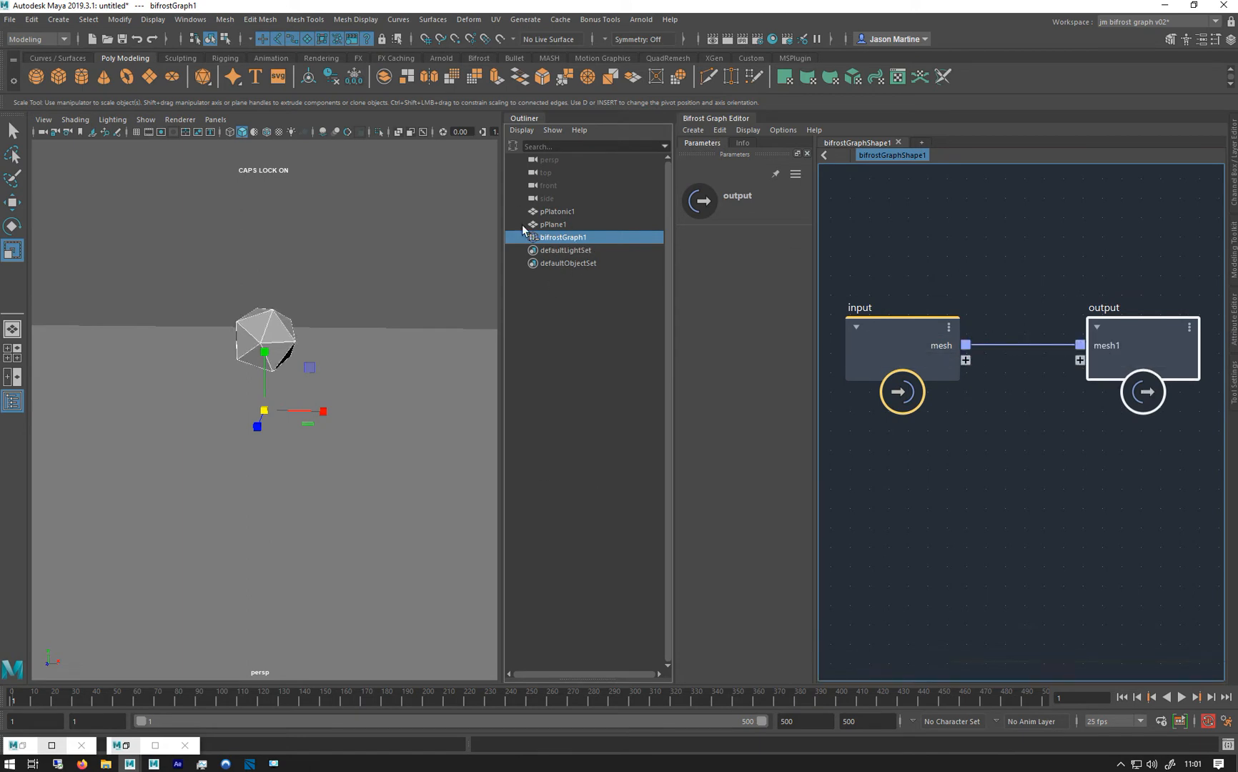
{"action": "mouse_move", "coordinate": [289, 399]}
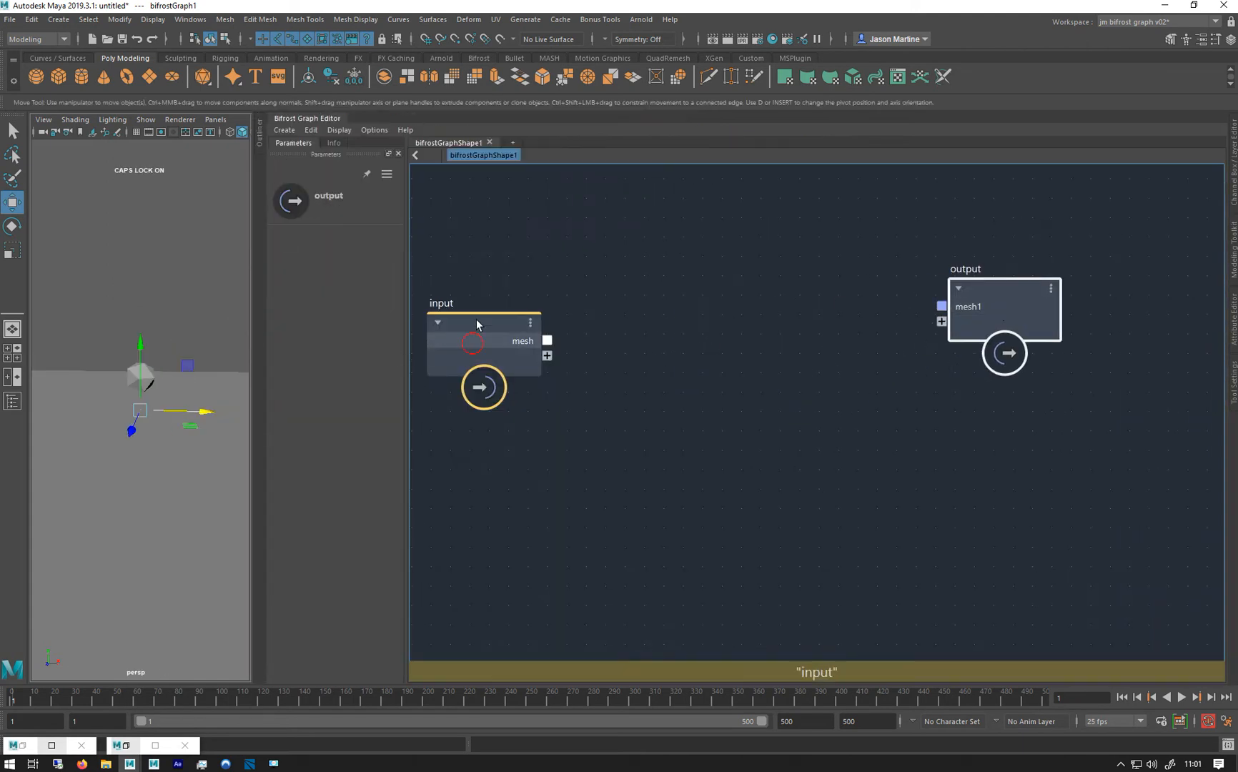
Step: Add basic_combustion_graph to the Bifrost graph and explode it into its internal nodes
{"action": "left_click", "coordinate": [482, 340]}
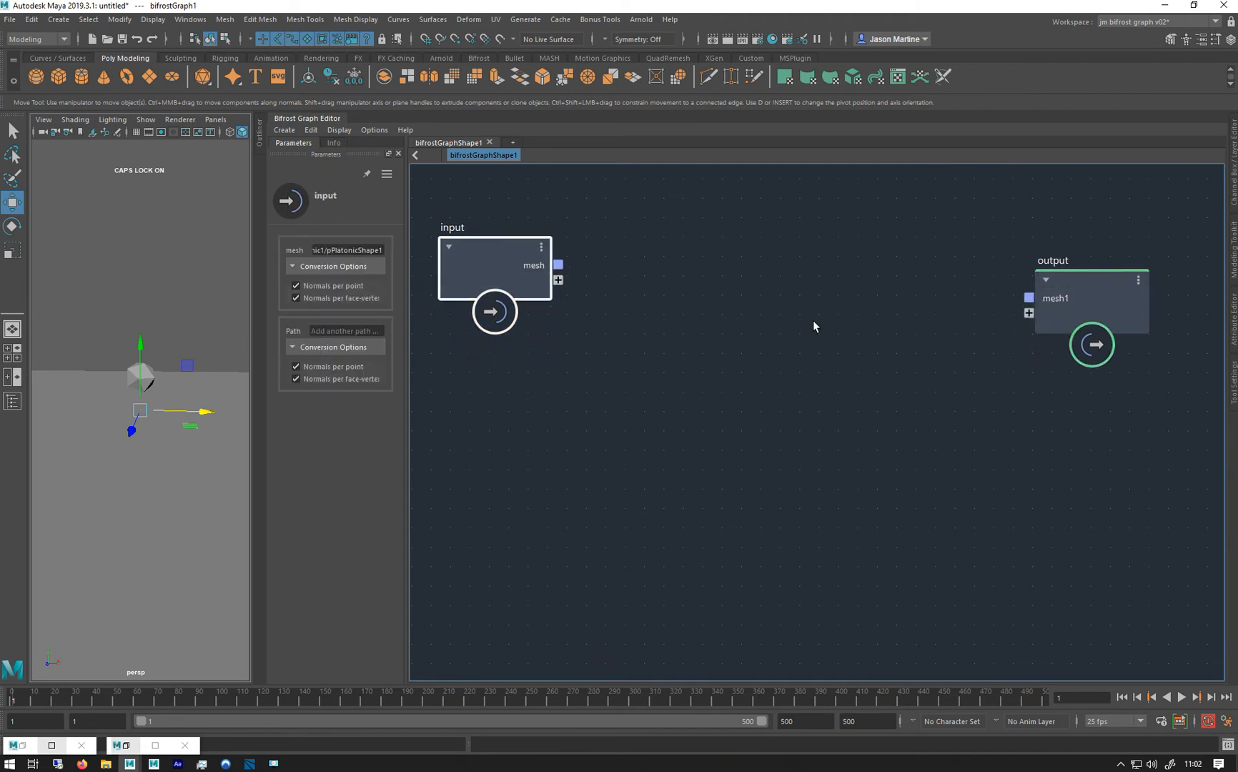
{"action": "key", "text": "Tab"}
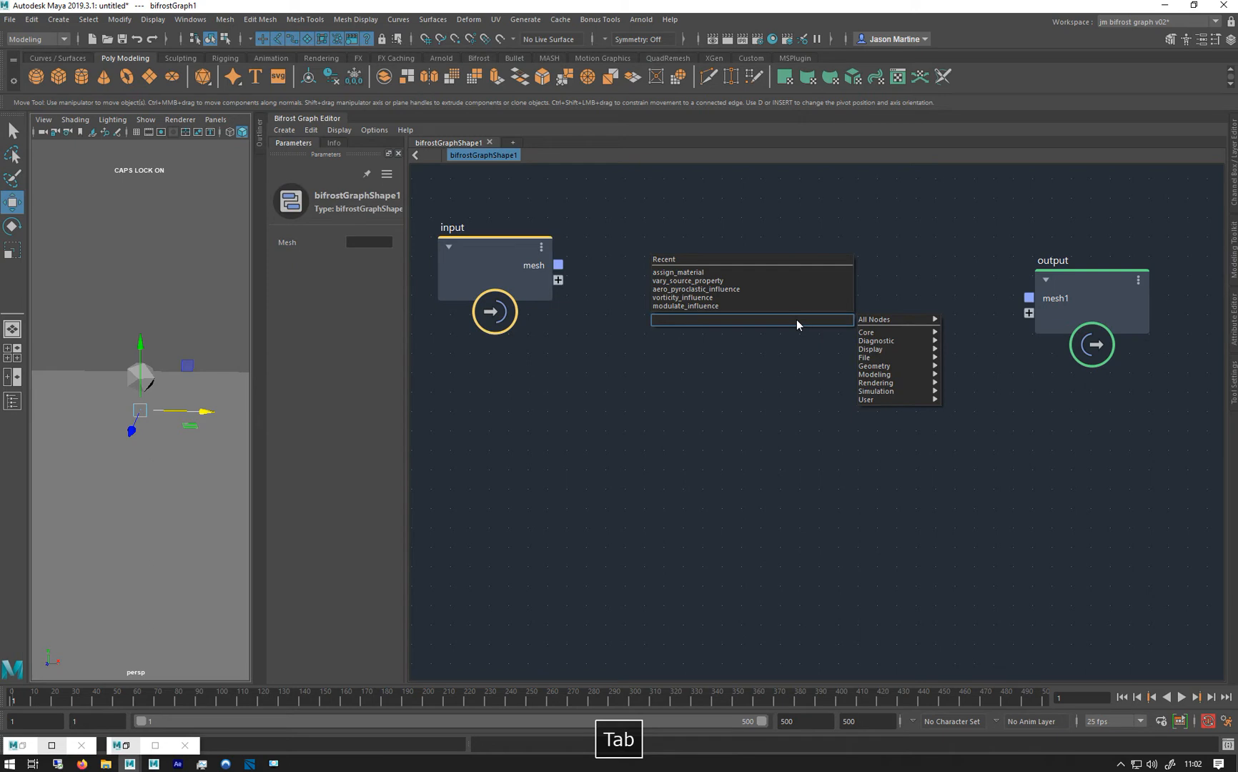
{"action": "type", "text": "BAS"}
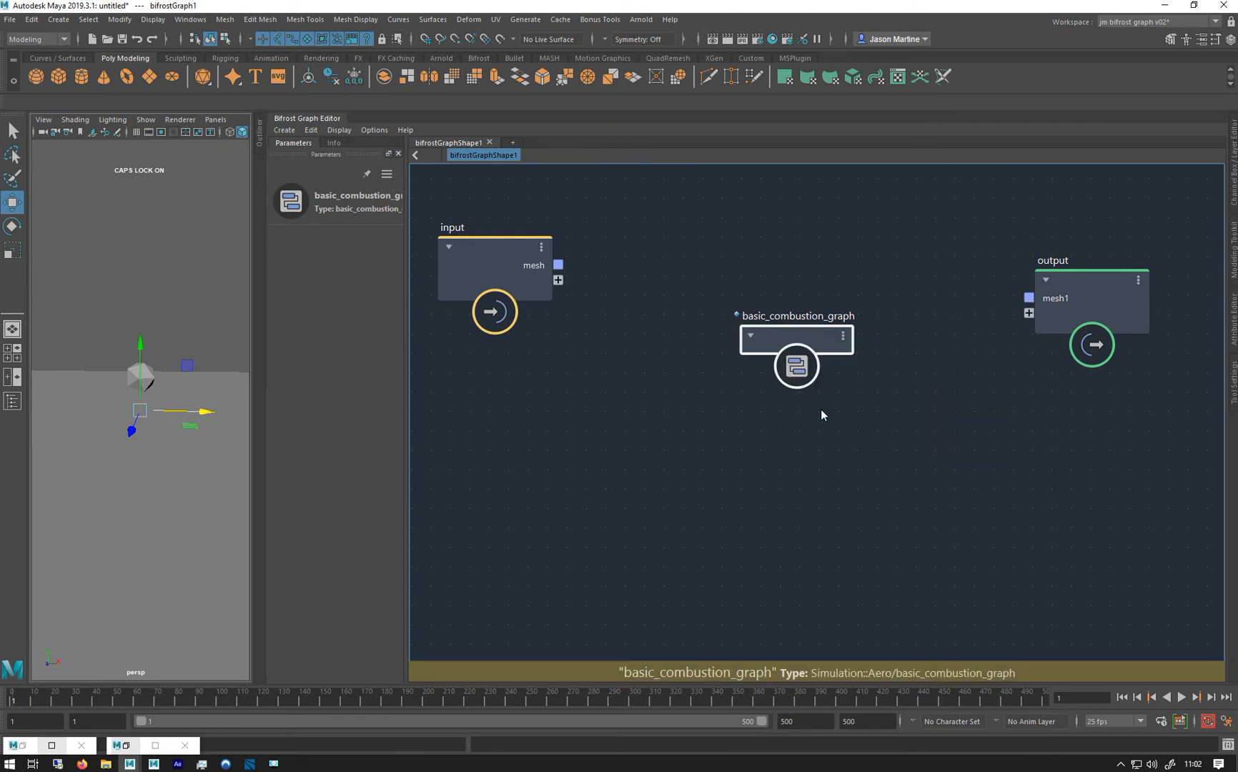
{"action": "double_click", "coordinate": [796, 339]}
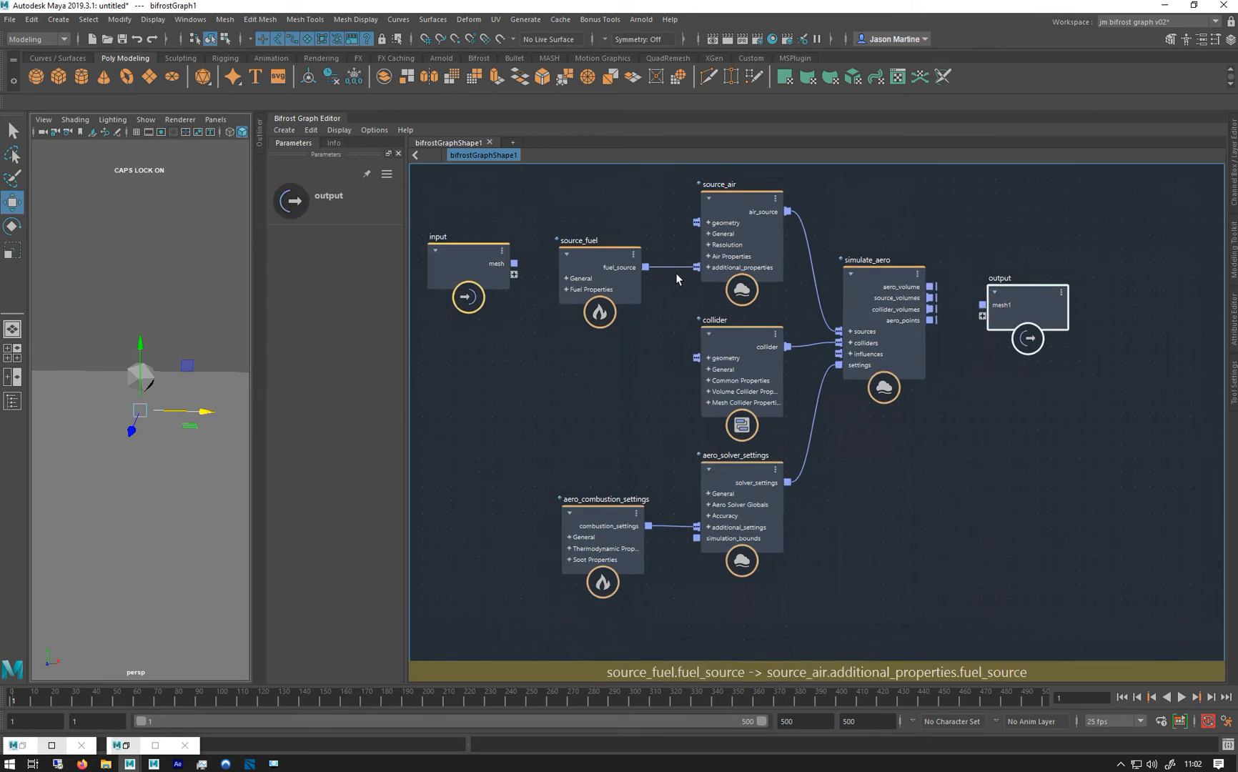
Step: Inspect the source_fuel, collider and input node settings
{"action": "left_click", "coordinate": [599, 311]}
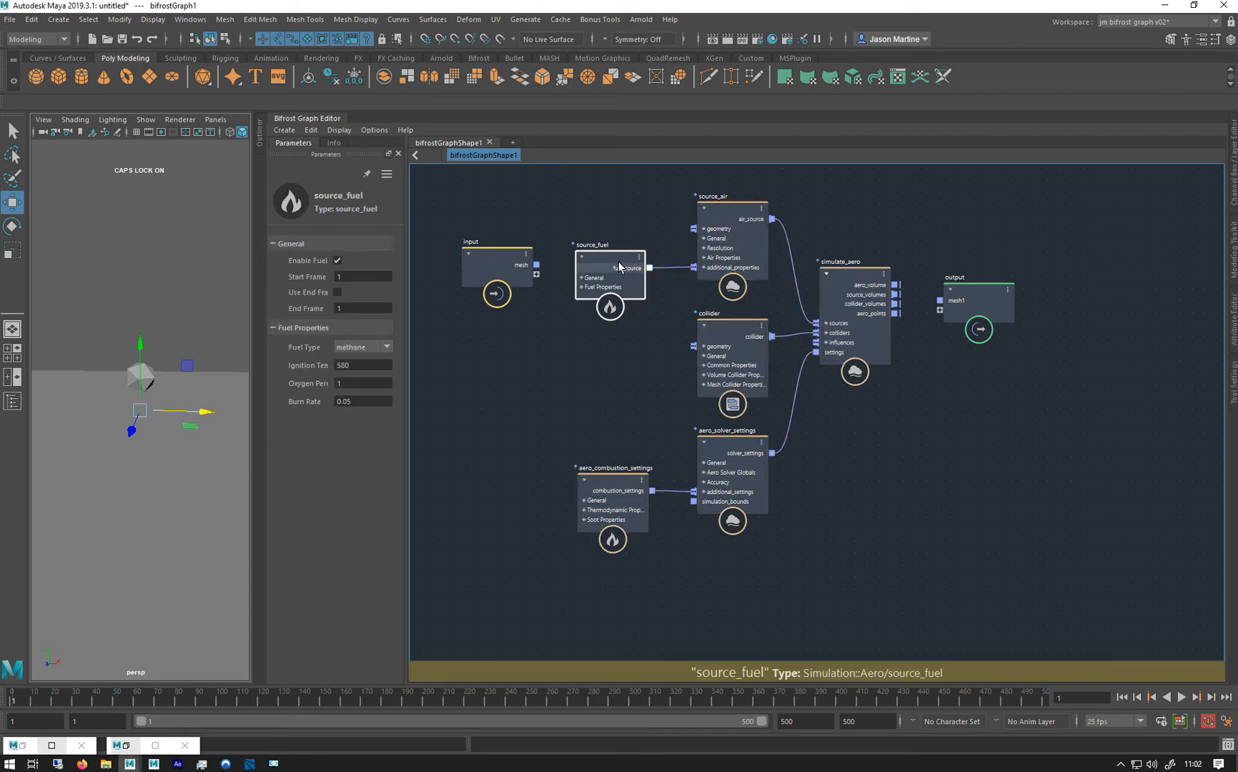
{"action": "left_click", "coordinate": [729, 314]}
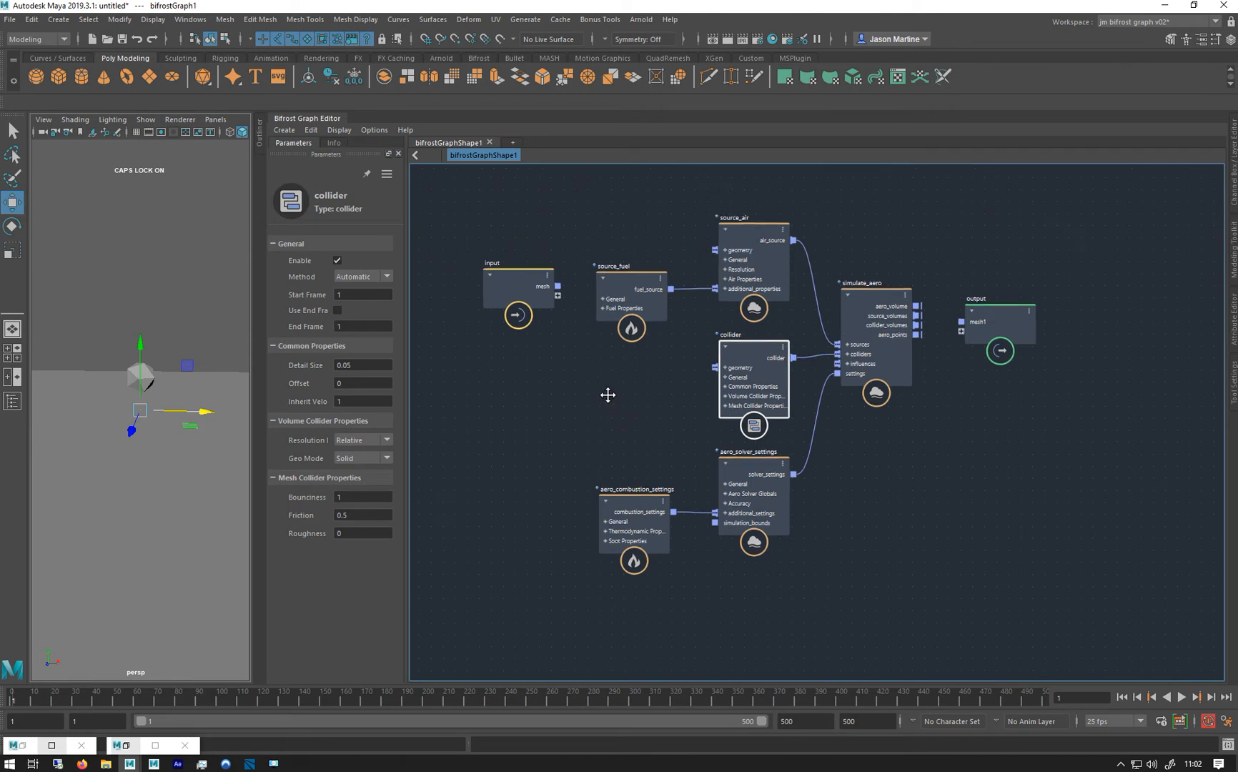
{"action": "mouse_move", "coordinate": [865, 313]}
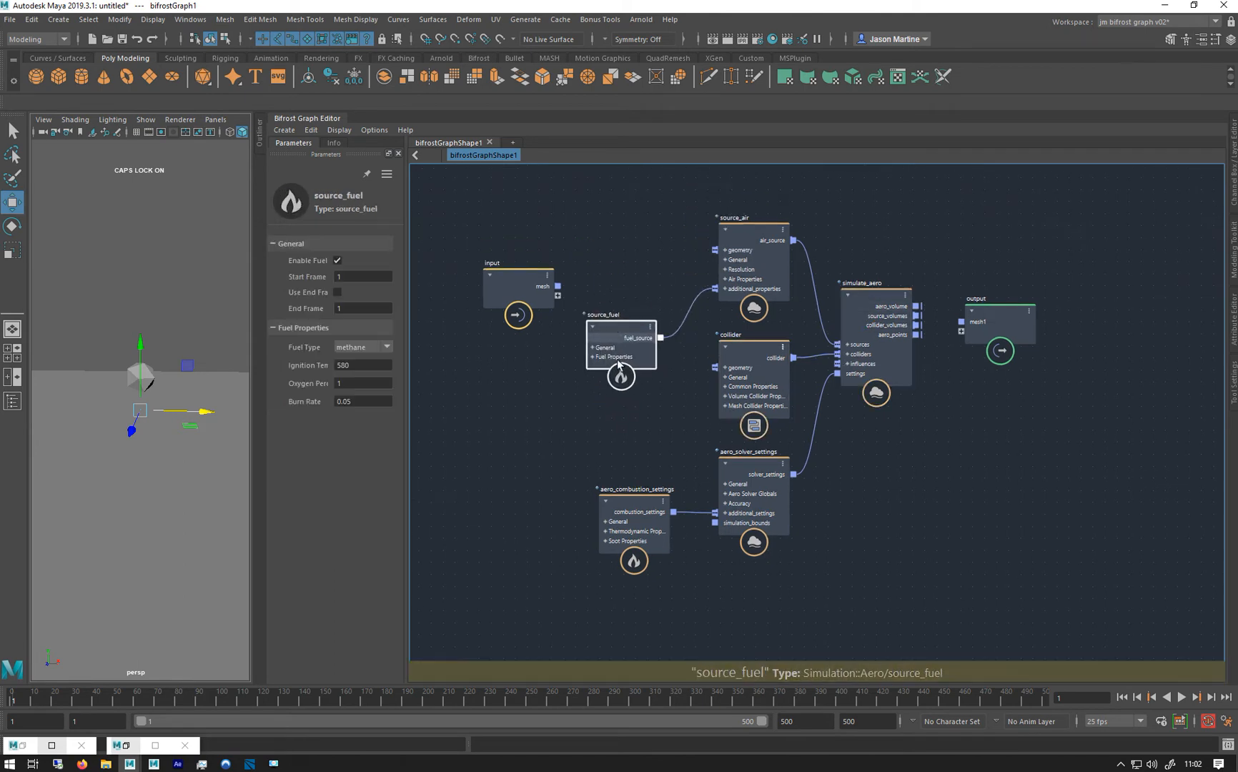
{"action": "left_click", "coordinate": [632, 506]}
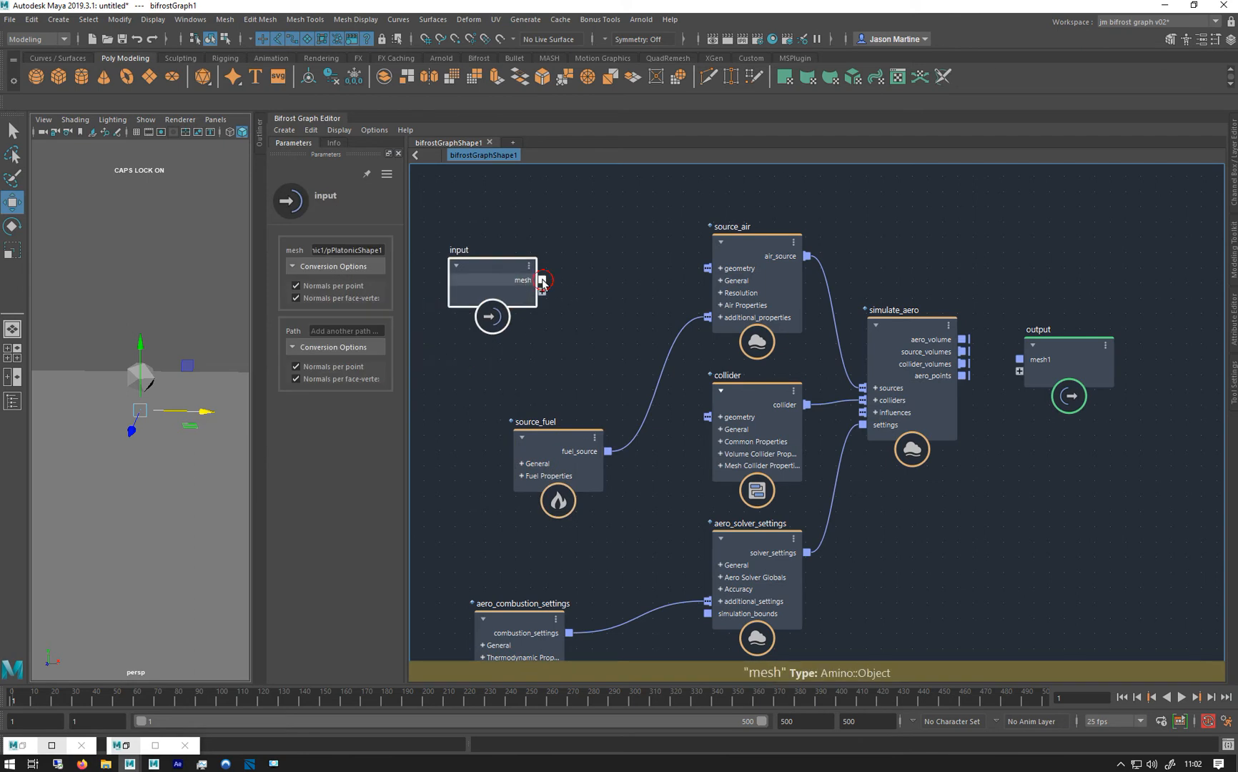
Step: Wire input.mesh to source_air geometry, aero_volume to output, and play the simulation
{"action": "left_click_drag", "start_coordinate": [542, 282], "coordinate": [720, 268]}
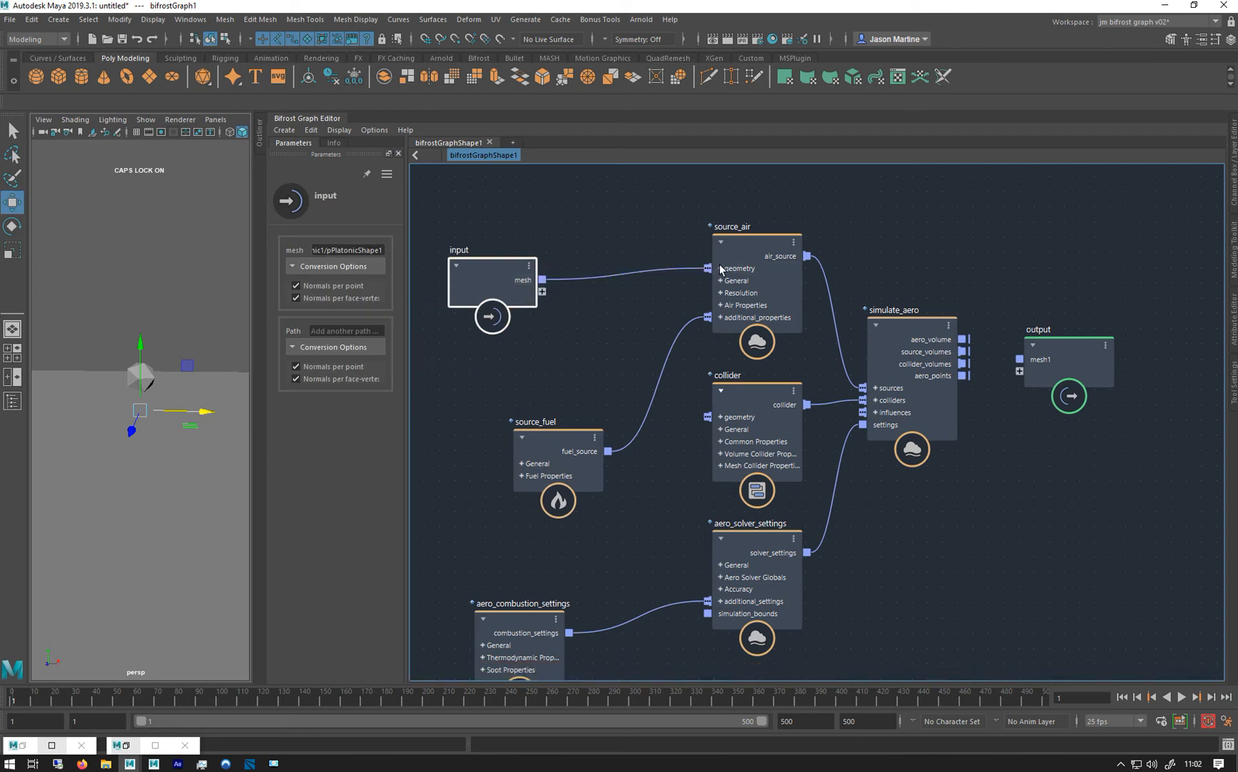
{"action": "left_click", "coordinate": [1065, 359]}
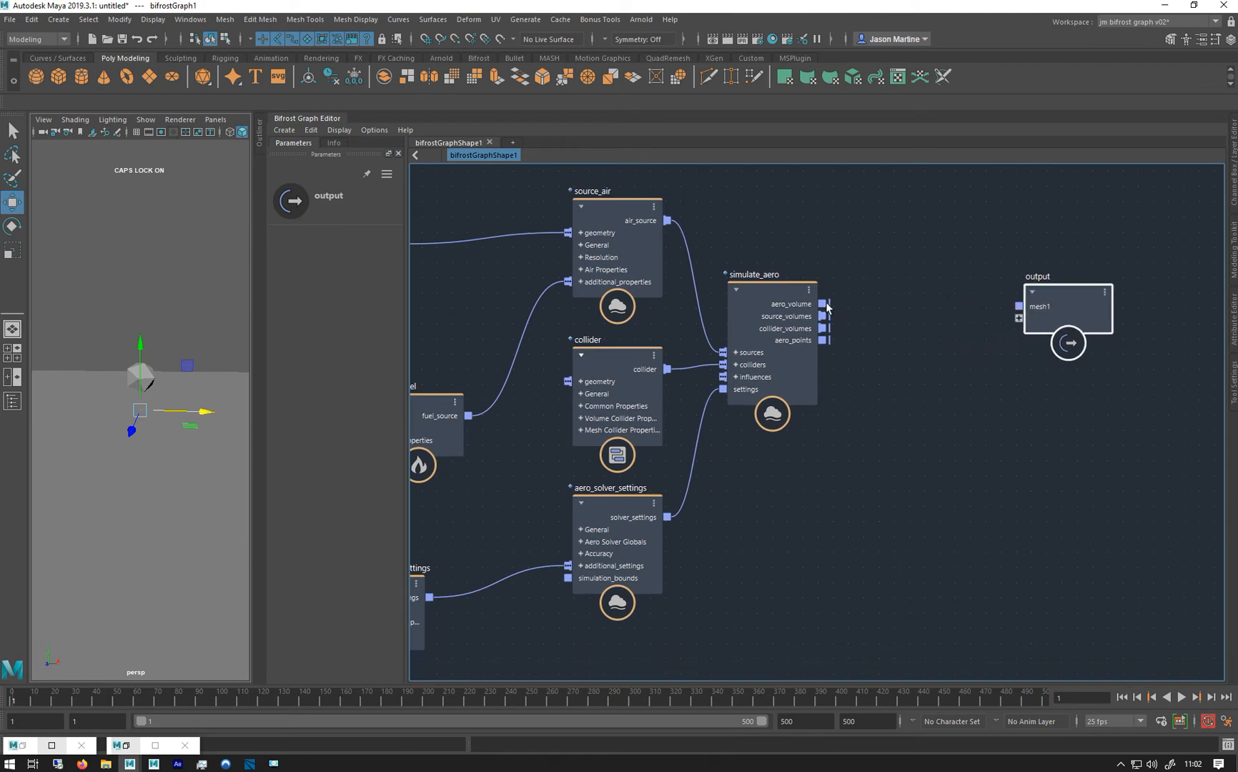
{"action": "left_click_drag", "start_coordinate": [826, 303], "coordinate": [1020, 307]}
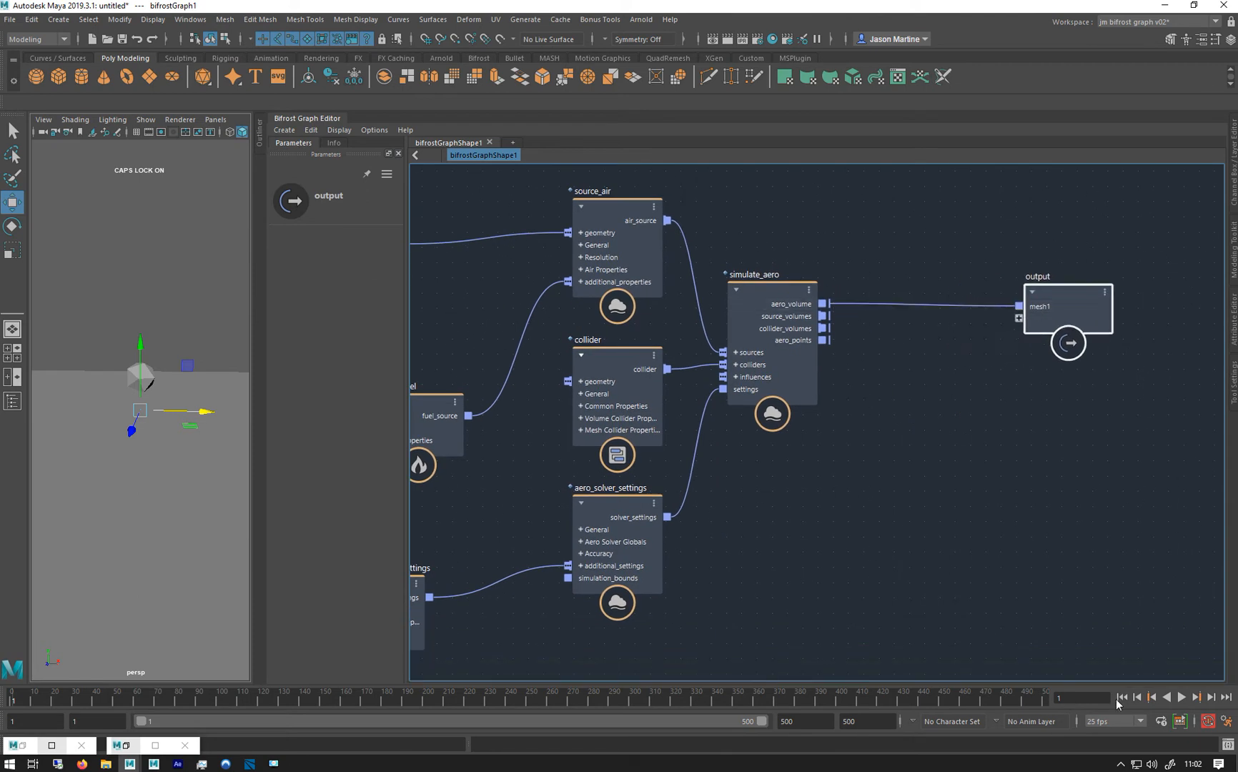
{"action": "left_click", "coordinate": [1165, 697]}
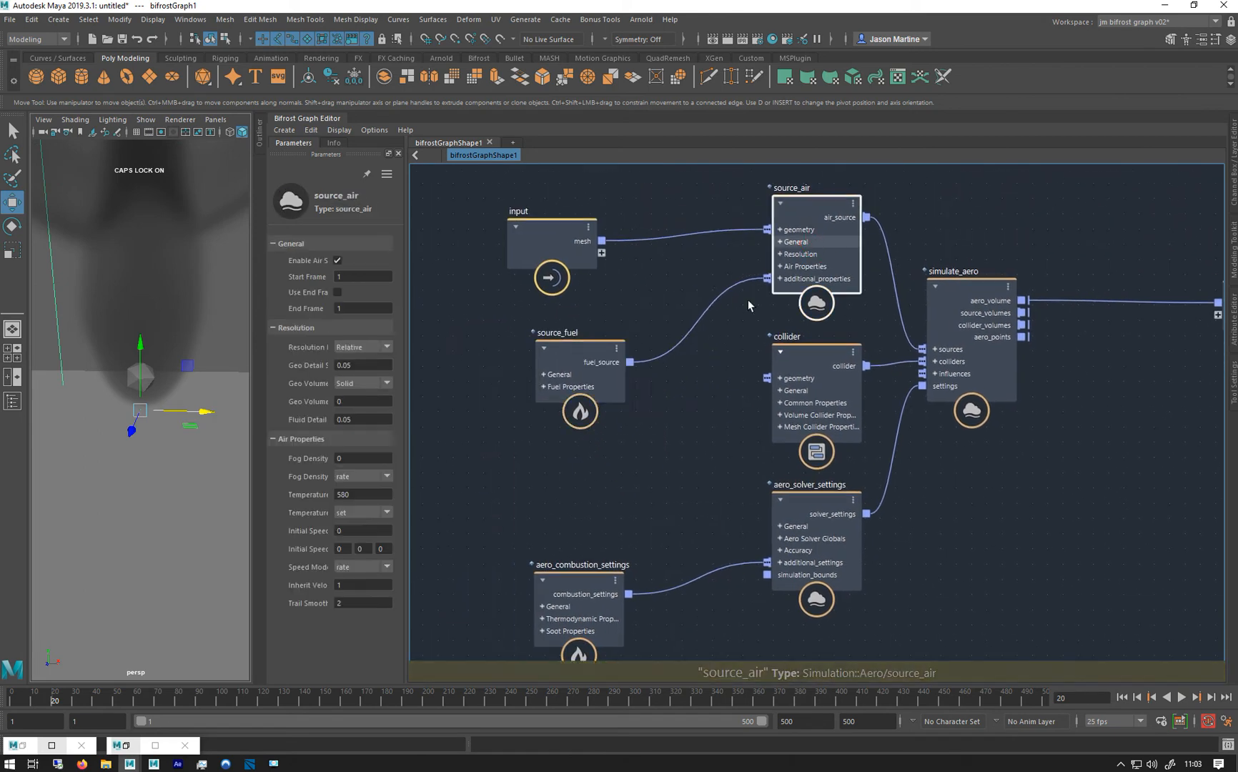
{"action": "left_click", "coordinate": [578, 339]}
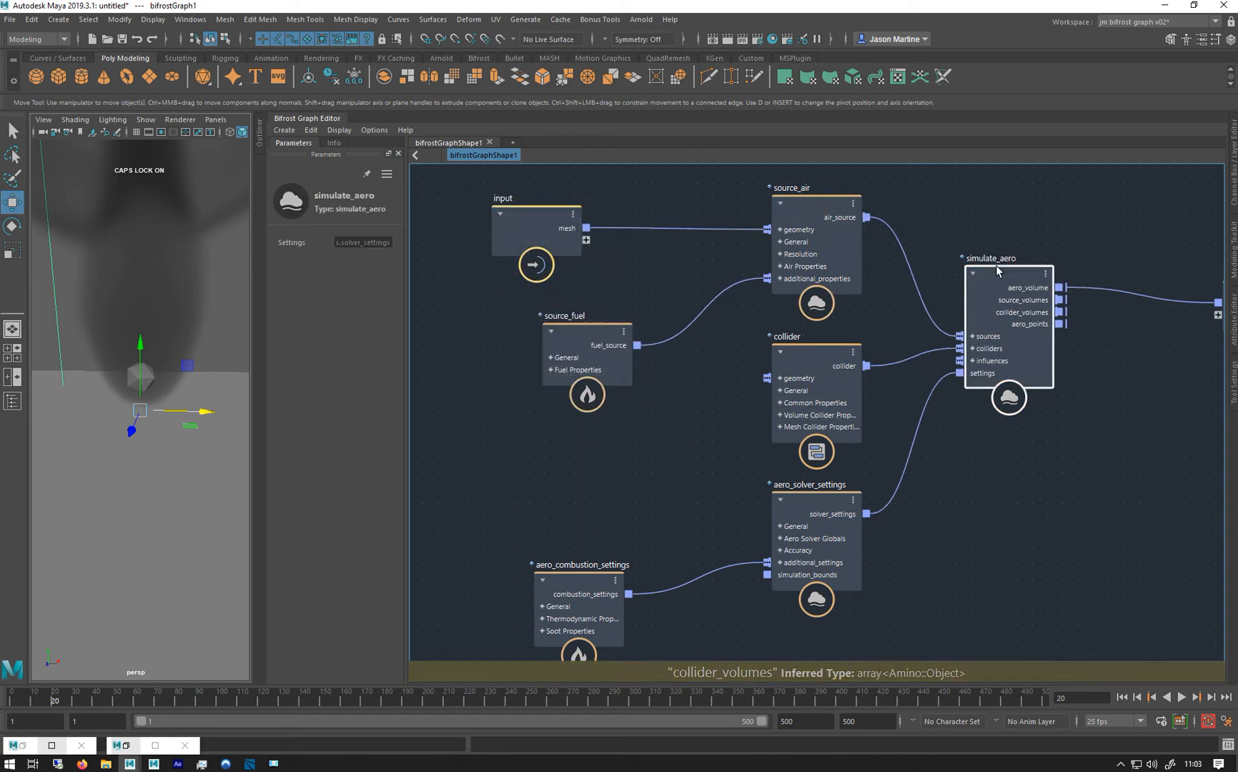
{"action": "left_click", "coordinate": [810, 483]}
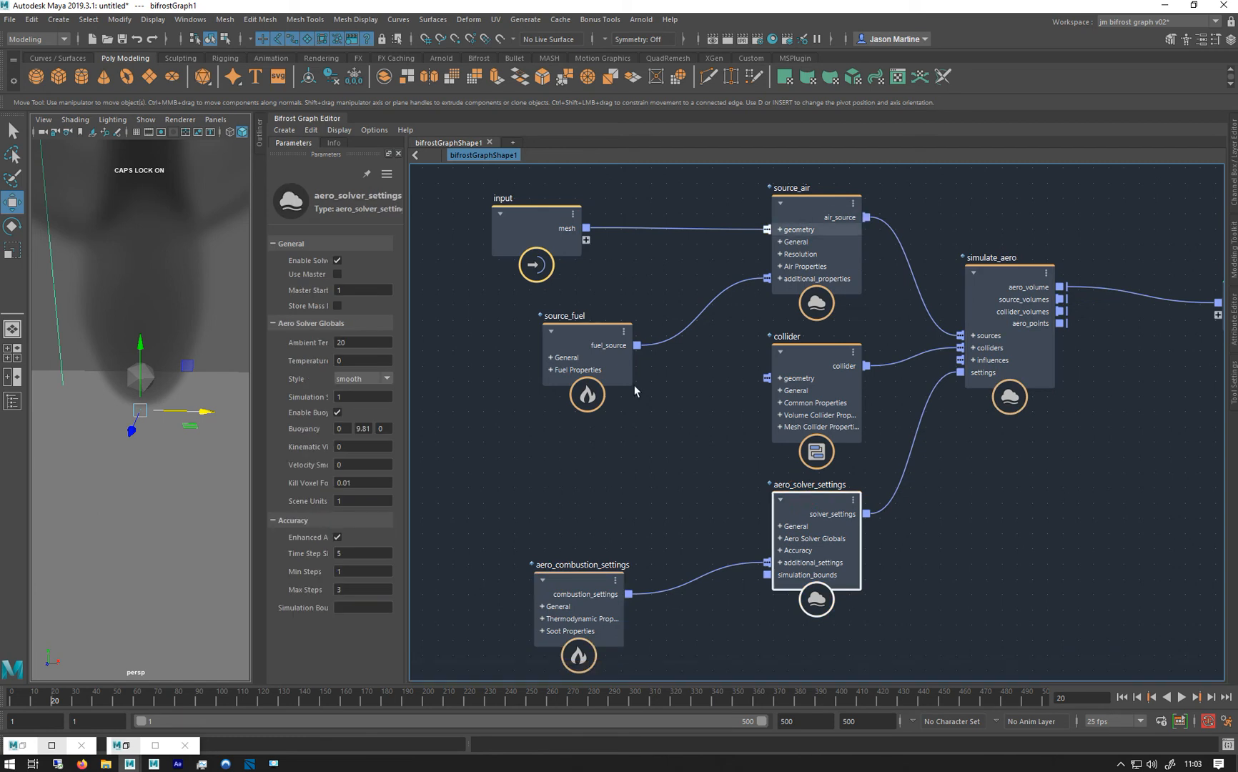
{"action": "left_click", "coordinate": [817, 188]}
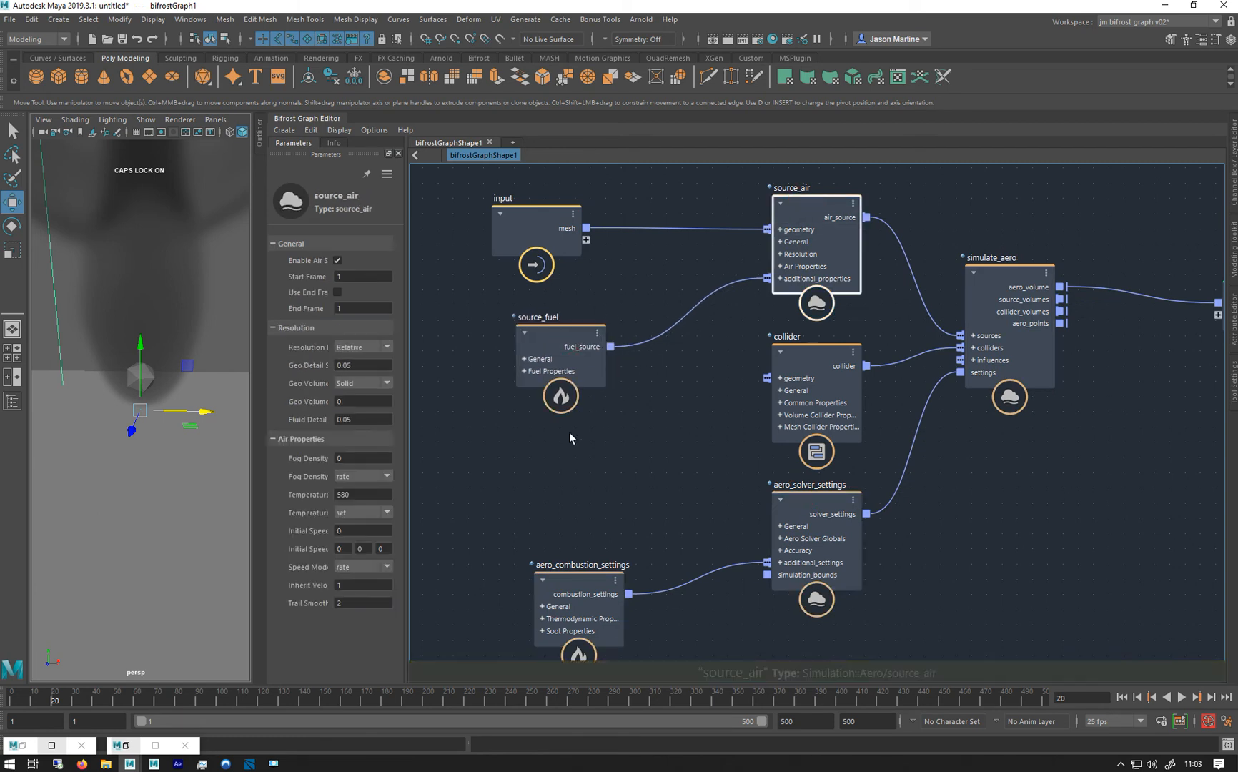
{"action": "mouse_move", "coordinate": [414, 293]}
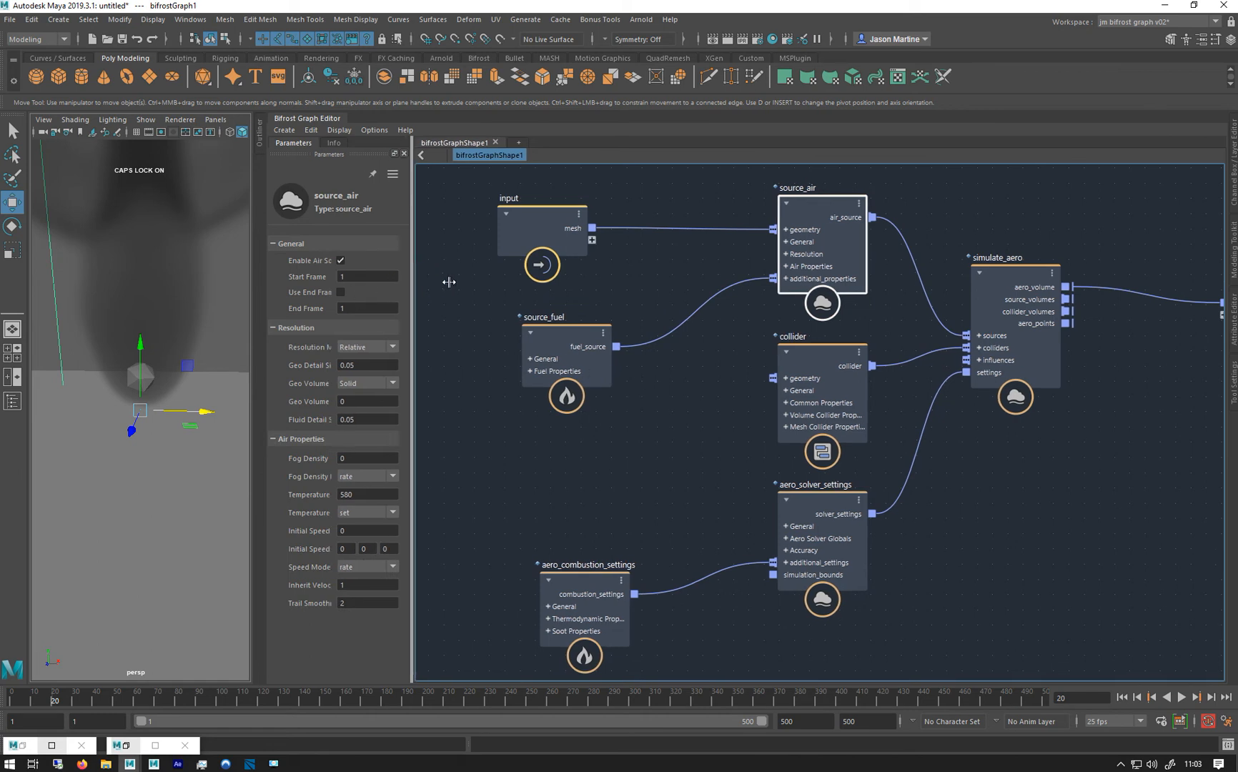
Step: Add a second source_air node, source_air1, to the graph
{"action": "key", "text": "Tab"}
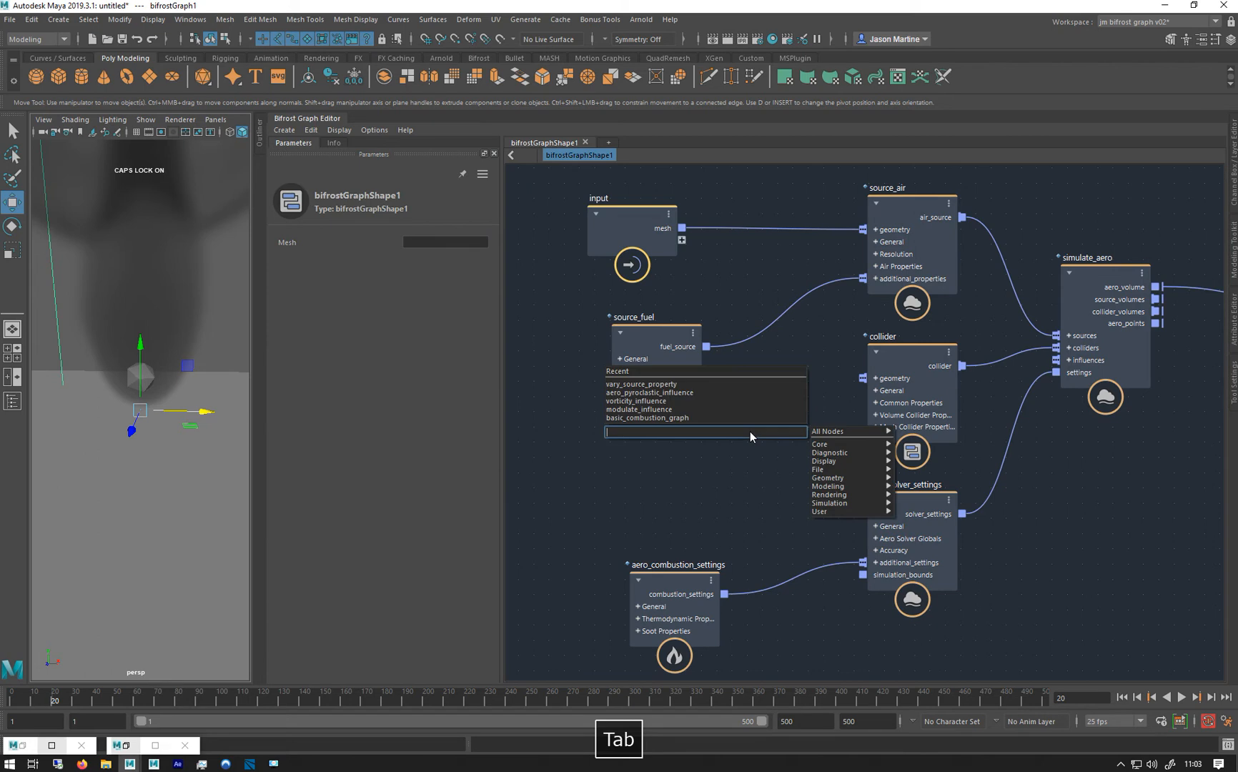
{"action": "type", "text": "SOUR"}
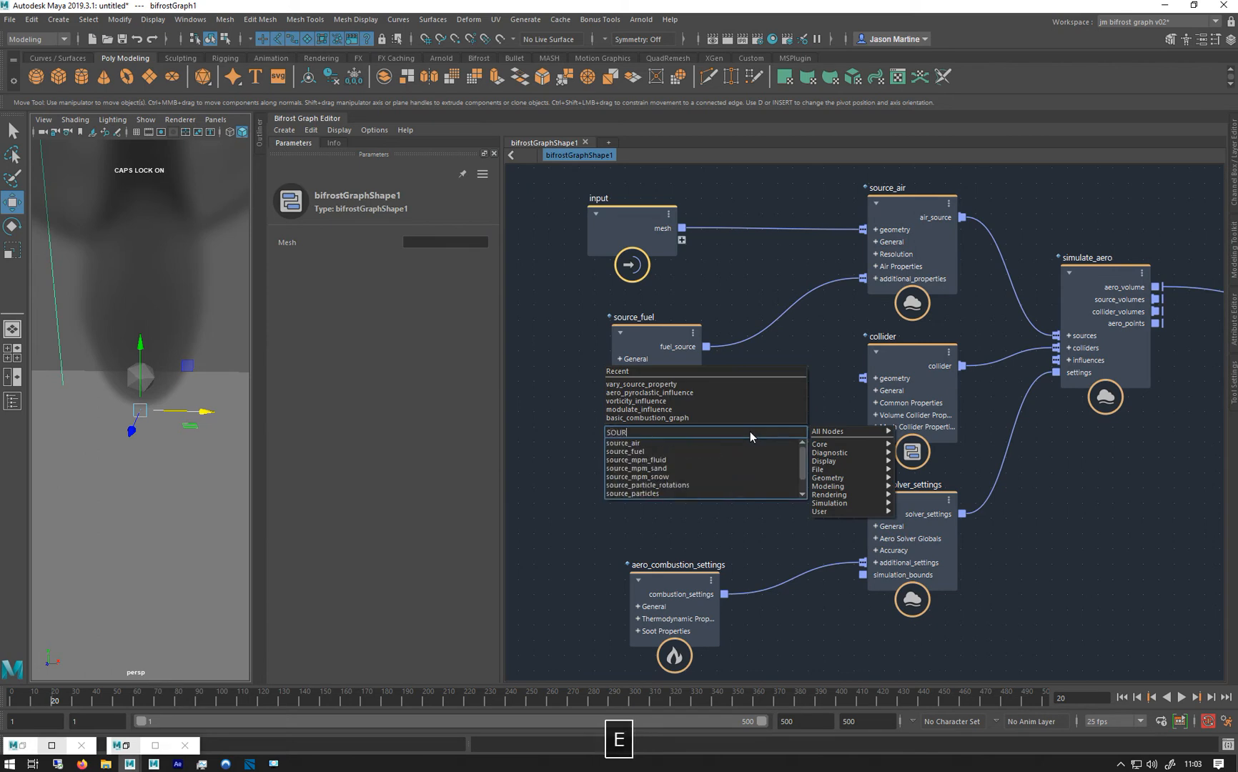
{"action": "left_click", "coordinate": [622, 443]}
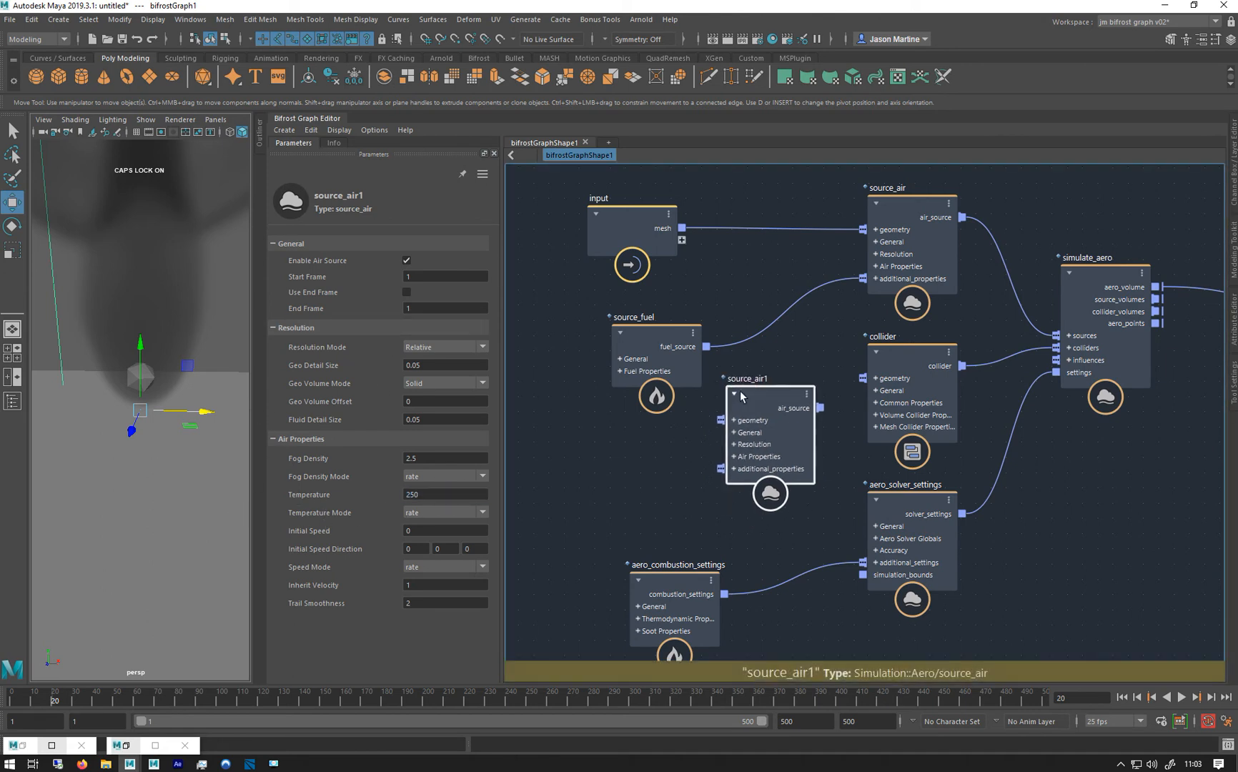
Step: Set the original air source's fog density to 0 and temperature to 580
{"action": "left_click", "coordinate": [443, 457]}
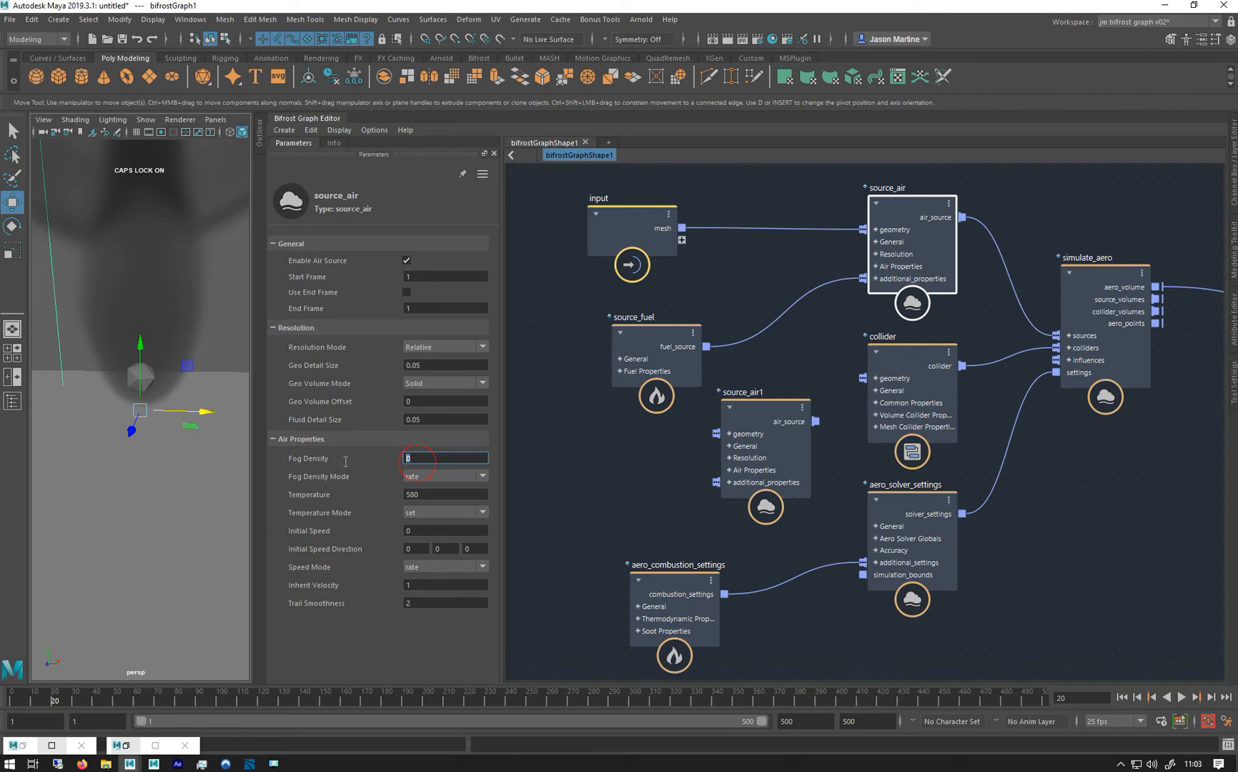
{"action": "left_click", "coordinate": [444, 495]}
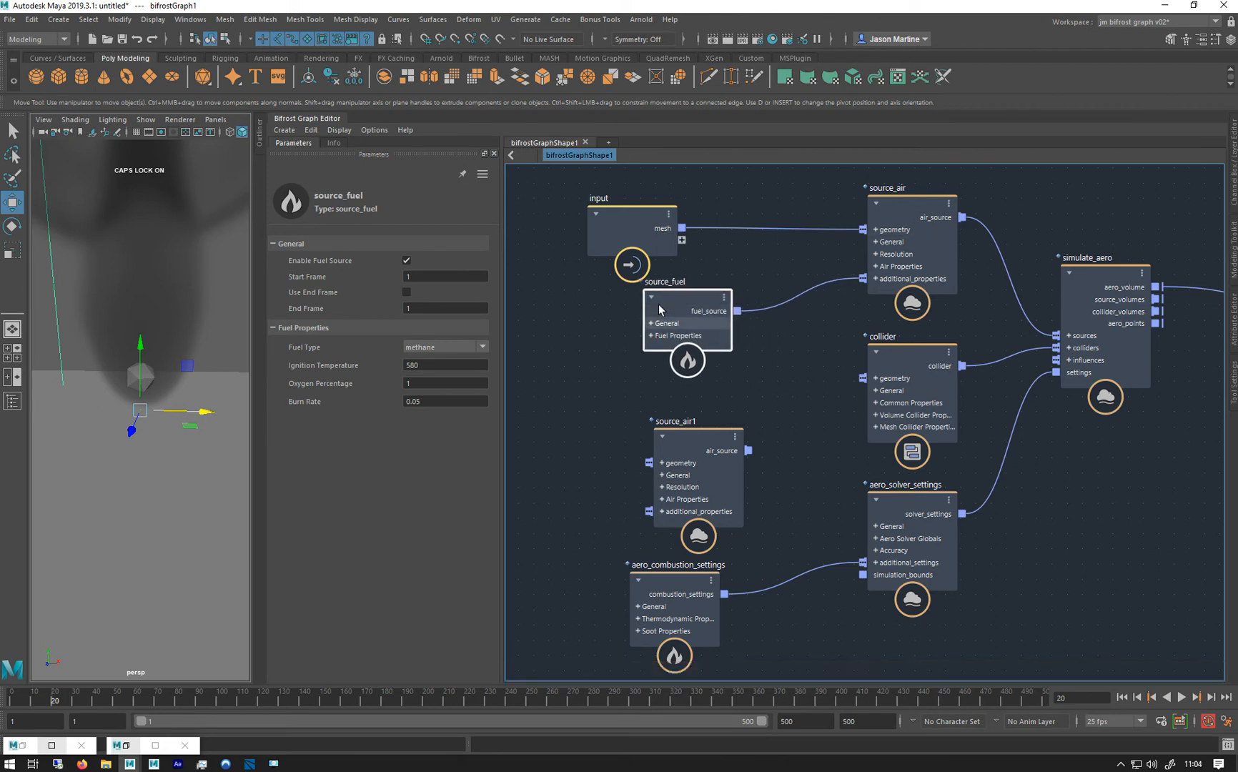
{"action": "mouse_move", "coordinate": [872, 276]}
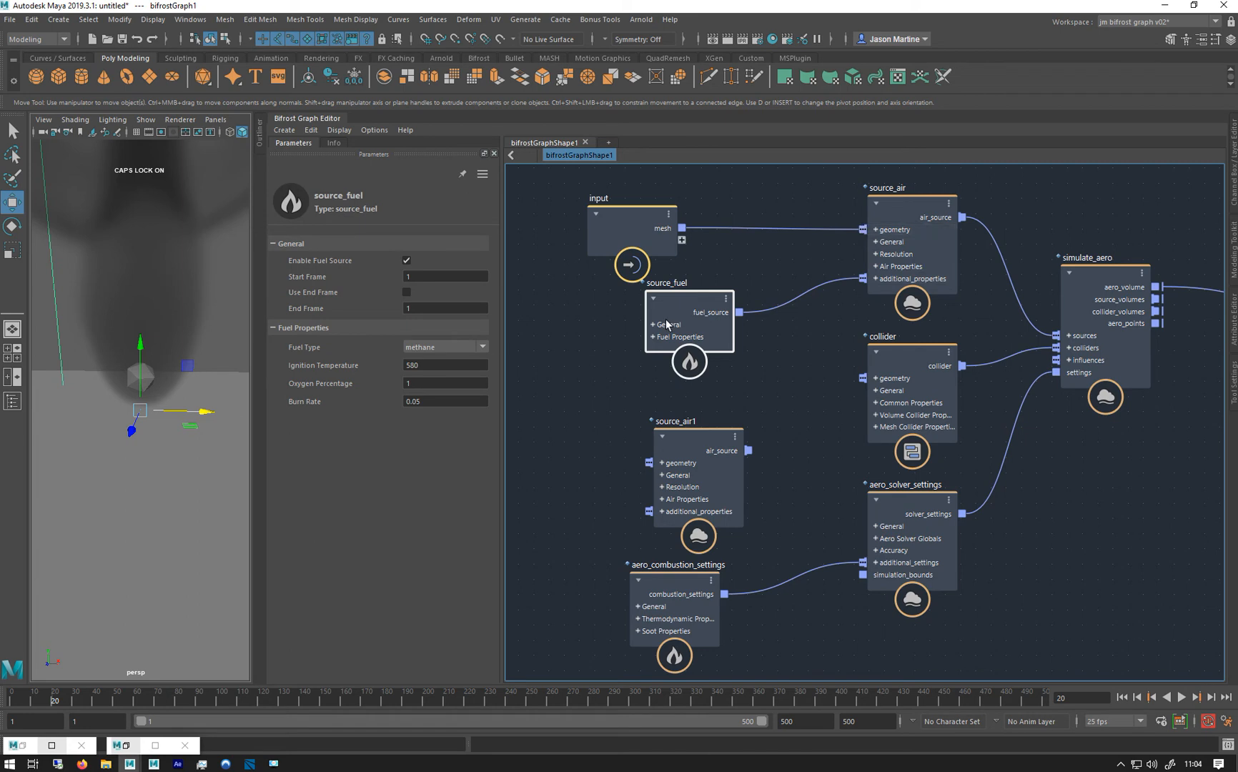
{"action": "left_click", "coordinate": [911, 188]}
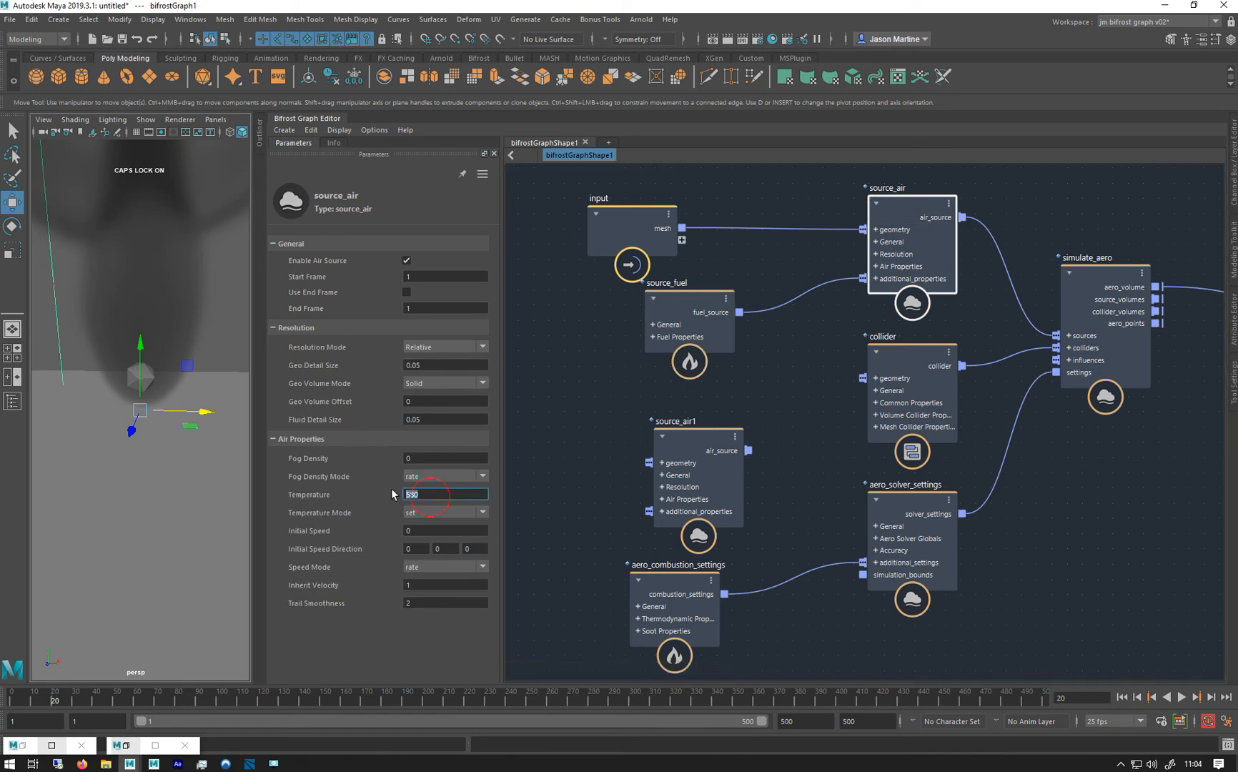
{"action": "left_click", "coordinate": [687, 301]}
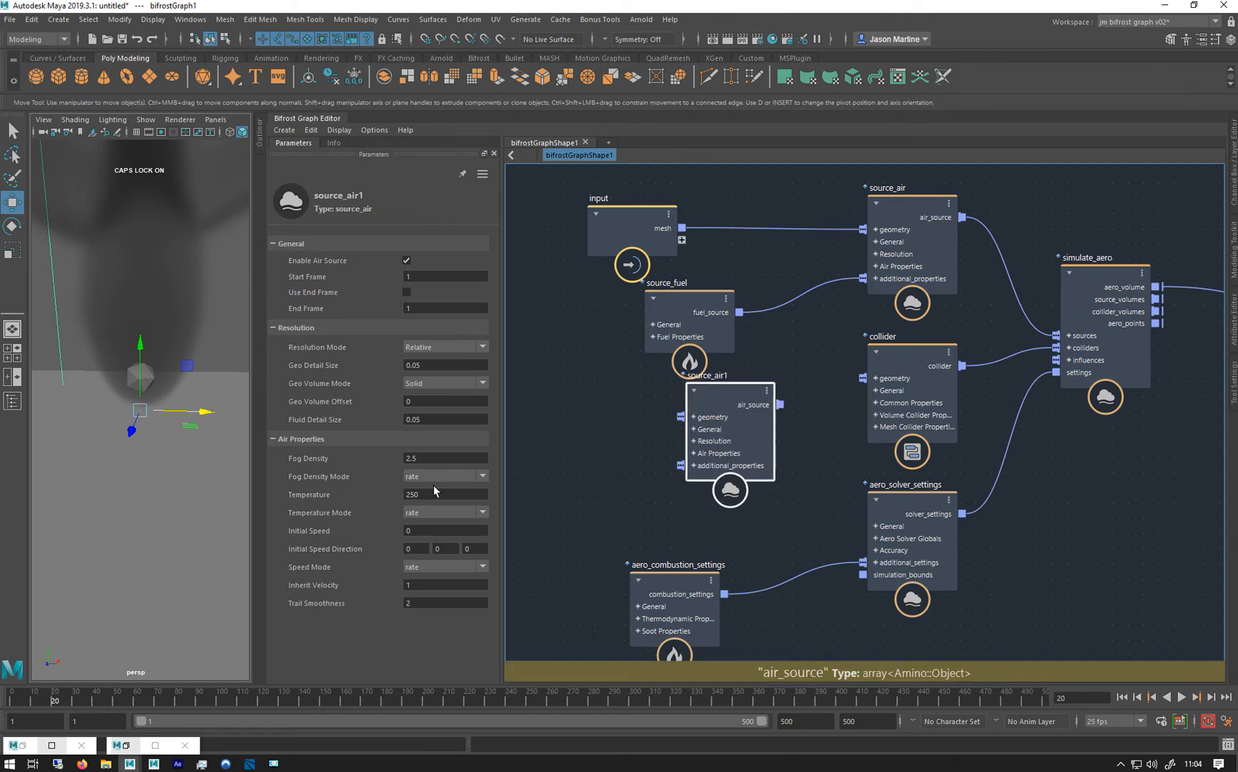
{"action": "left_click", "coordinate": [689, 320]}
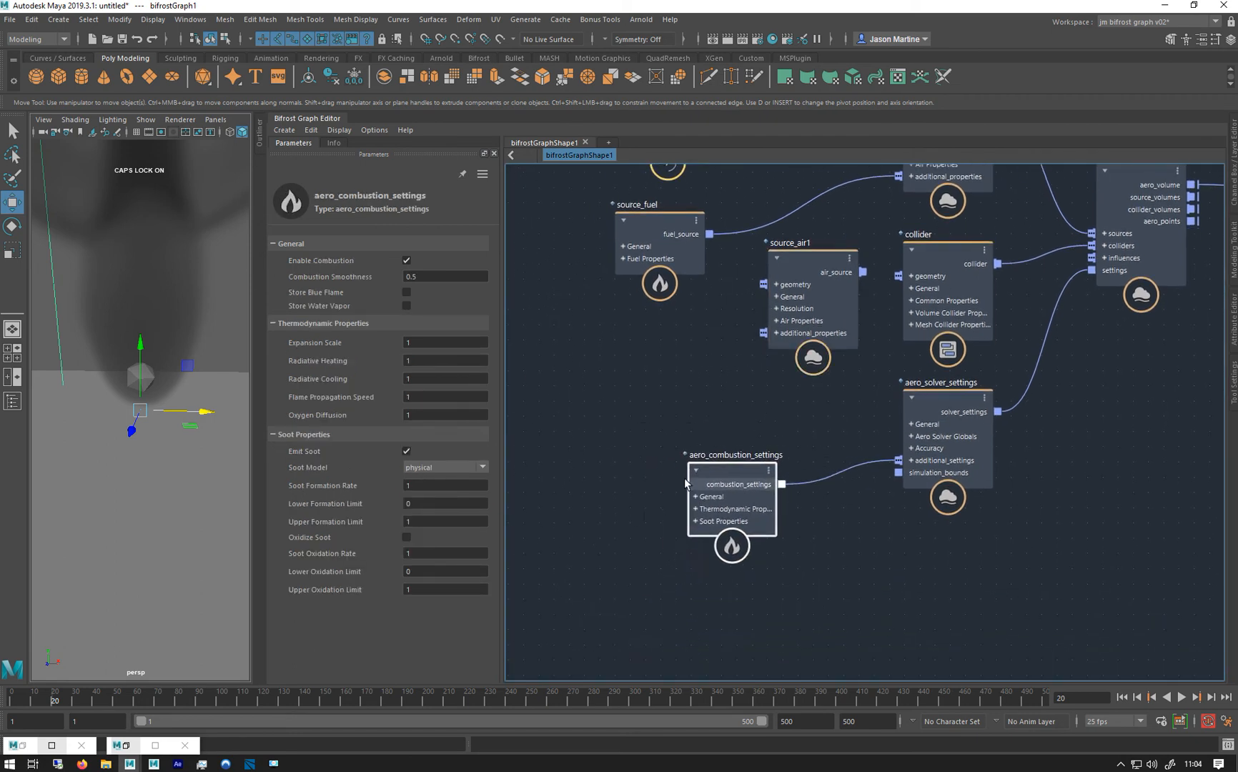
{"action": "left_click", "coordinate": [789, 324]}
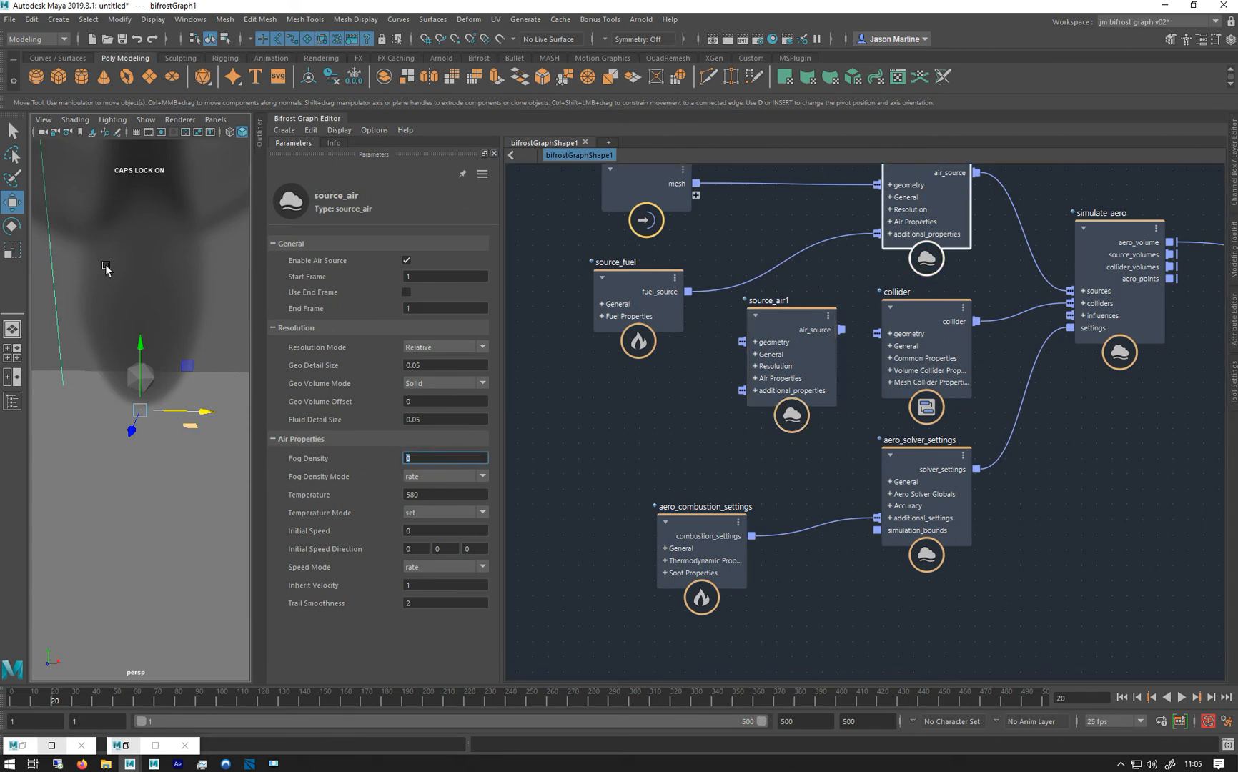
{"action": "mouse_move", "coordinate": [166, 247]}
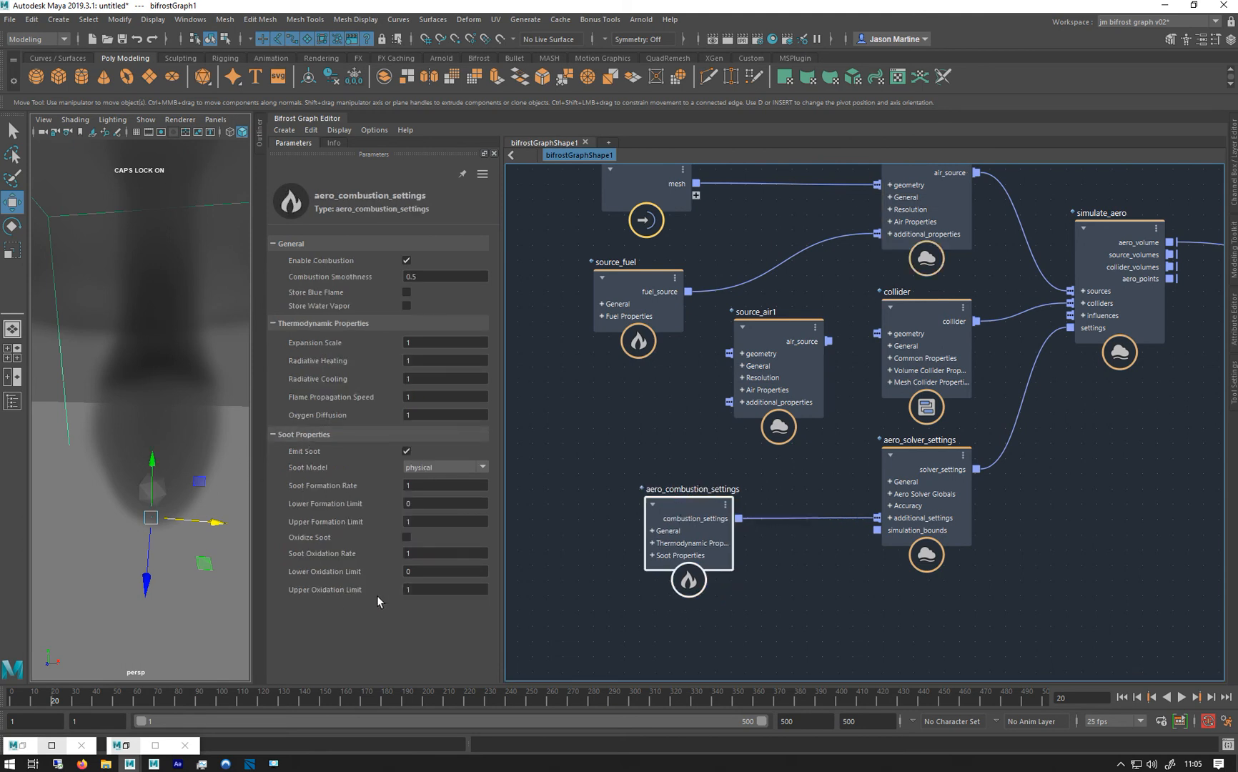
{"action": "mouse_move", "coordinate": [352, 623]}
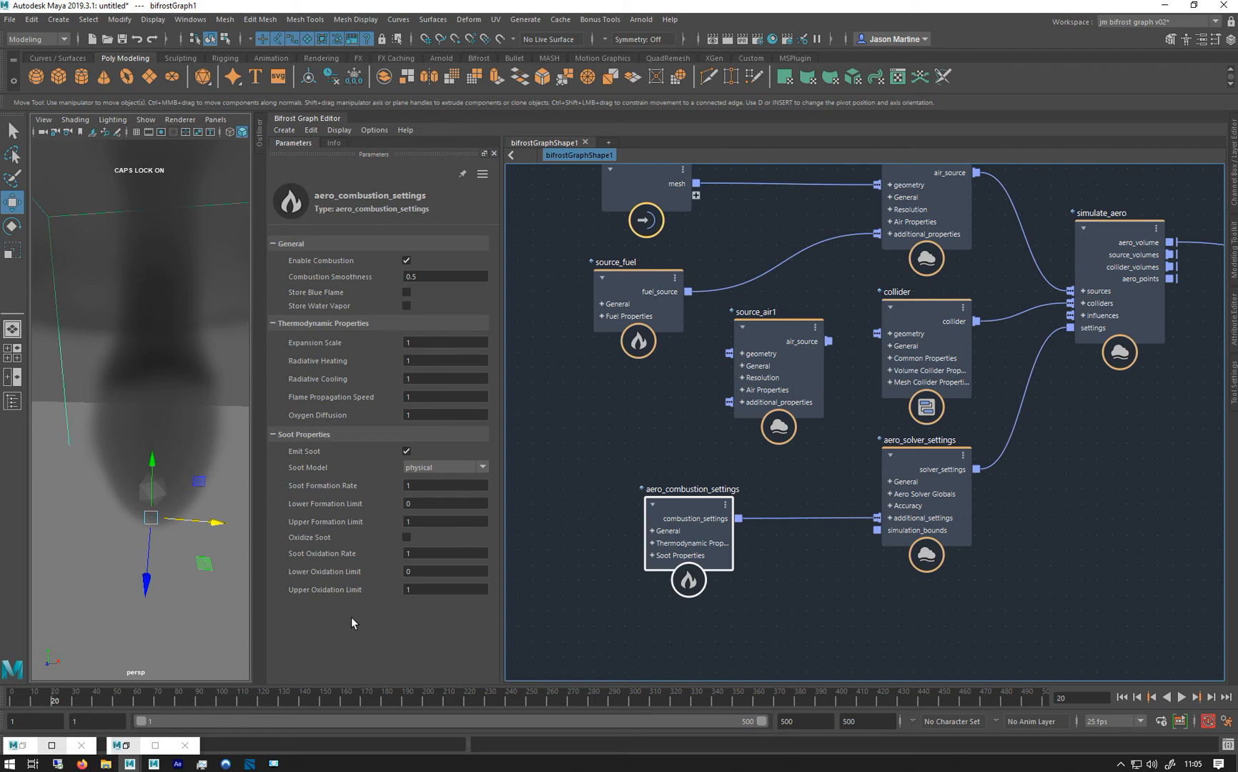
{"action": "mouse_move", "coordinate": [395, 510]}
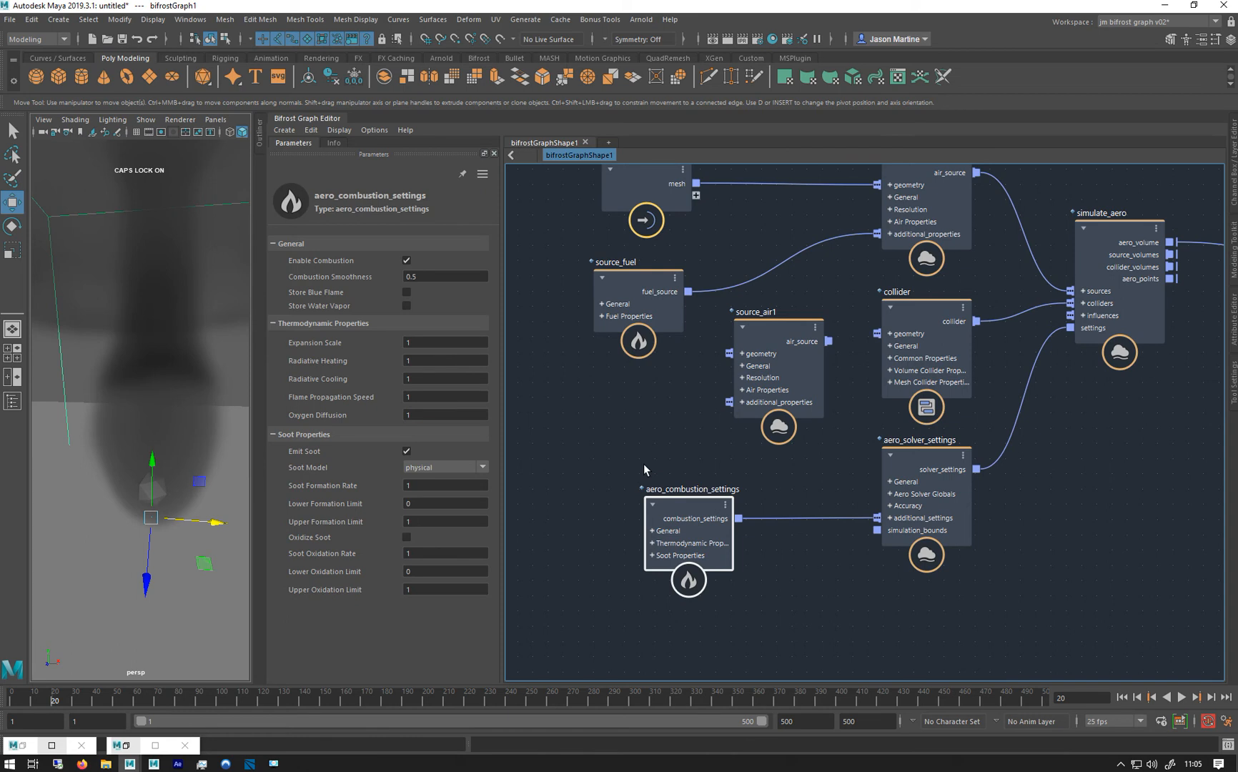
{"action": "mouse_move", "coordinate": [429, 685]}
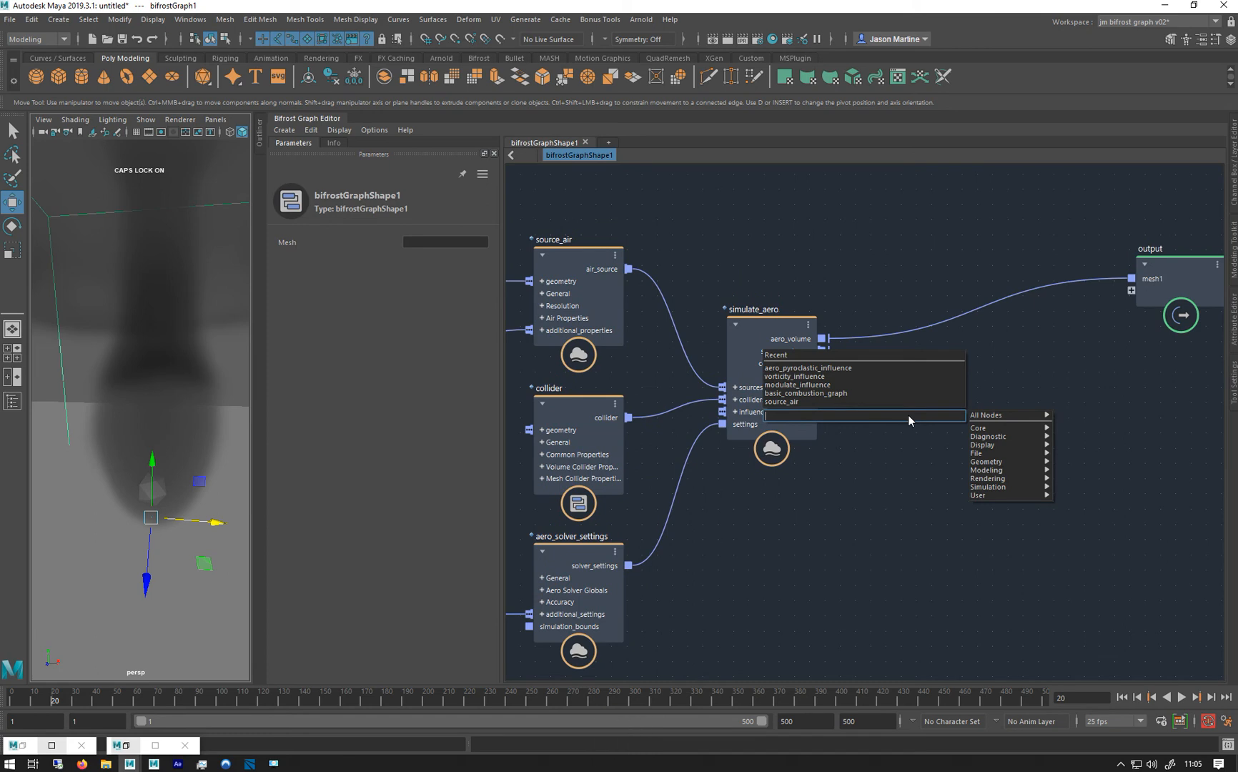
Step: Add a file_cache node and route its out_objects into the graph output
{"action": "type", "text": "FILE"}
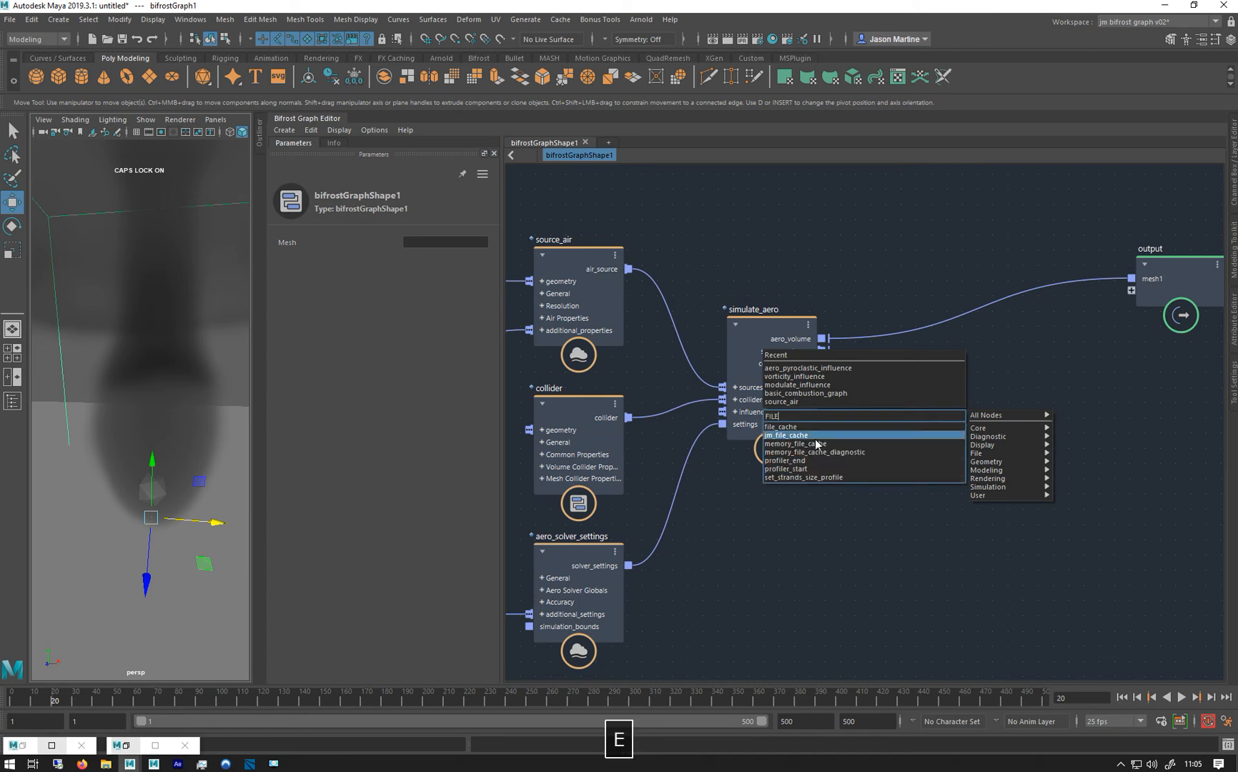
{"action": "left_click", "coordinate": [781, 426]}
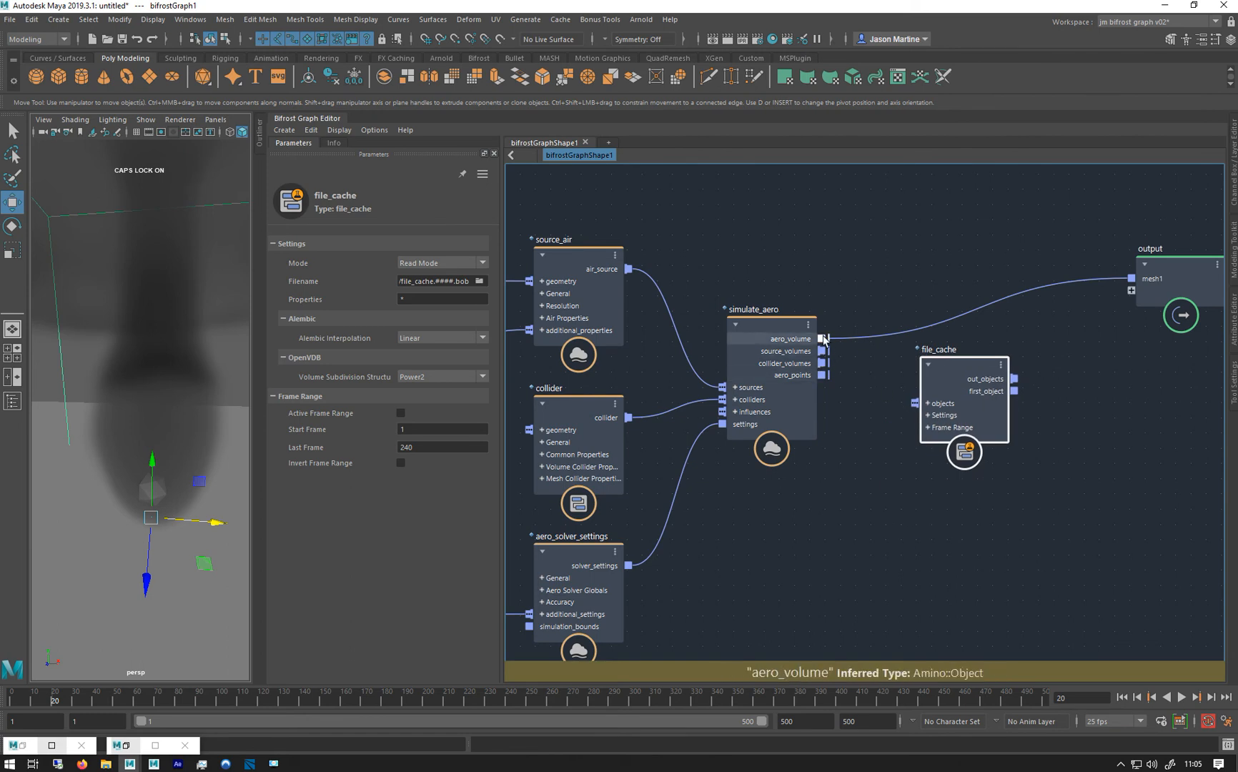
{"action": "mouse_move", "coordinate": [1014, 379]}
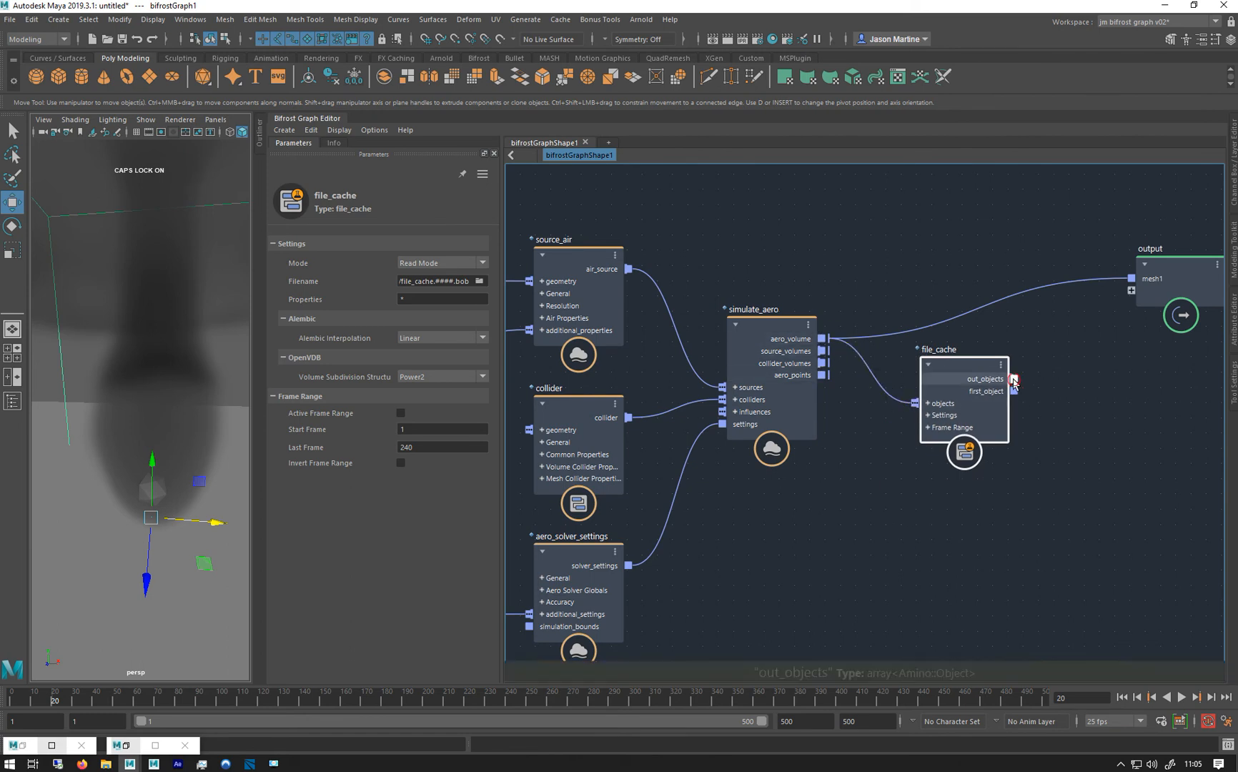
{"action": "left_click_drag", "start_coordinate": [1014, 379], "coordinate": [1137, 278]}
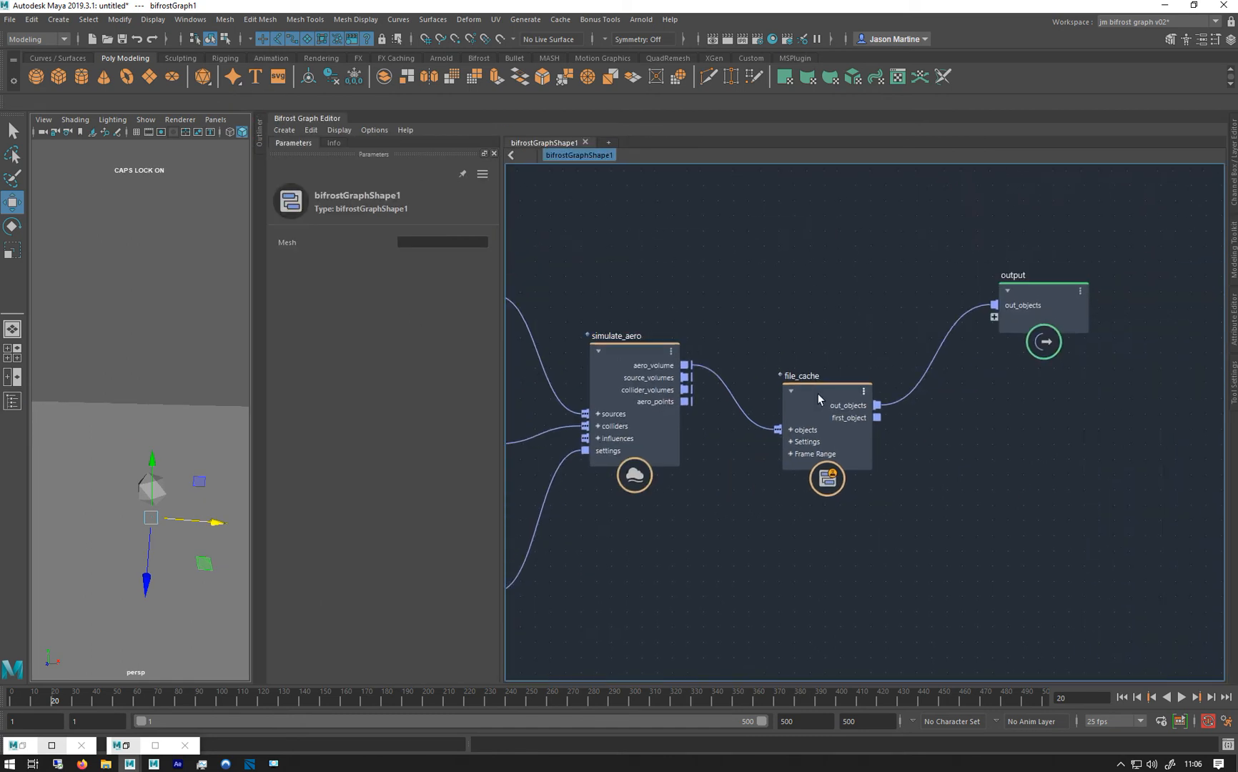
{"action": "left_click", "coordinate": [825, 376]}
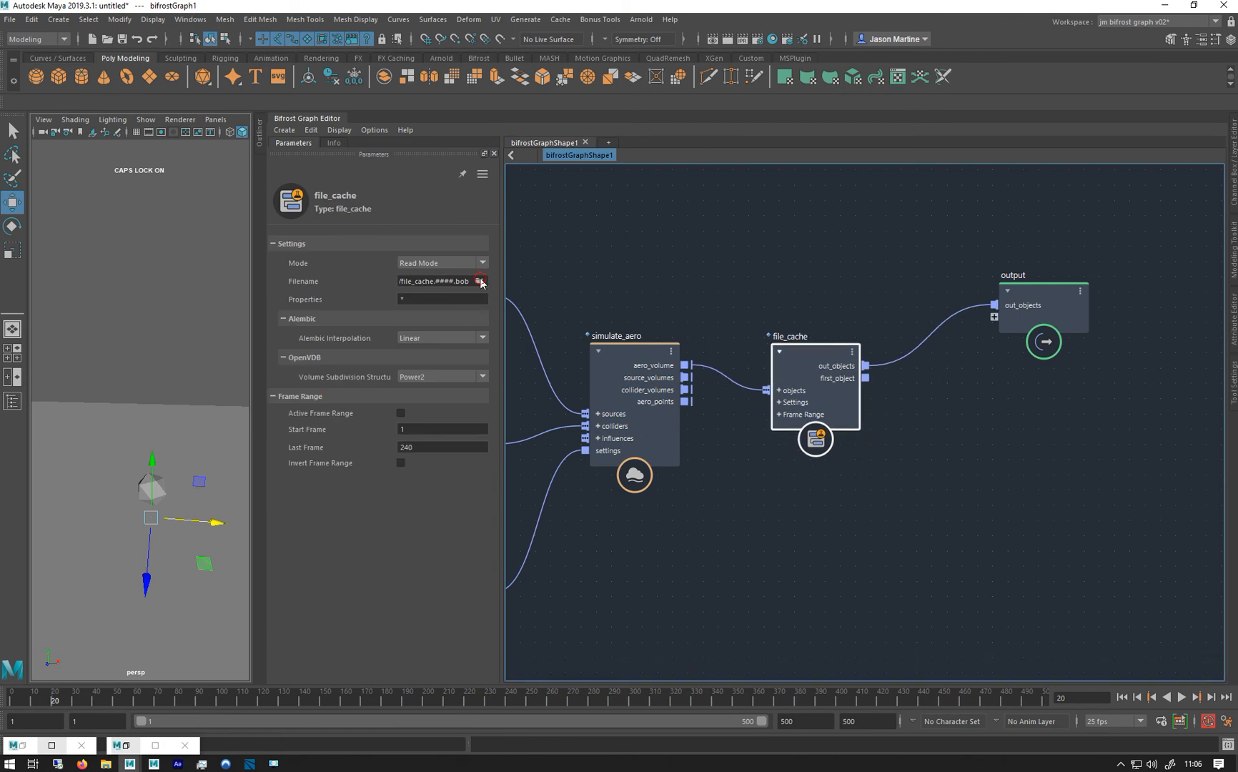
Step: Browse to the WEEK_11_BG_COMBUSTION/cache/BOB folder for the cache filename
{"action": "left_click", "coordinate": [481, 282]}
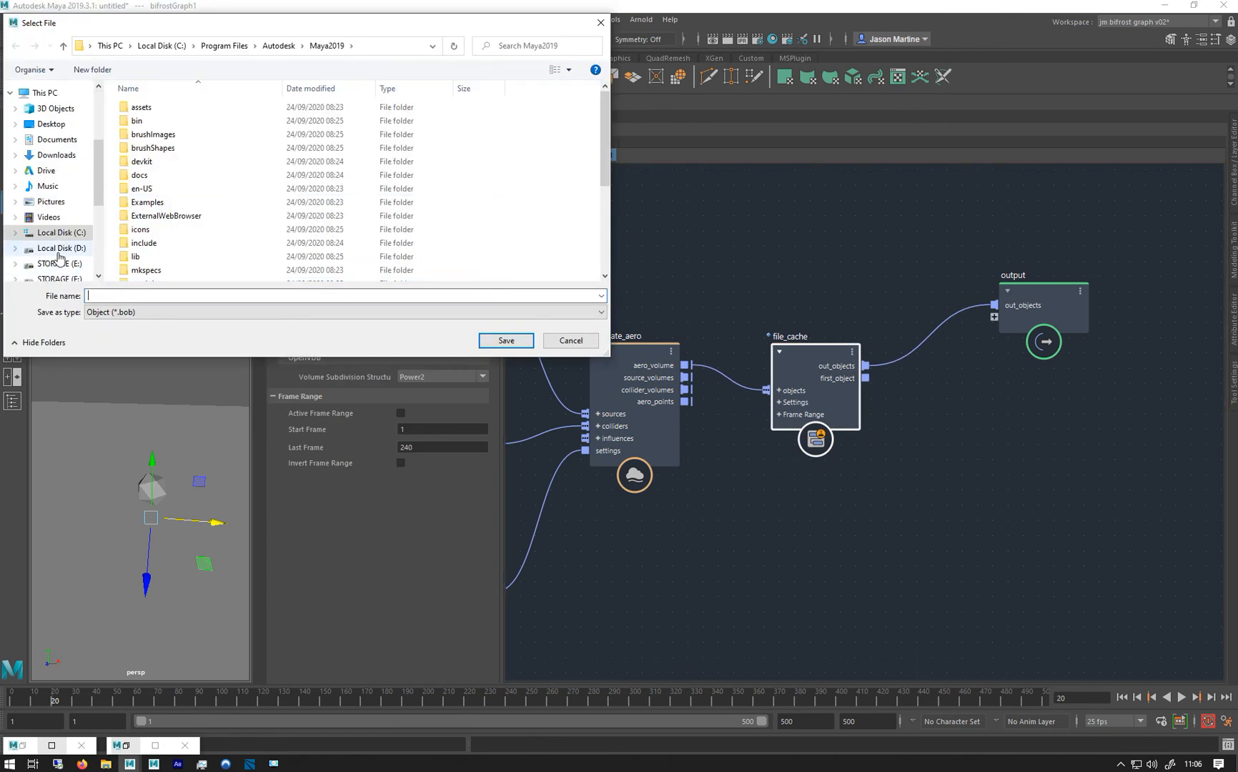
{"action": "scroll", "scroll_direction": "down", "scroll_amount": 3}
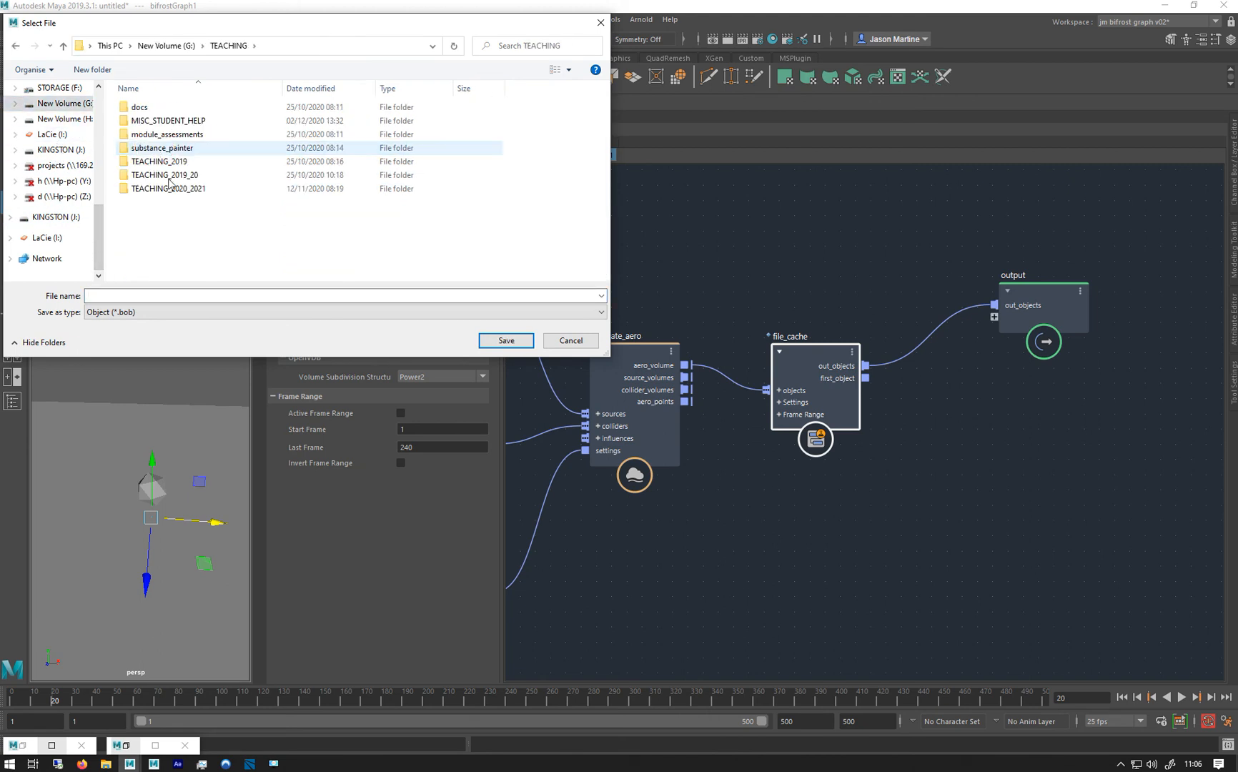
{"action": "double_click", "coordinate": [169, 187]}
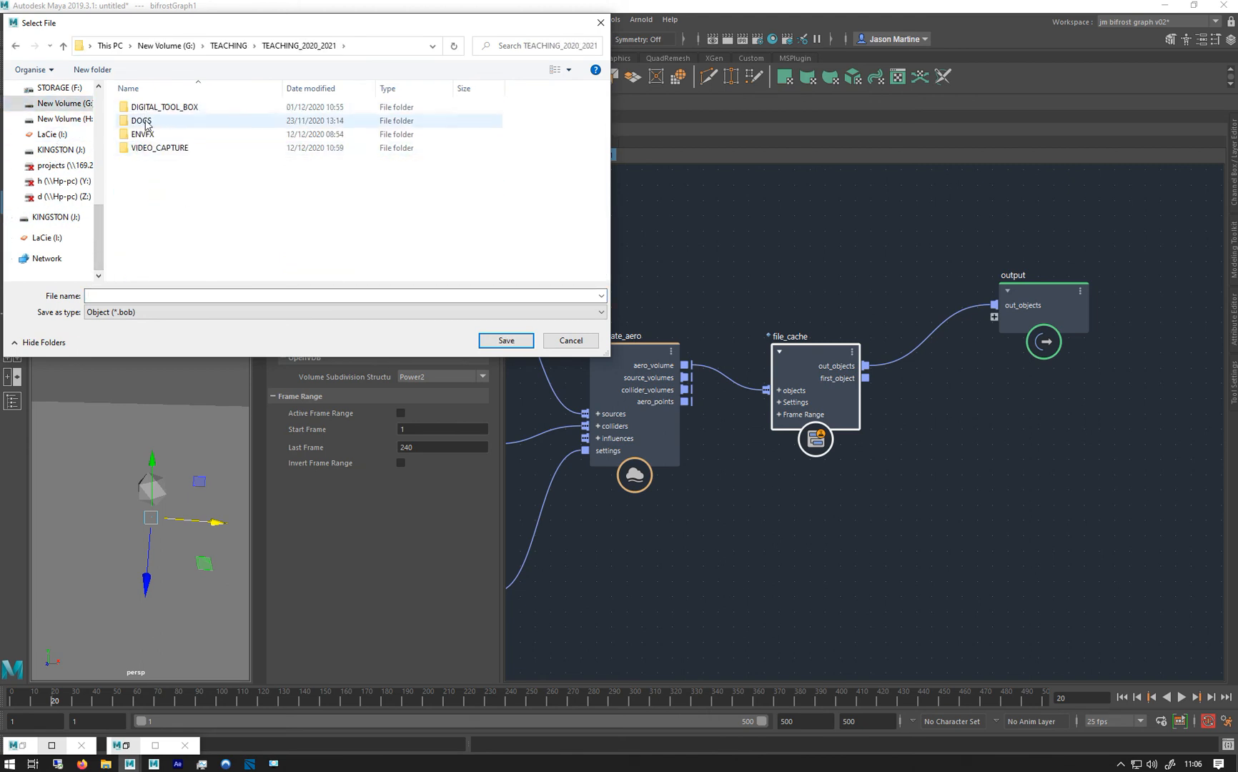
{"action": "double_click", "coordinate": [145, 133]}
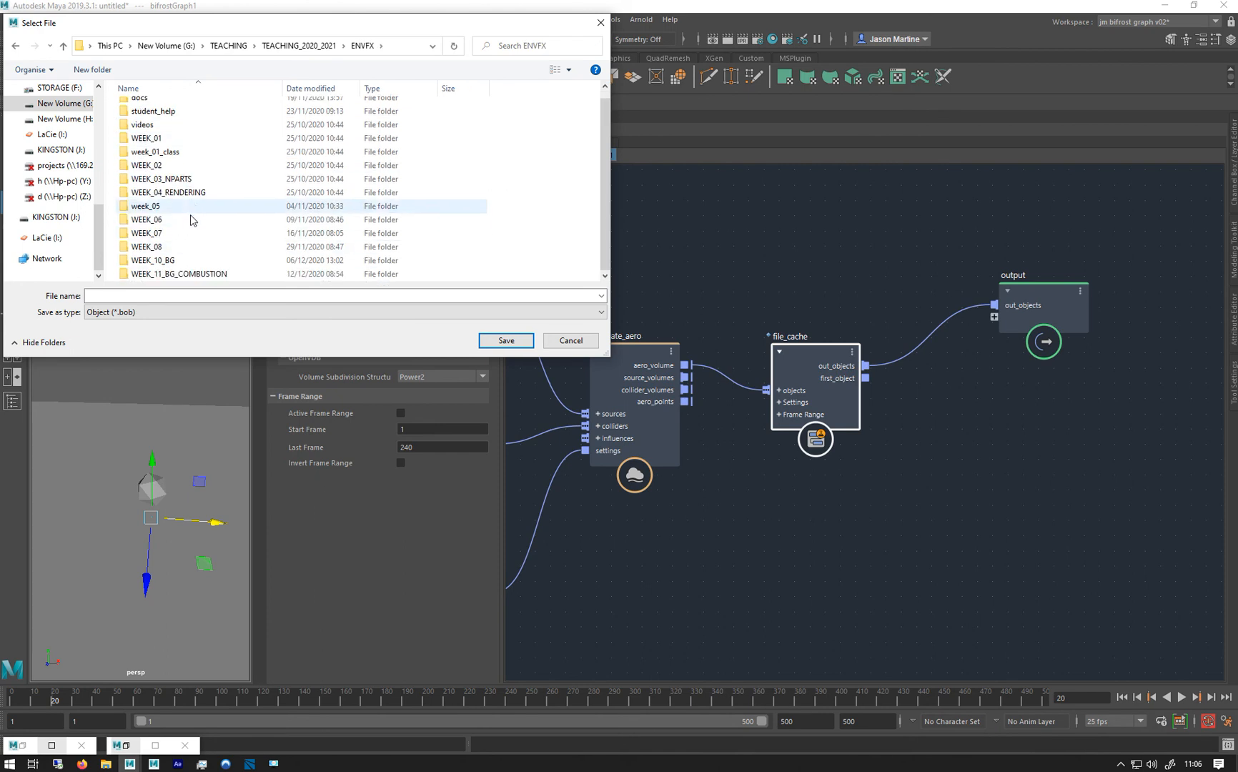
{"action": "double_click", "coordinate": [178, 274]}
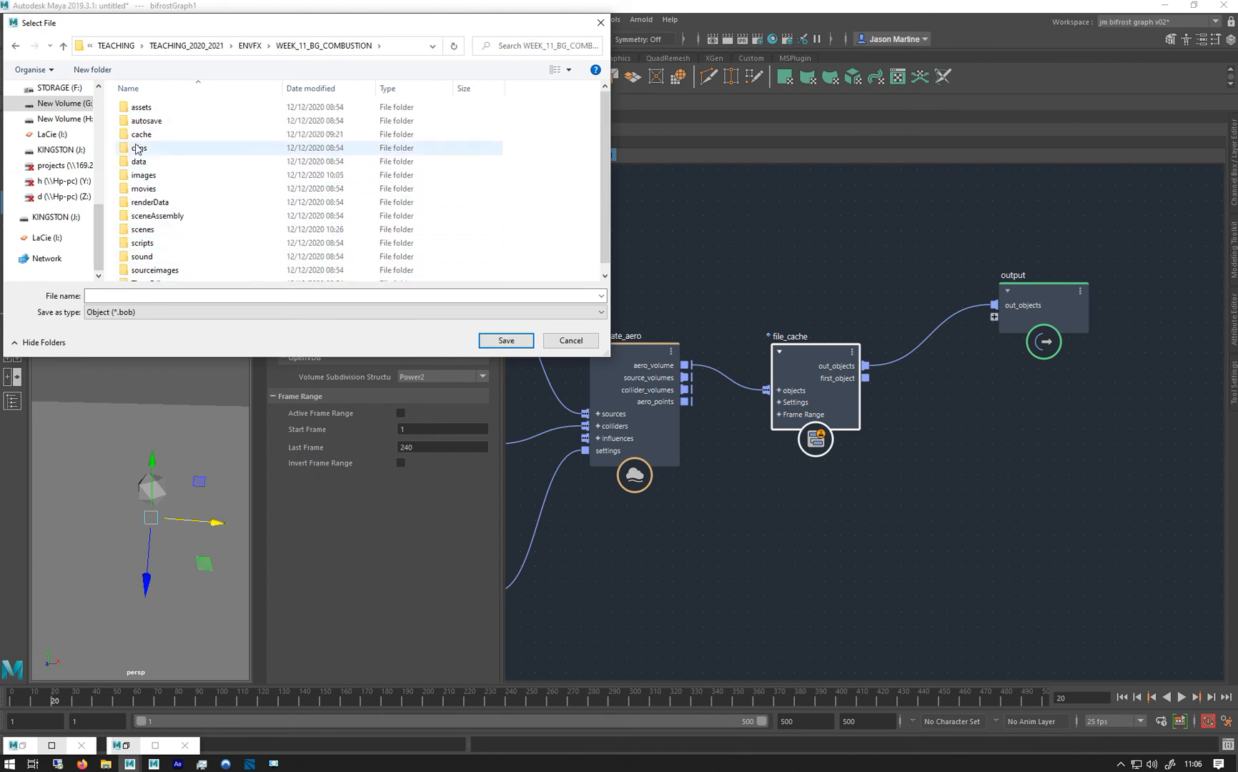
{"action": "double_click", "coordinate": [140, 134]}
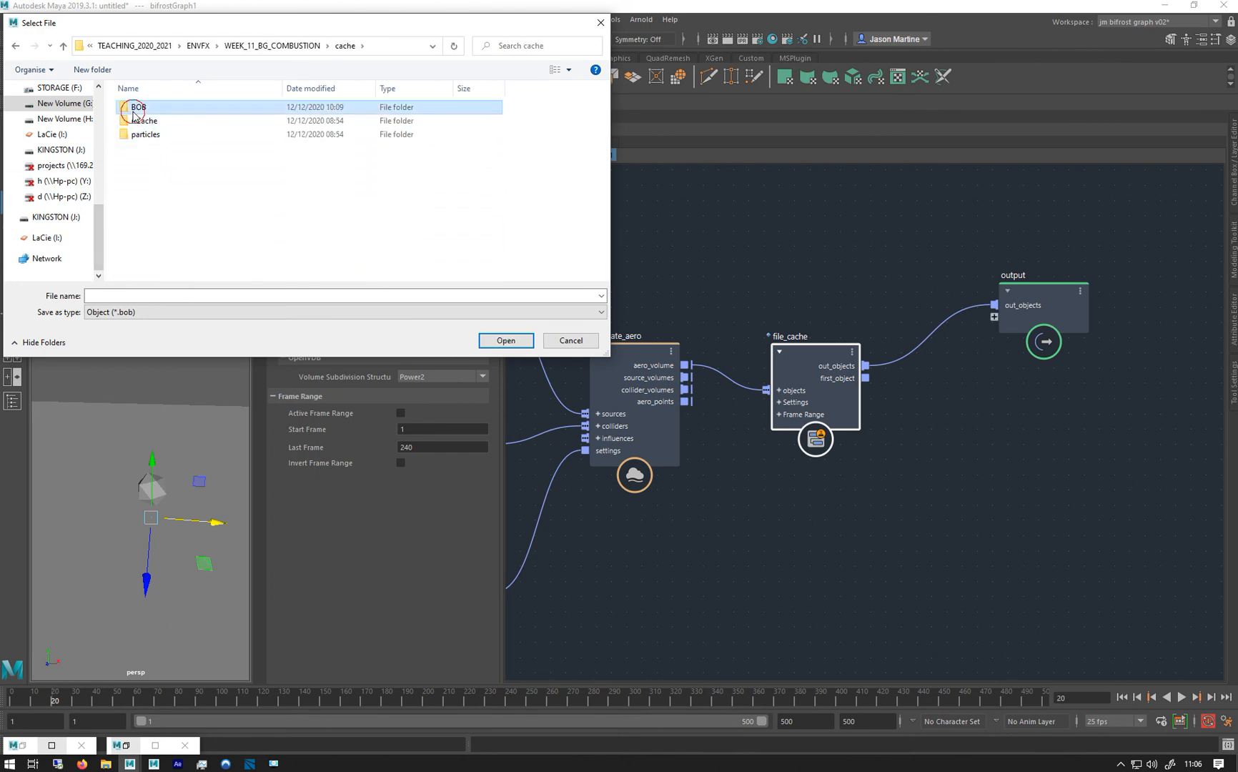
{"action": "double_click", "coordinate": [139, 107]}
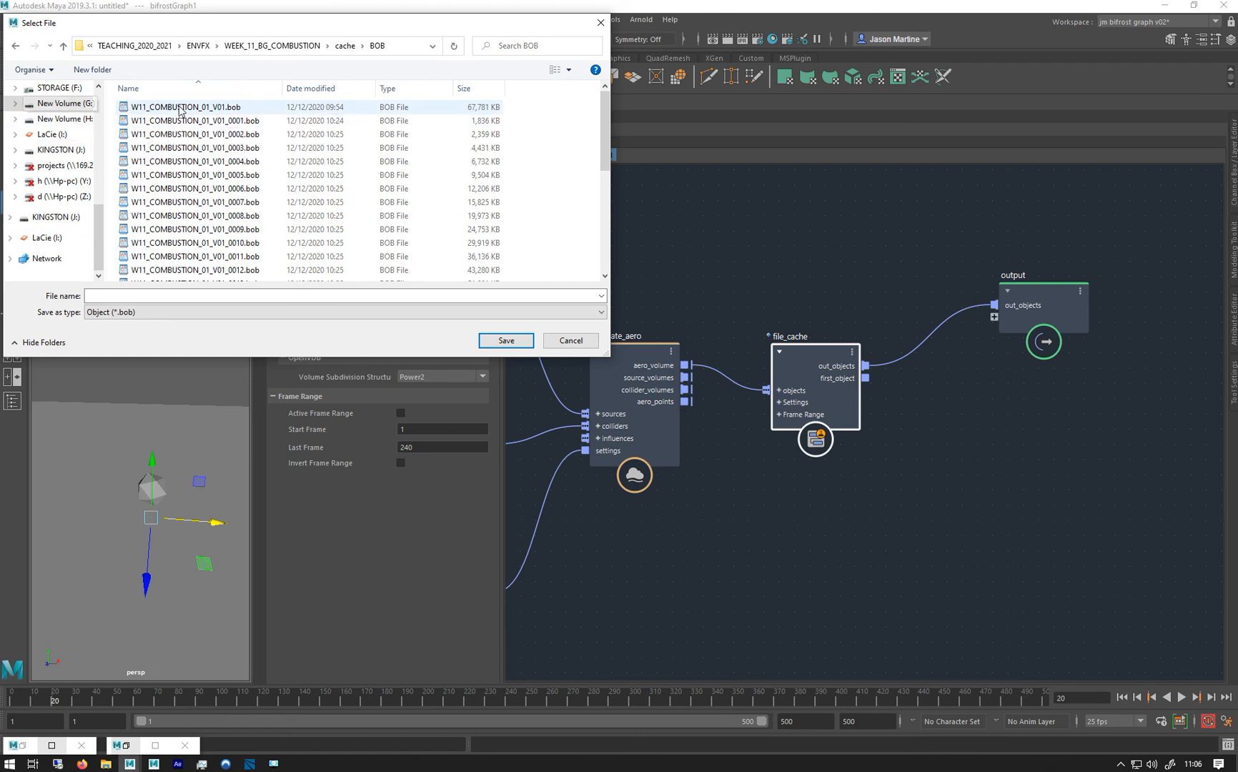
Step: Pick a W11_COMBUSTION_01_V01 .bob file, replace its frame number with ####, and confirm overwrite
{"action": "left_click", "coordinate": [193, 121]}
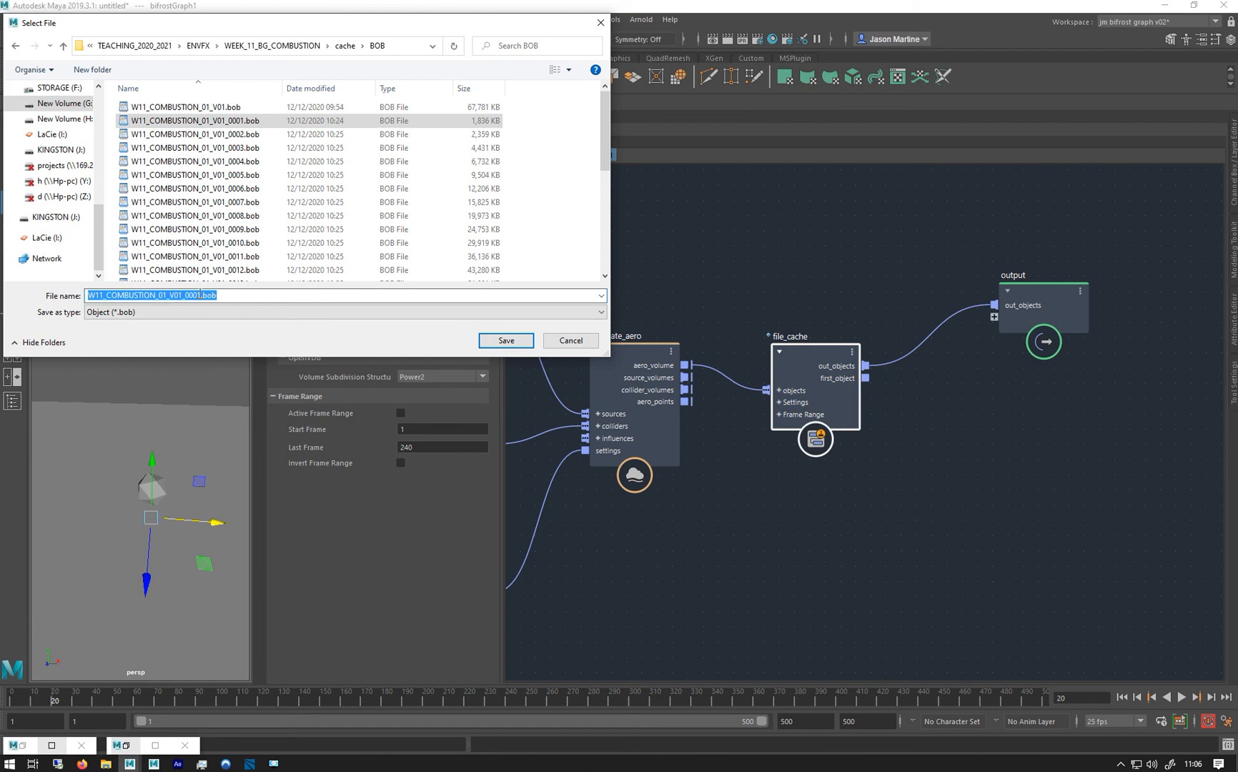
{"action": "left_click", "coordinate": [197, 295]}
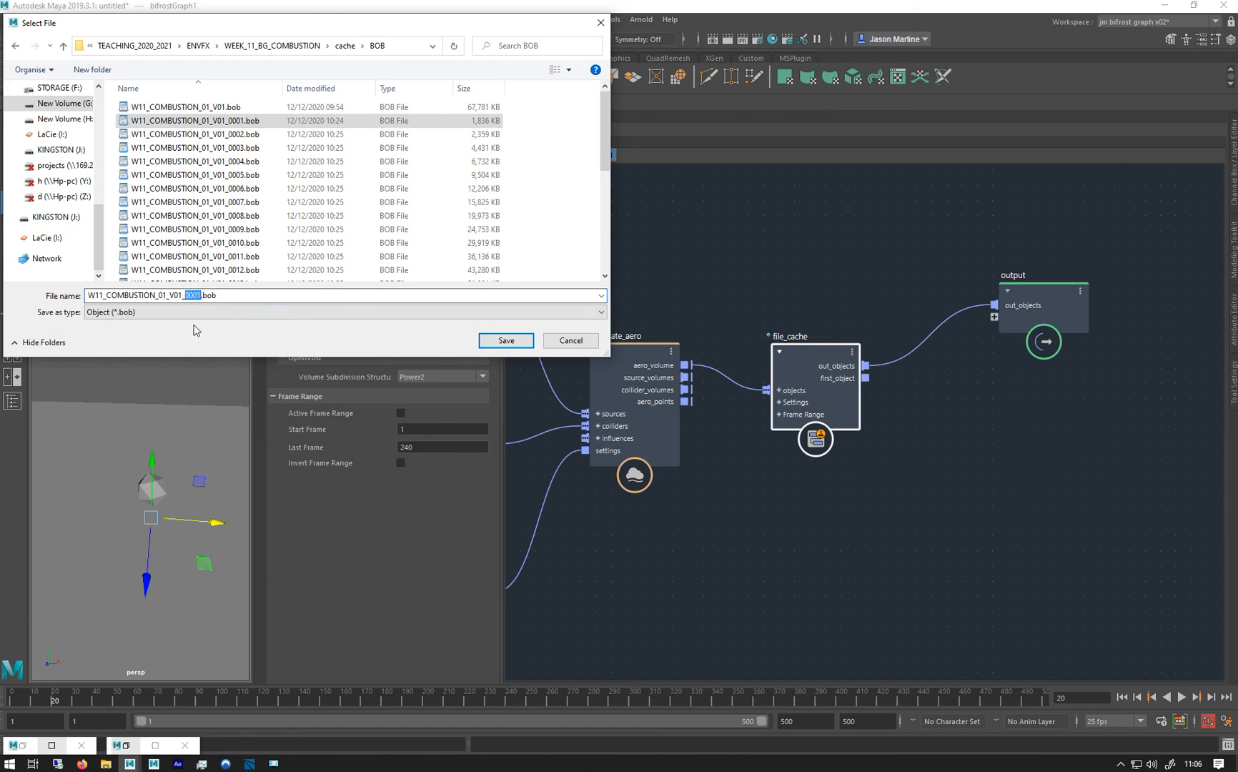
{"action": "type", "text": "="}
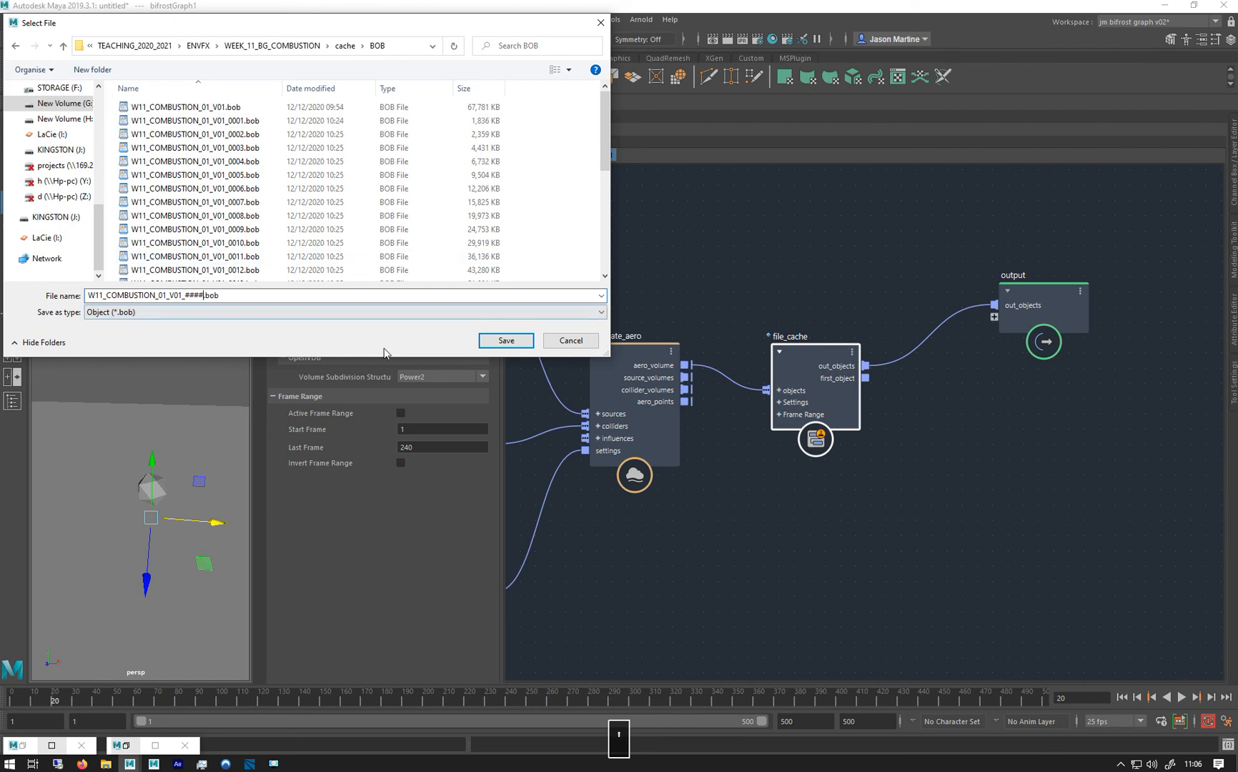
{"action": "left_click", "coordinate": [193, 270]}
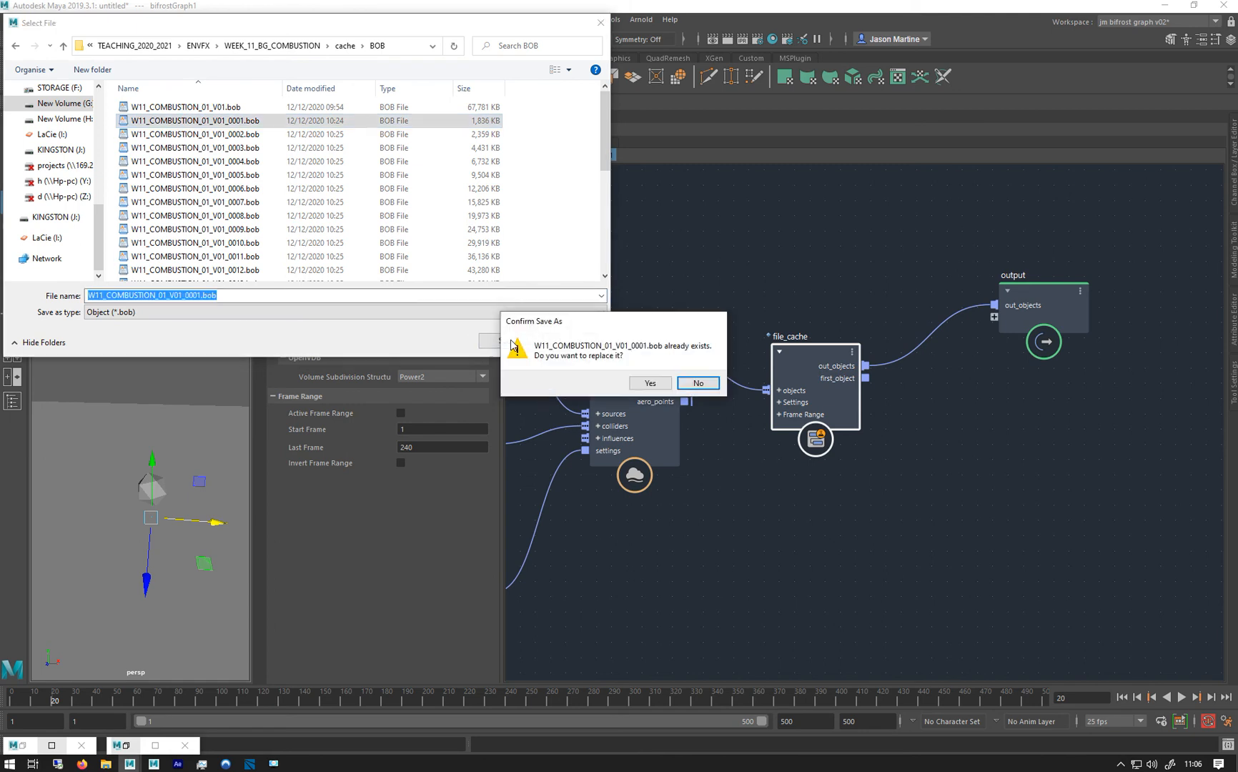
{"action": "left_click", "coordinate": [698, 383]}
{"action": "type", "text": "W11_COMBUSTION_01_V01_####.bob"}
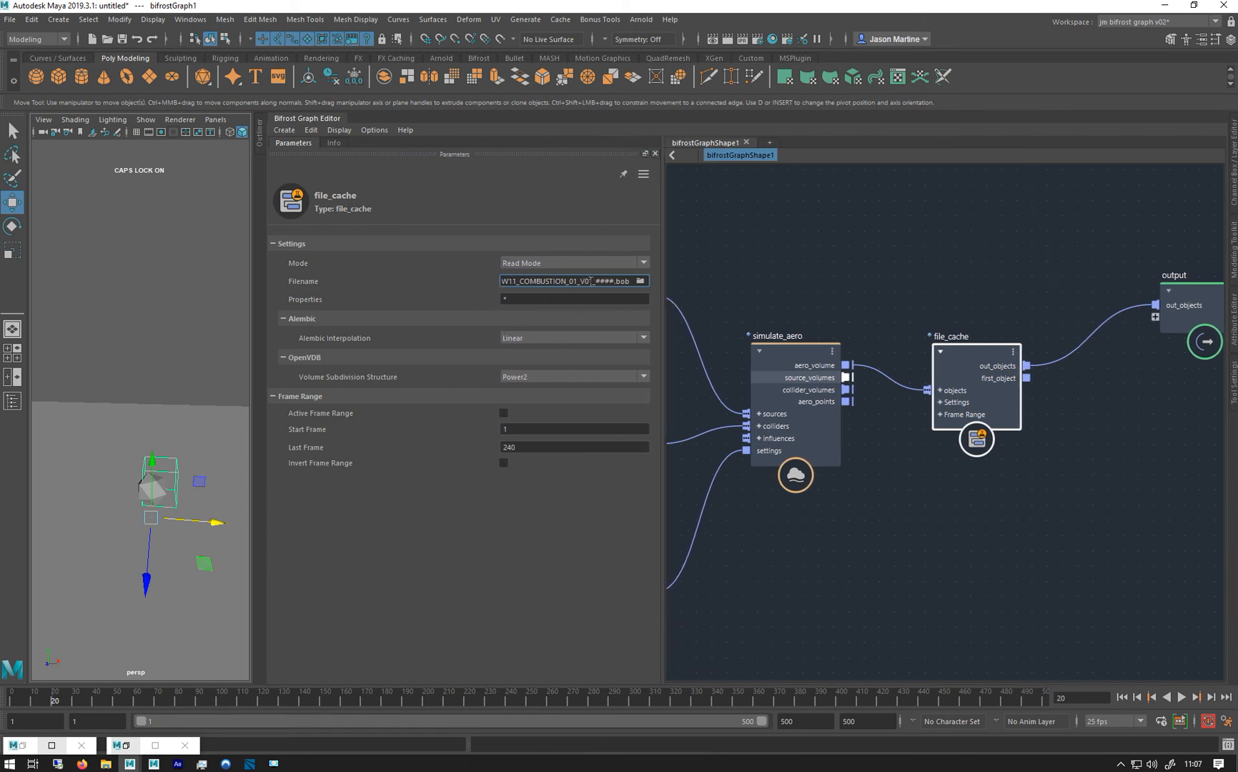
Step: Set the file_cache node's mode to Write Mode
{"action": "left_click", "coordinate": [574, 282]}
{"action": "type", "text": "1"}
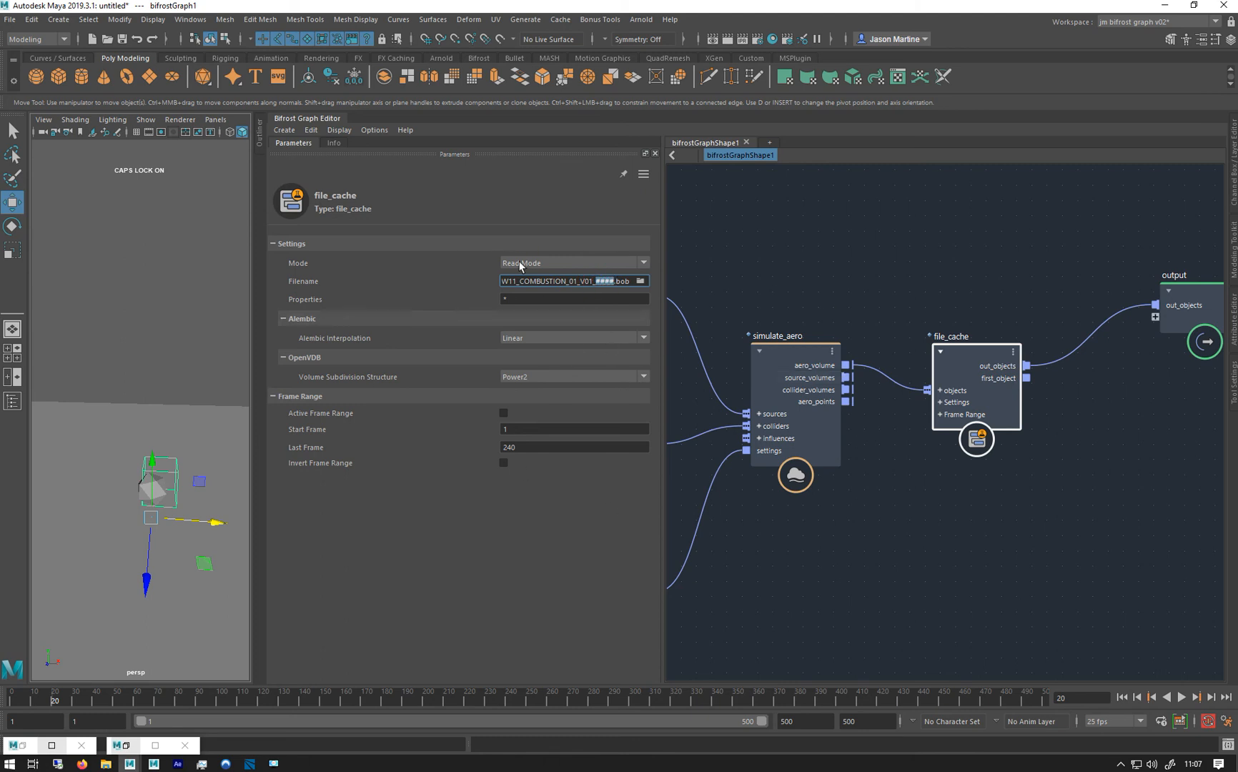
{"action": "left_click", "coordinate": [572, 263]}
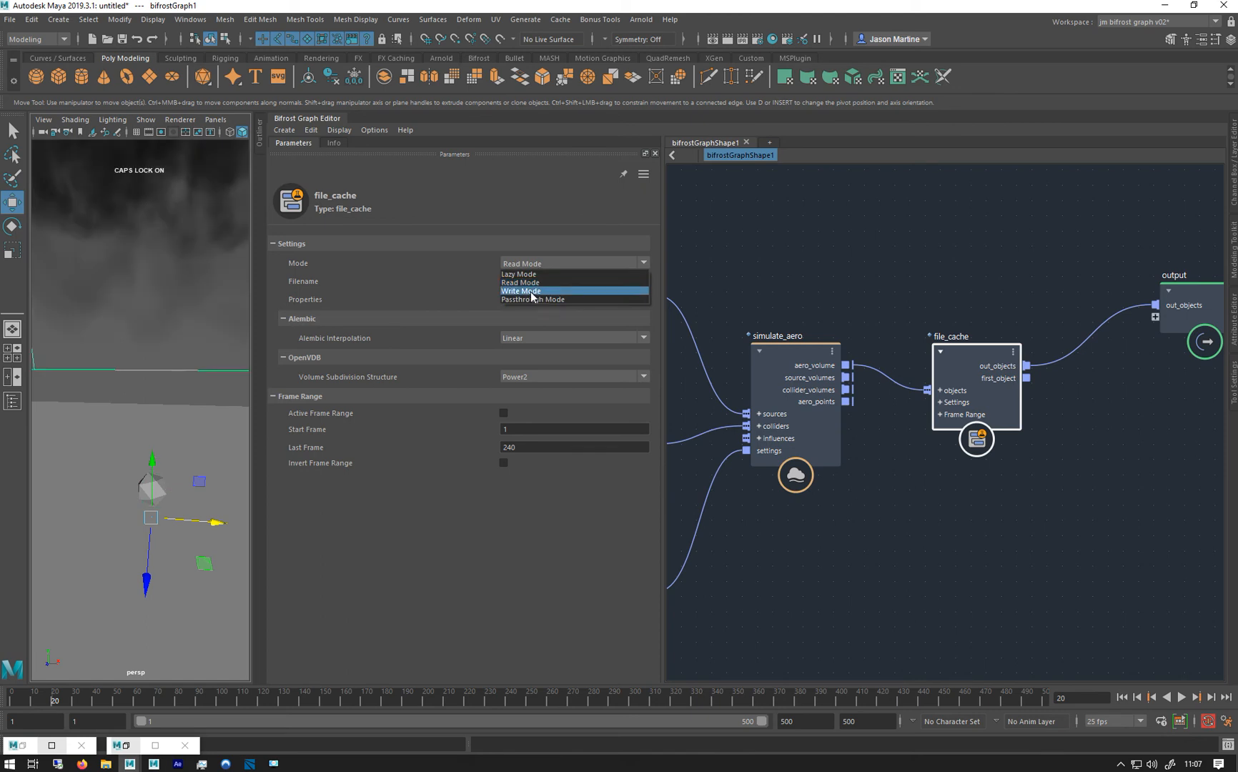
{"action": "left_click", "coordinate": [521, 290]}
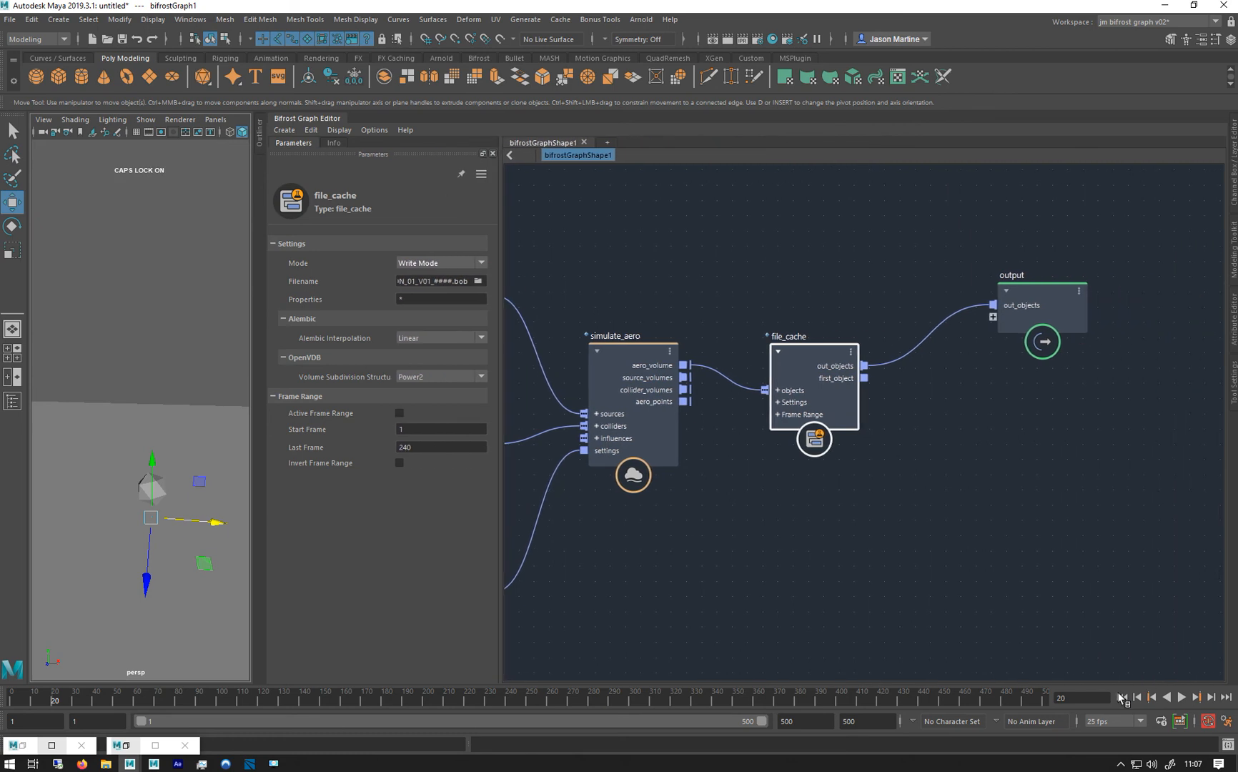
Step: Play the simulation from the first frame to write the BOB cache, then stop
{"action": "left_click", "coordinate": [1121, 698]}
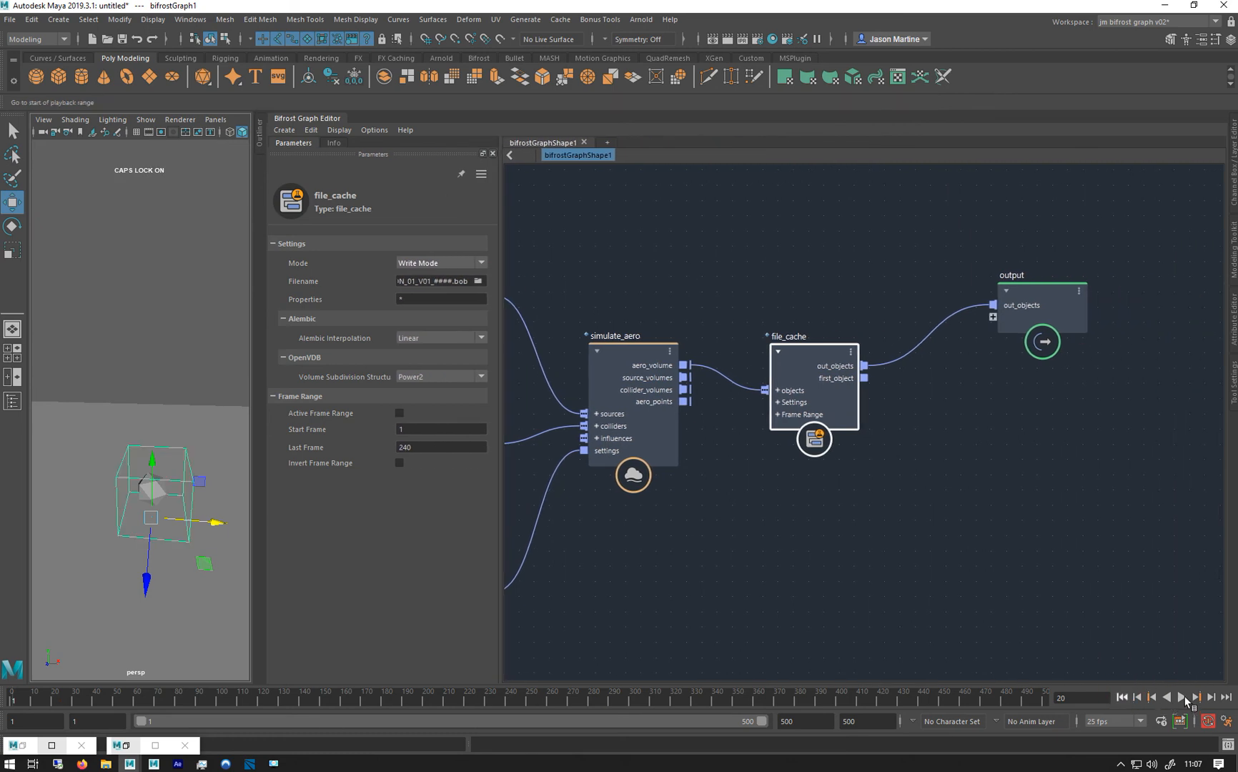
{"action": "left_click", "coordinate": [1182, 698]}
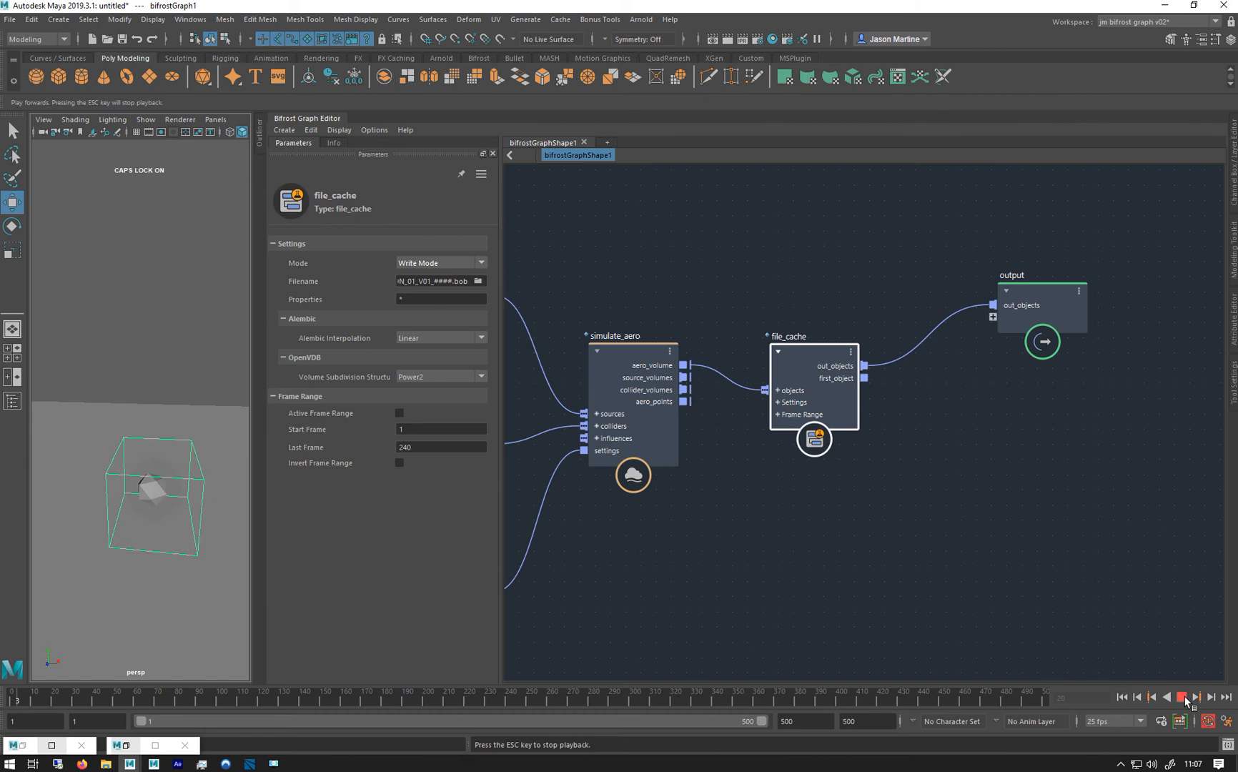
{"action": "left_click", "coordinate": [1187, 697]}
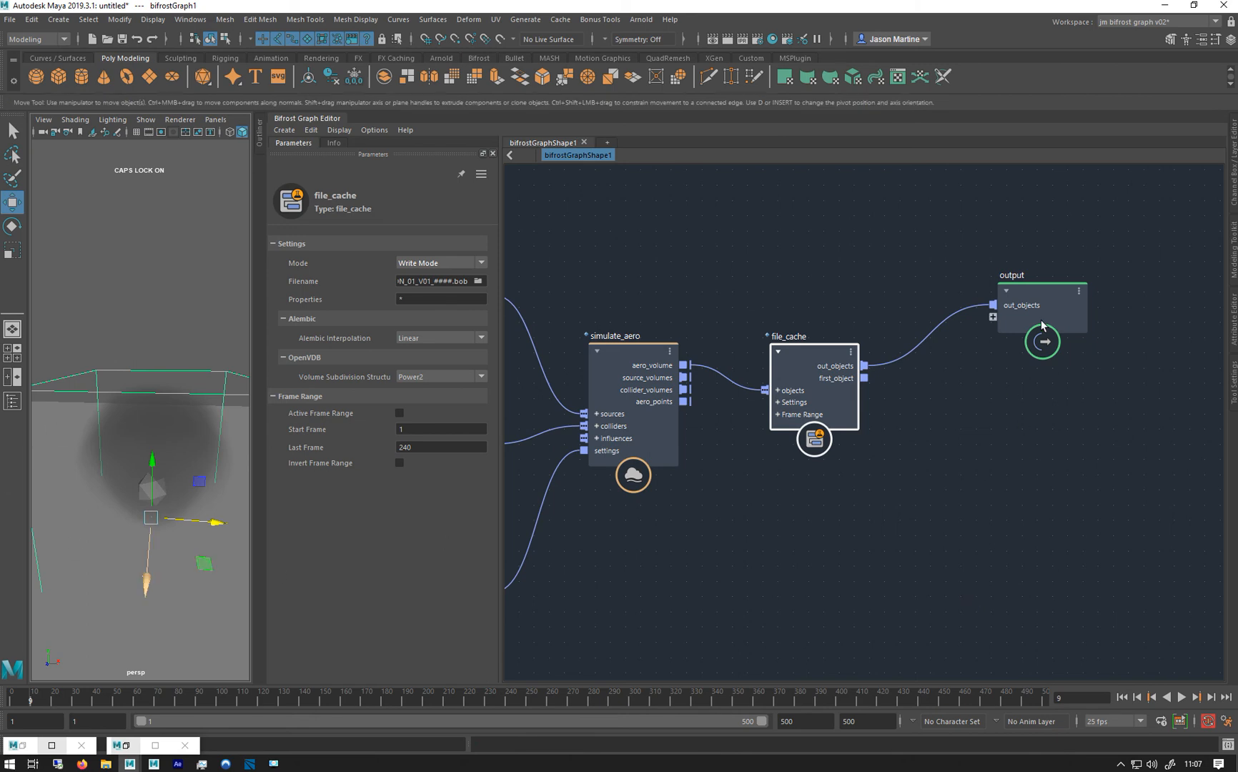
Step: Add an assign_material node beside the file_cache node
{"action": "key", "text": "Tab"}
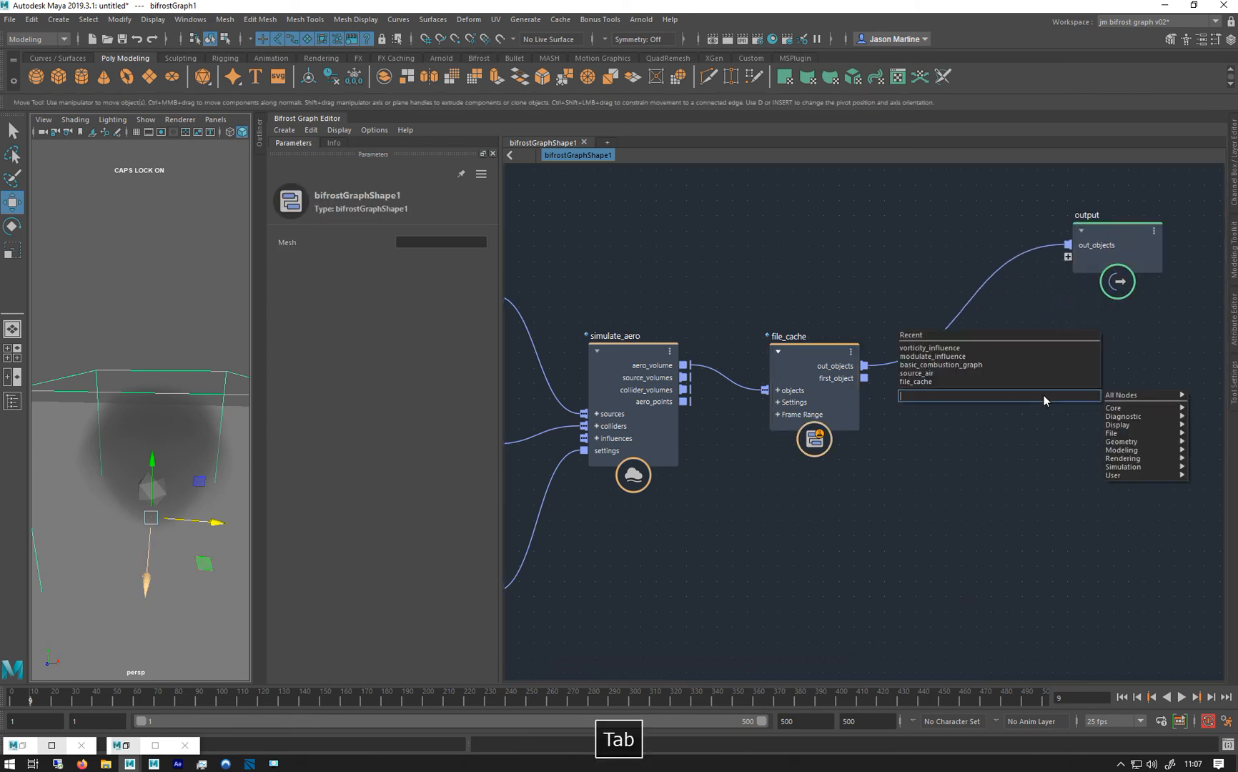
{"action": "type", "text": "ASSI"}
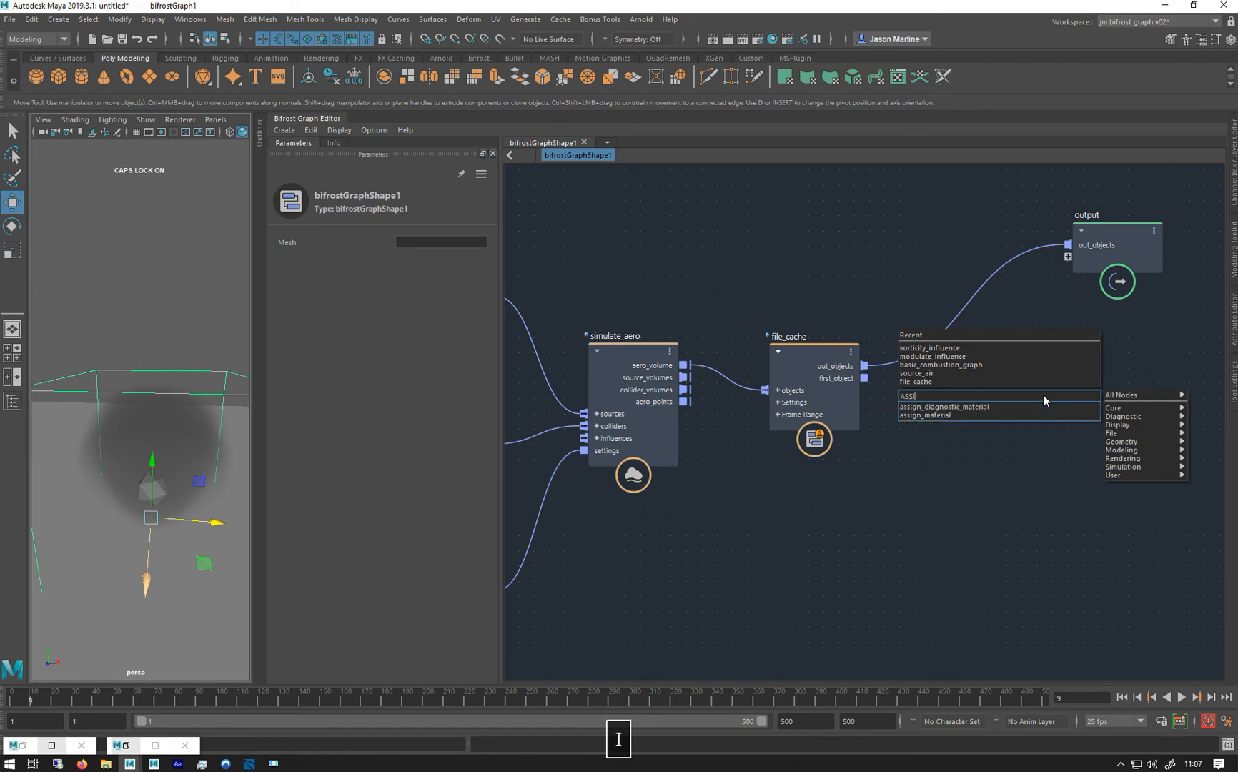
{"action": "left_click", "coordinate": [948, 414]}
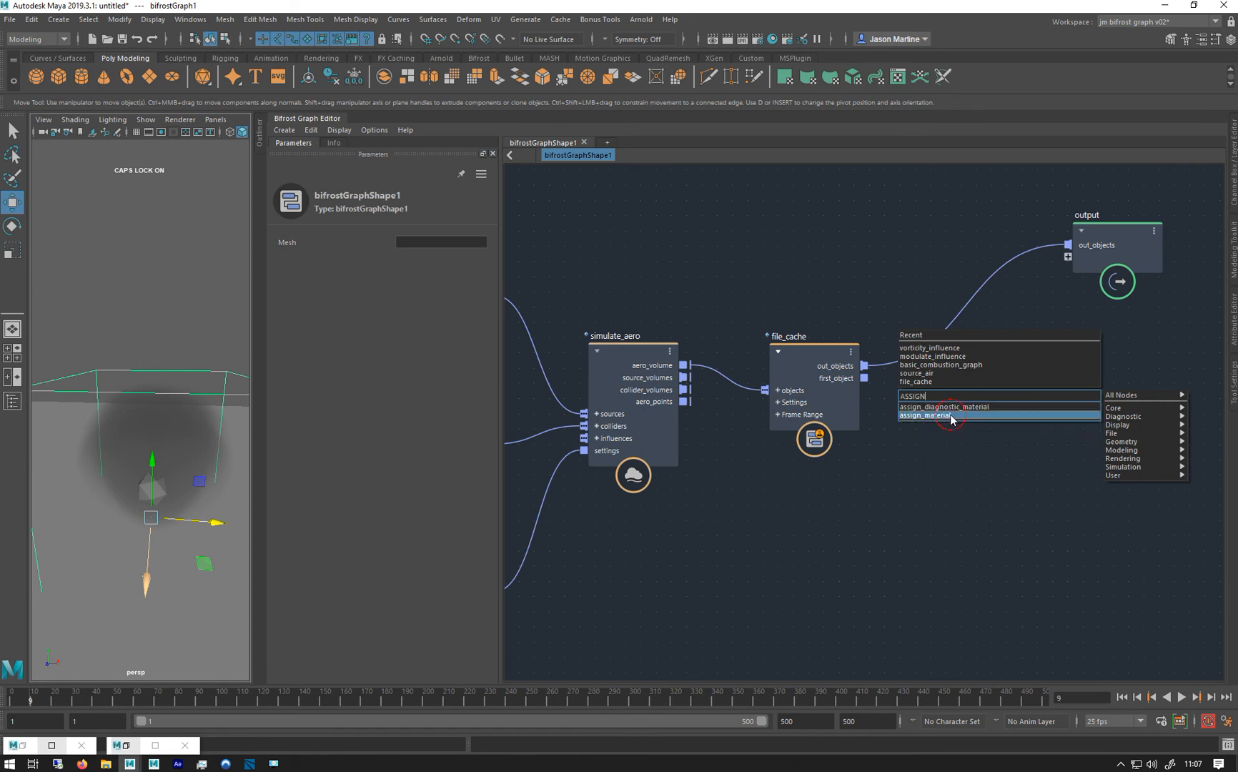
{"action": "left_click", "coordinate": [925, 414]}
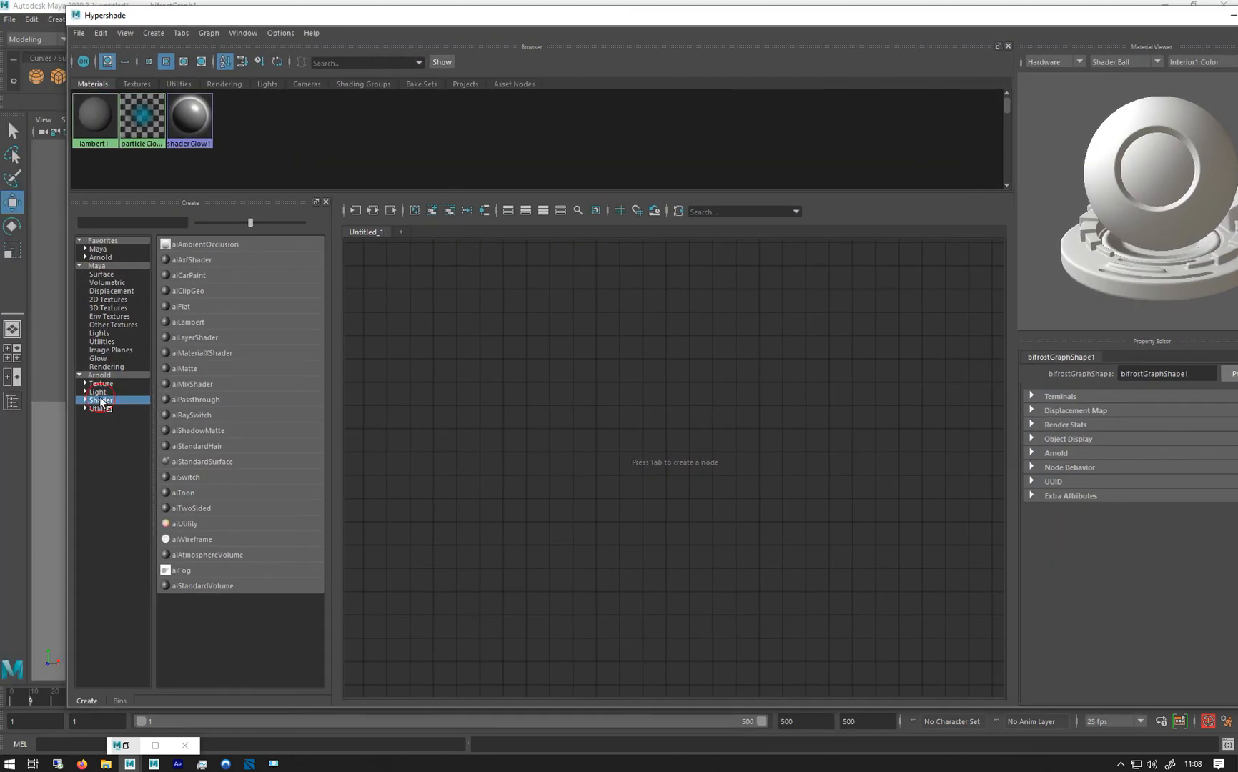
Step: Create aiStandardVolume and connect its material_reference to assign_material's volume_material
{"action": "double_click", "coordinate": [202, 585]}
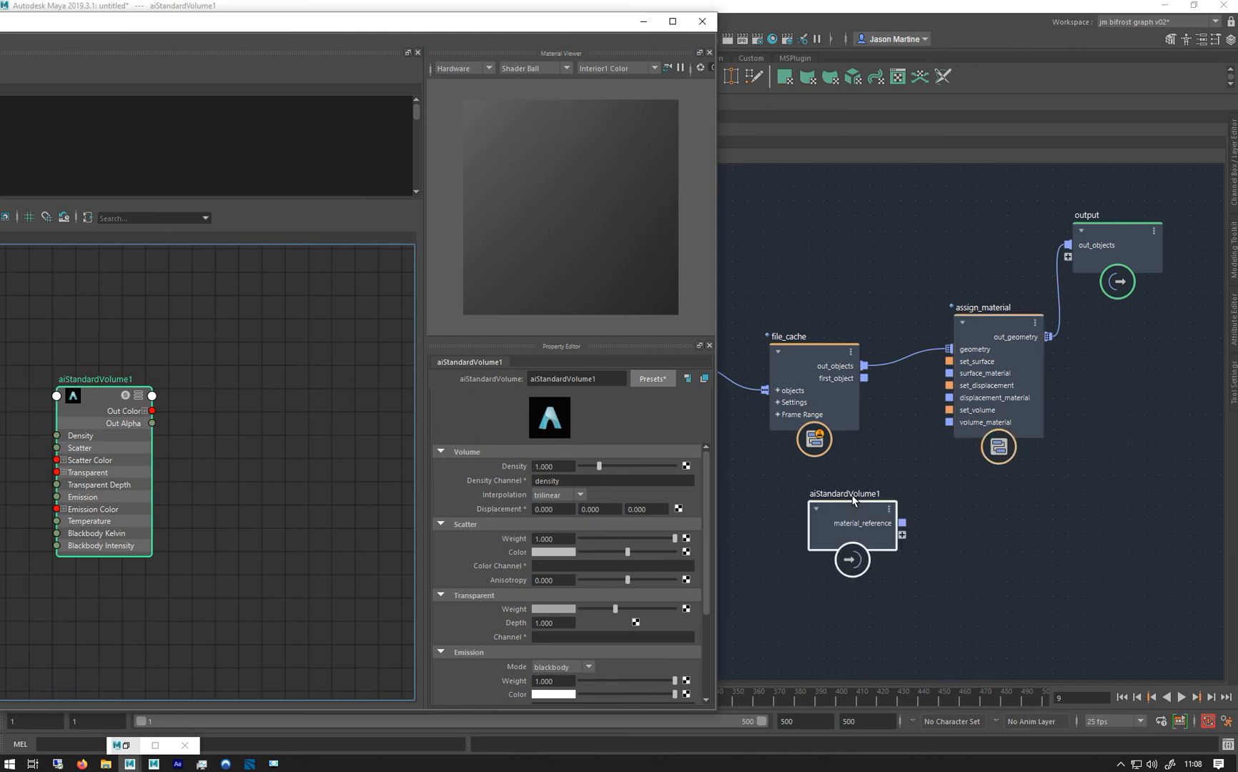
{"action": "mouse_move", "coordinate": [902, 523]}
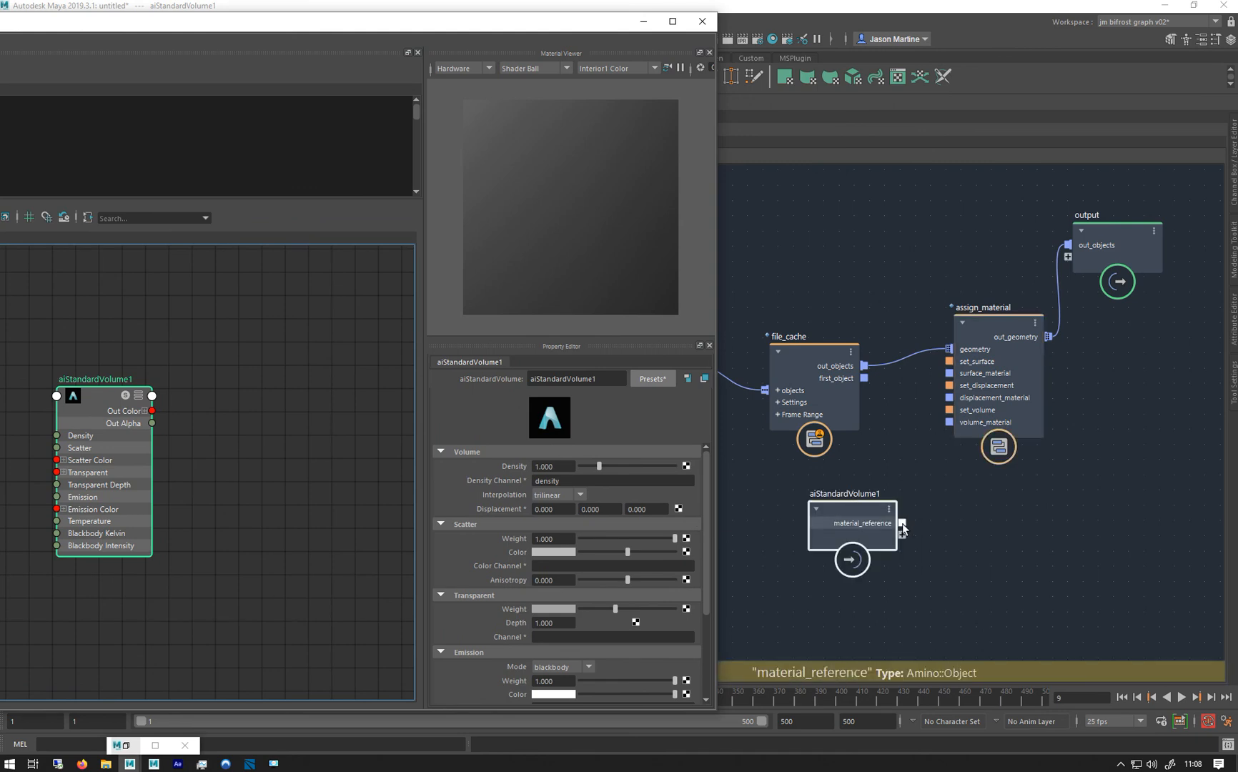
{"action": "left_click_drag", "start_coordinate": [901, 535], "coordinate": [953, 422]}
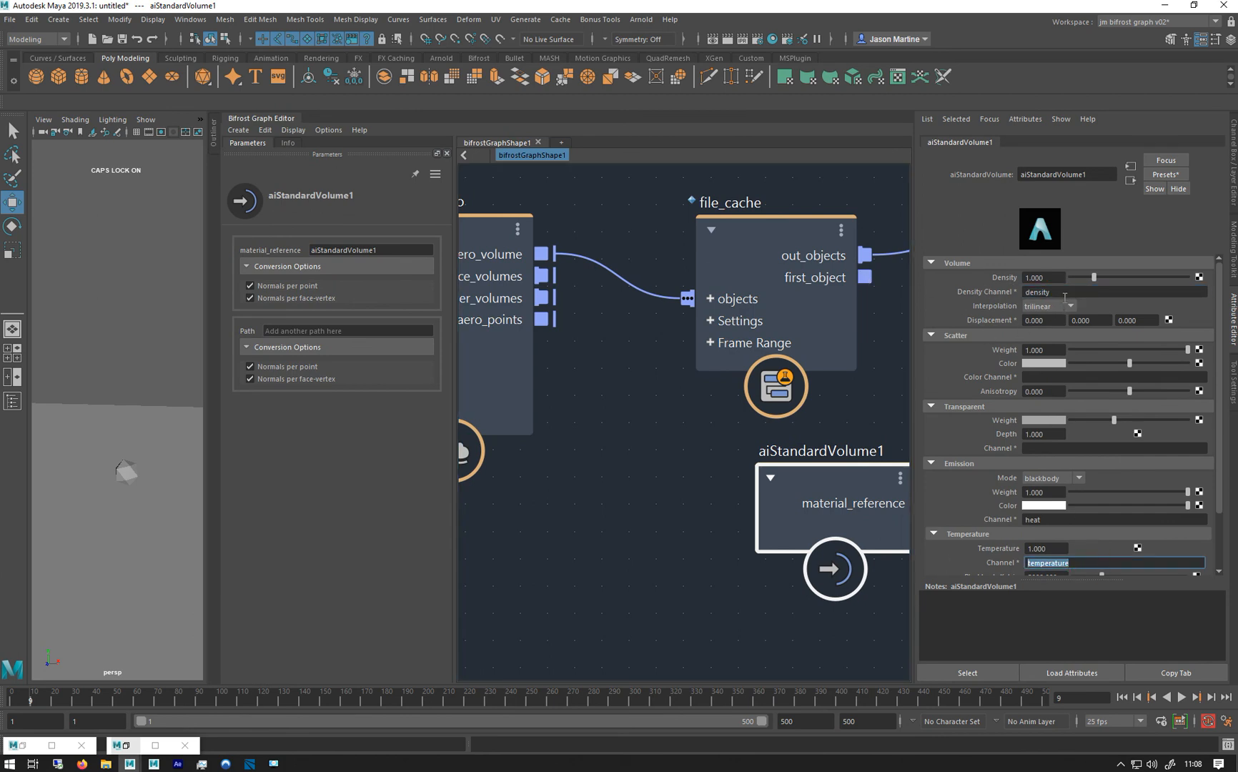
Step: Apply a volume preset to aiStandardVolume1 and set its density channel to voxel_fog_density
{"action": "left_click", "coordinate": [1165, 174]}
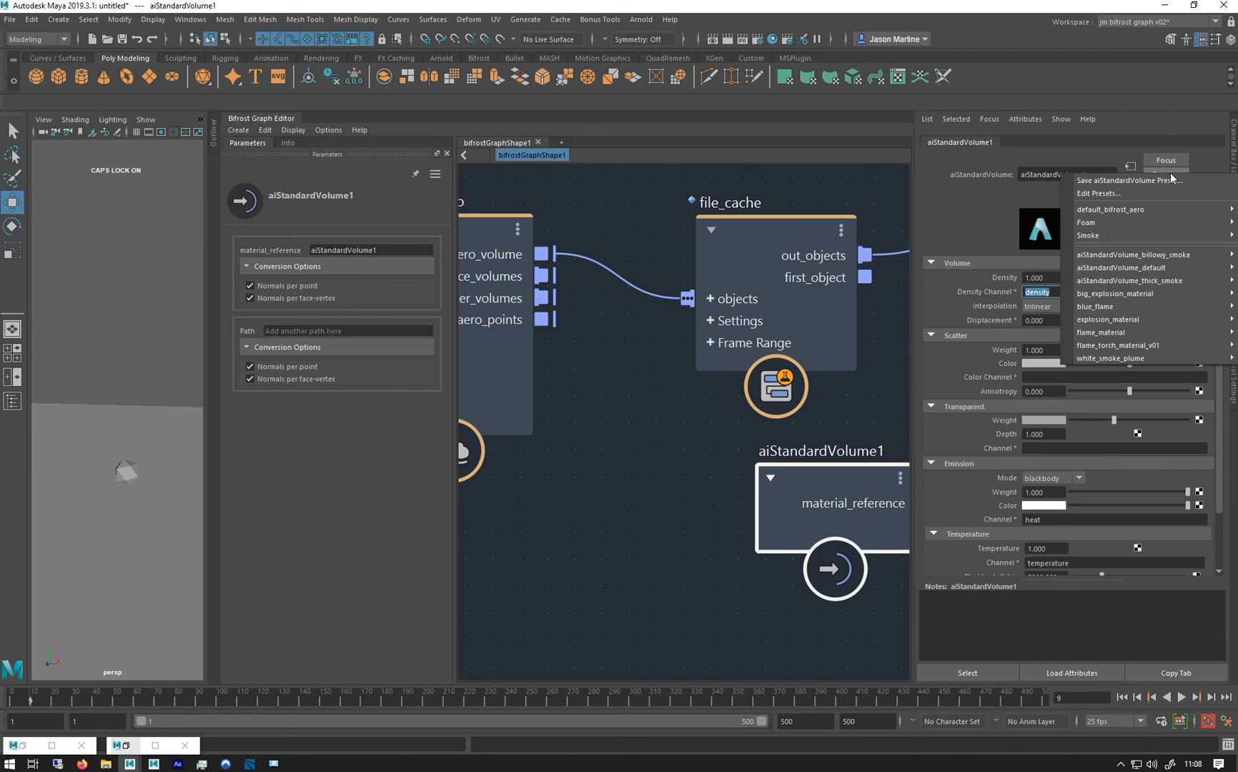
{"action": "mouse_move", "coordinate": [1152, 254]}
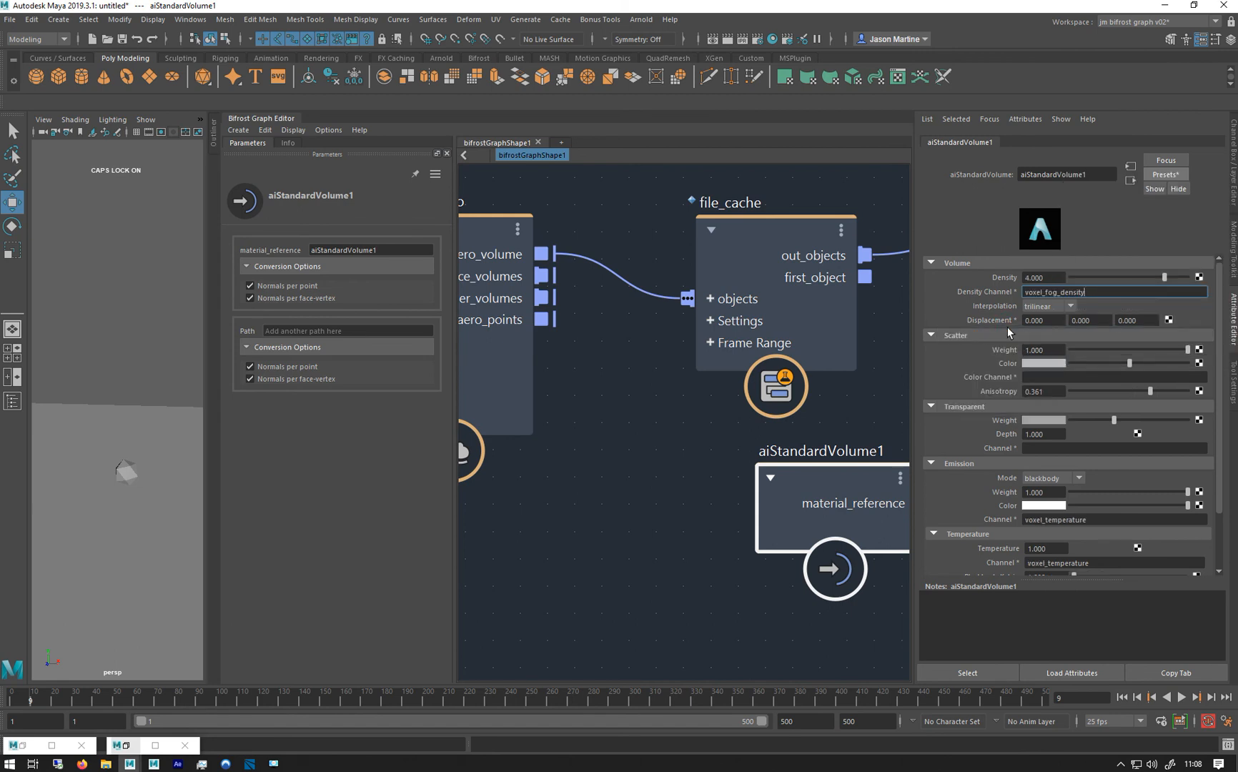
{"action": "double_click", "coordinate": [1058, 291]}
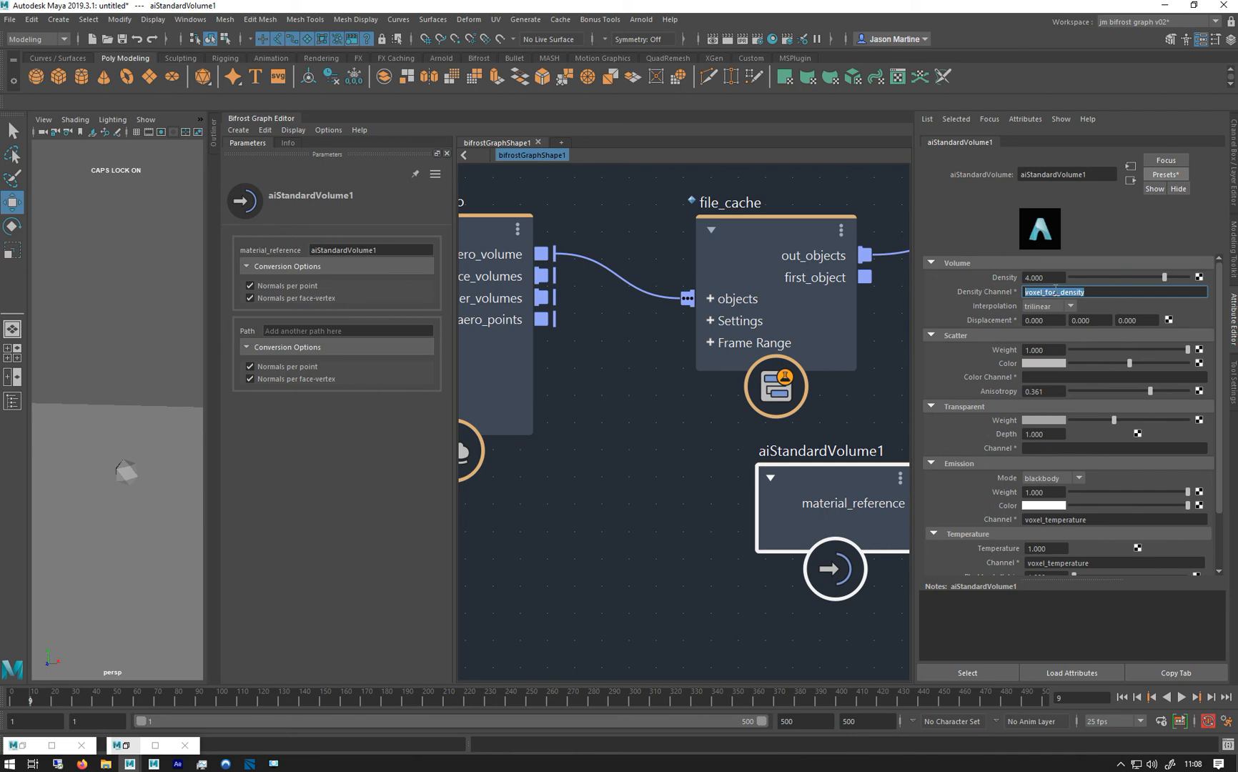
{"action": "type", "text": "voxel_fog_density"}
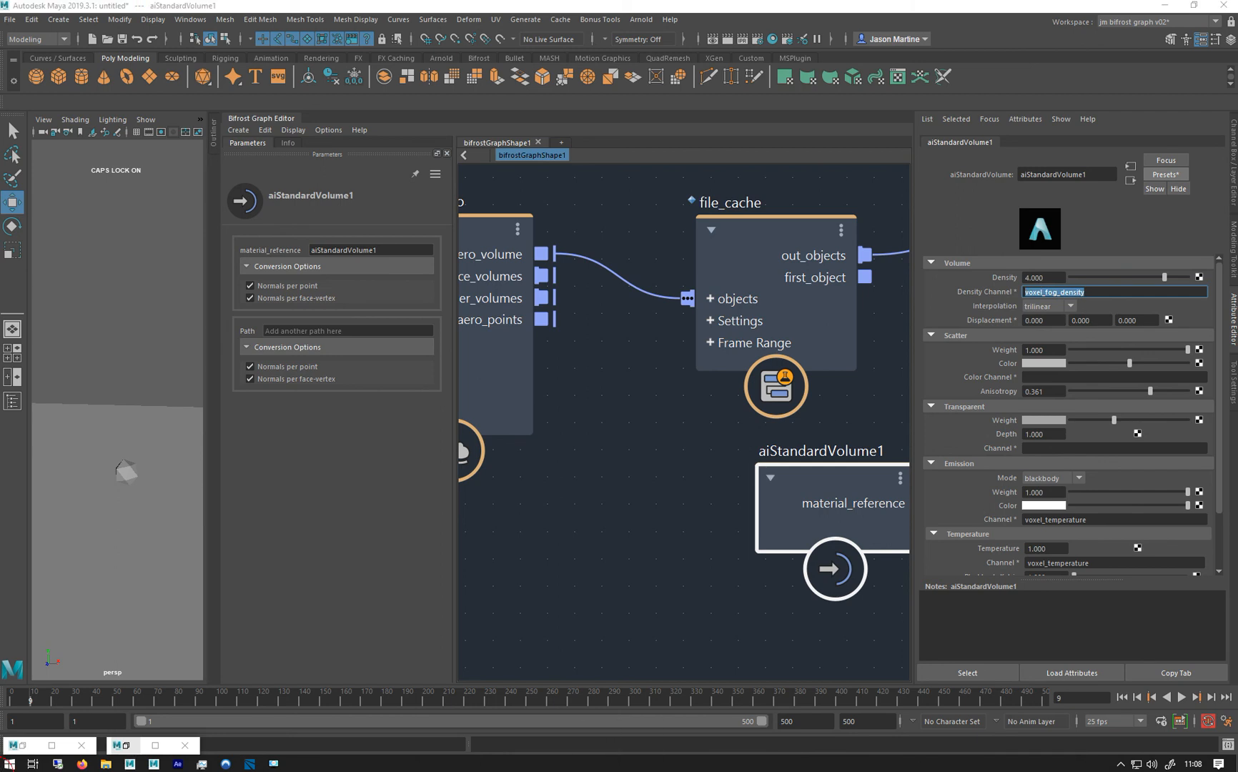
{"action": "left_click", "coordinate": [8, 764]}
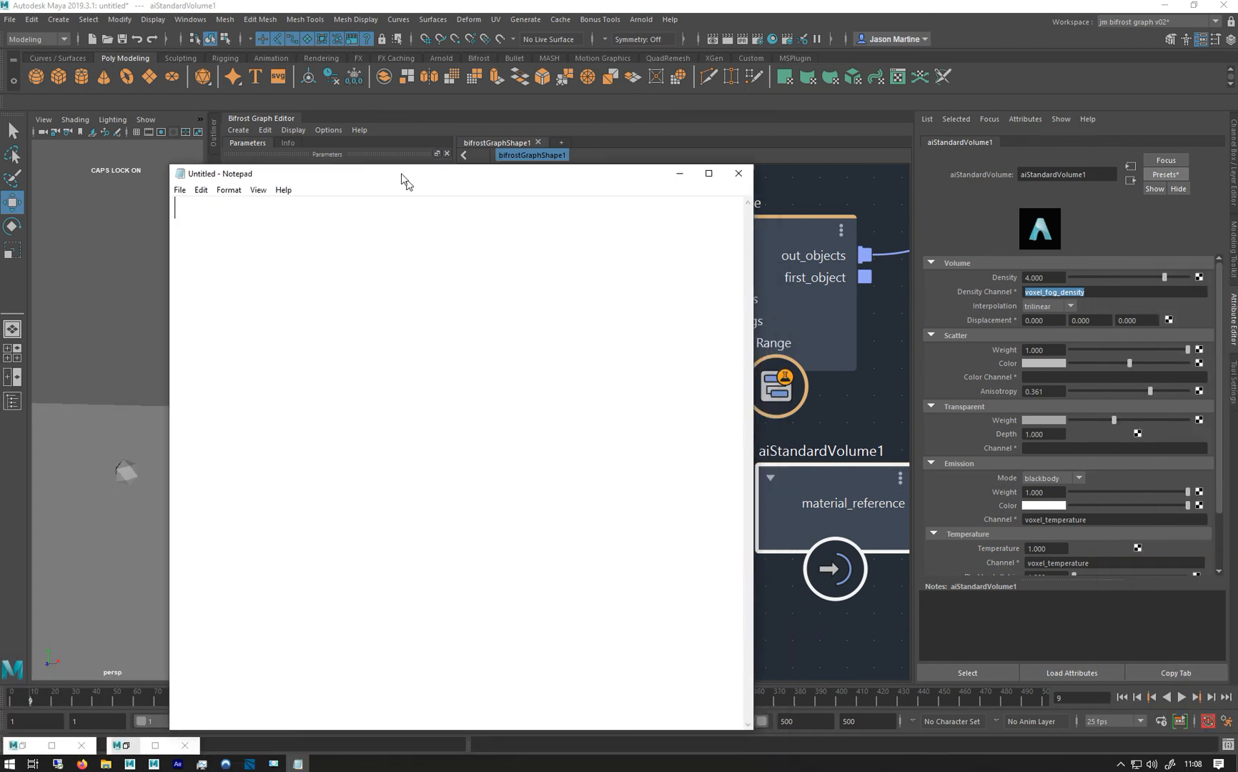
Step: Paste voxel_fog_density into Notepad and review the emission channel and emission modes
{"action": "key", "text": "ctrl+v"}
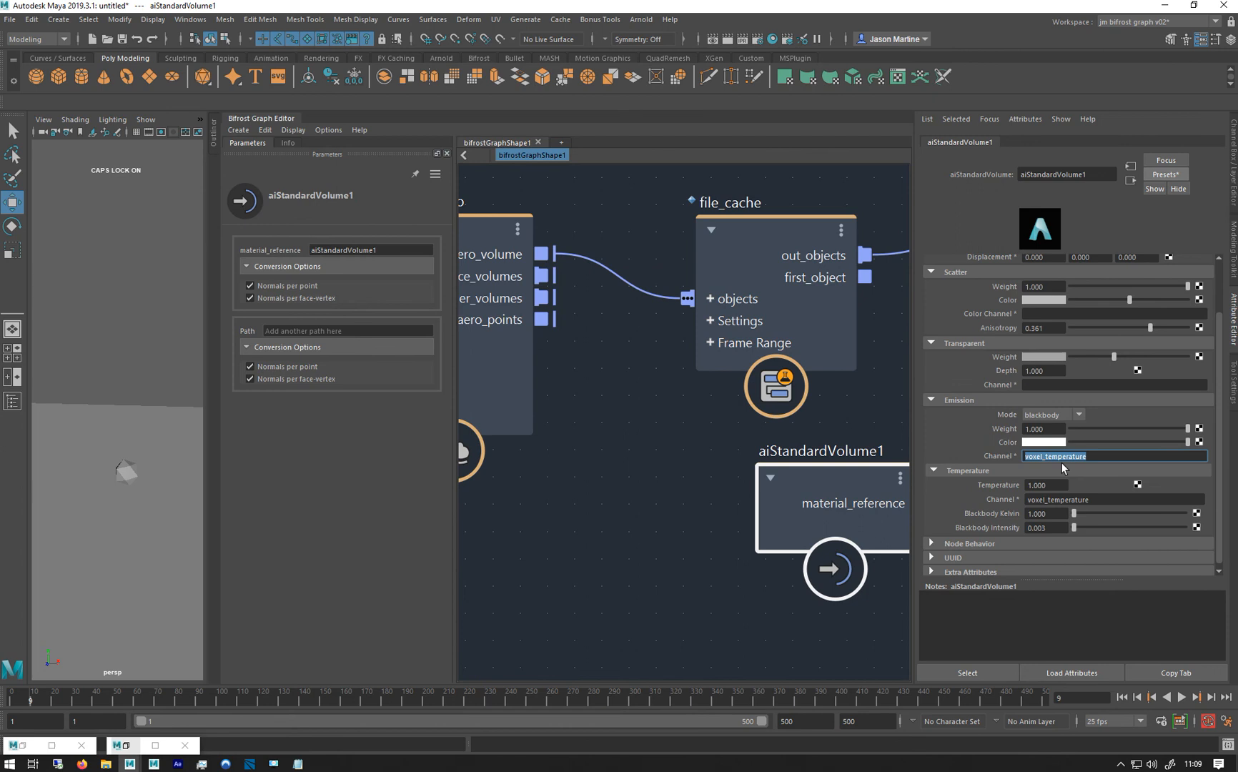
{"action": "left_click", "coordinate": [1078, 414]}
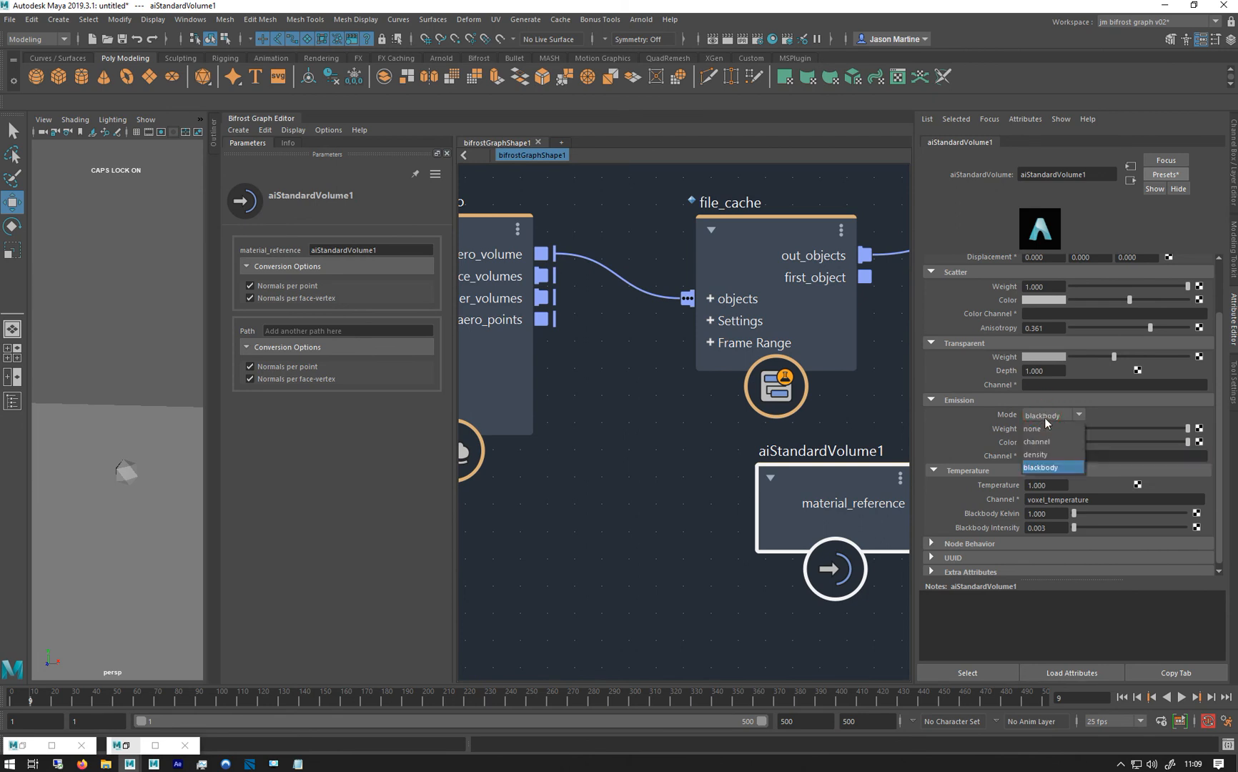
{"action": "left_click", "coordinate": [1041, 466]}
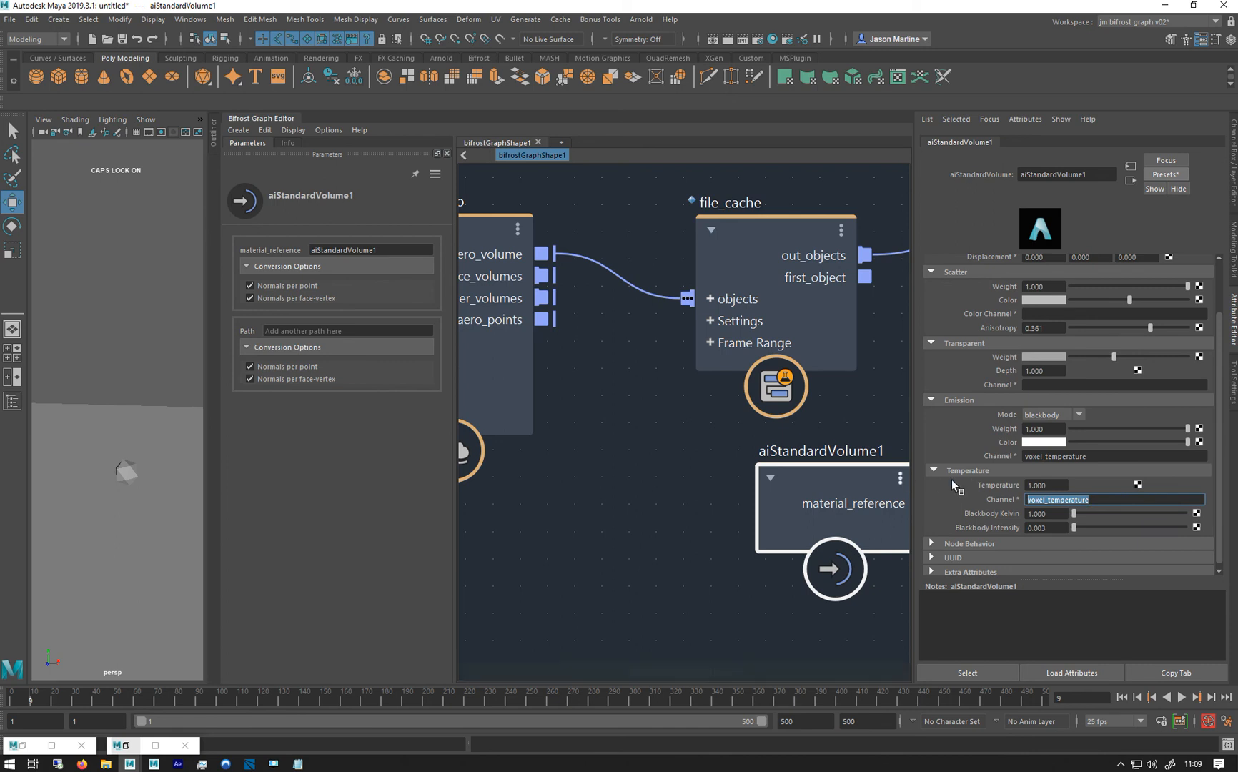
{"action": "mouse_move", "coordinate": [990, 550]}
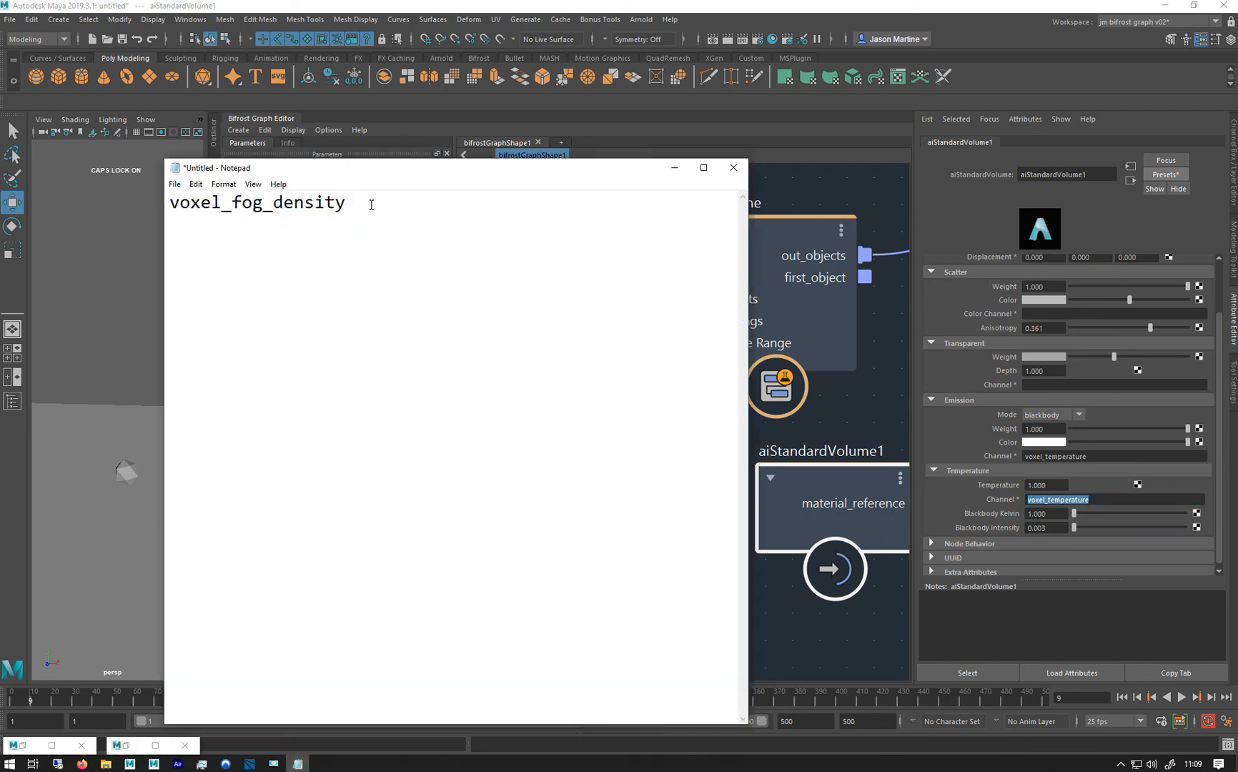
{"action": "key", "text": "ctrl+v"}
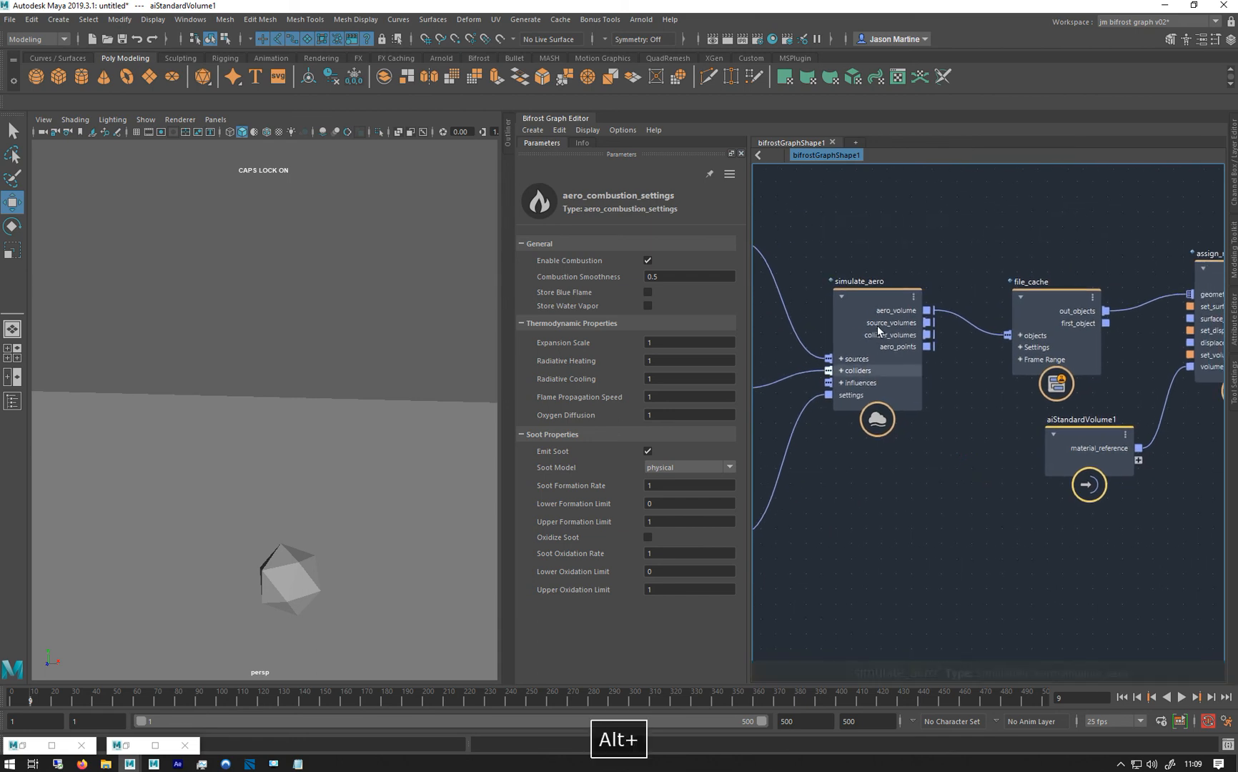
Step: Set aero_solver_settings Style to fluffy and replay the simulation from the first frame
{"action": "left_click", "coordinate": [1054, 282]}
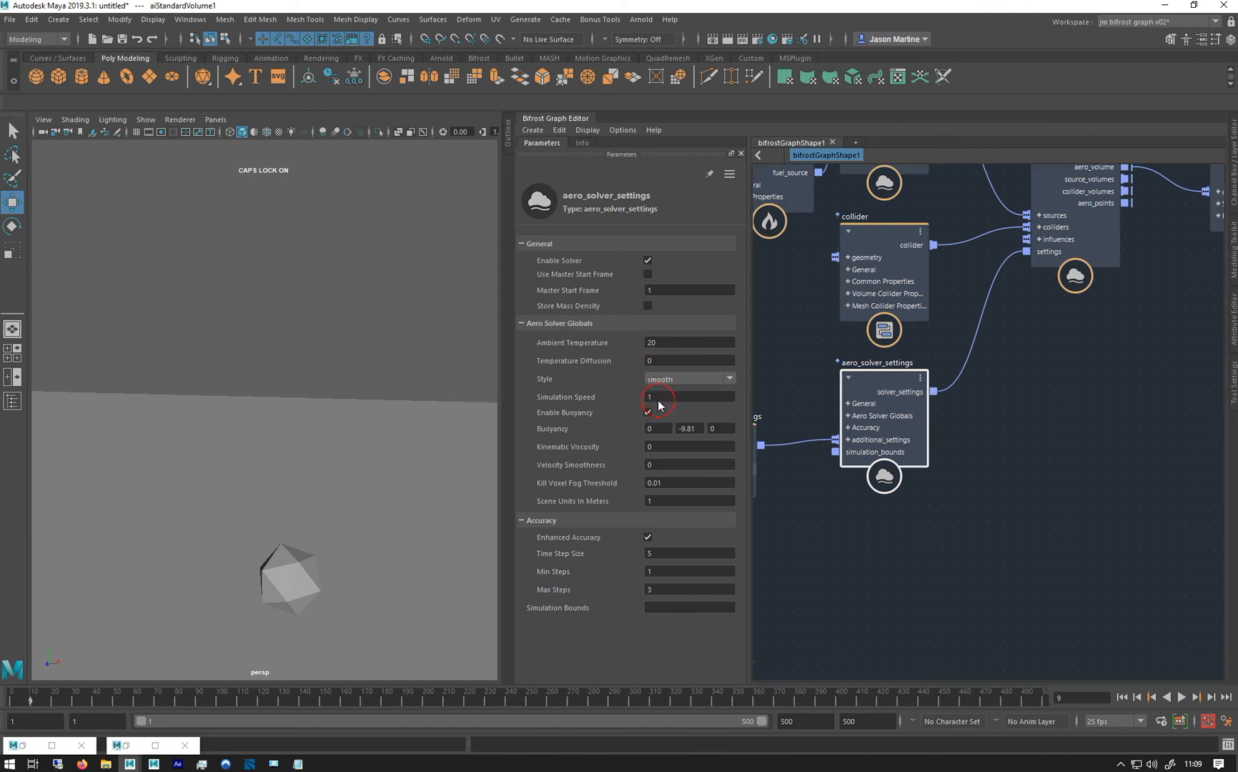
{"action": "left_click", "coordinate": [686, 379]}
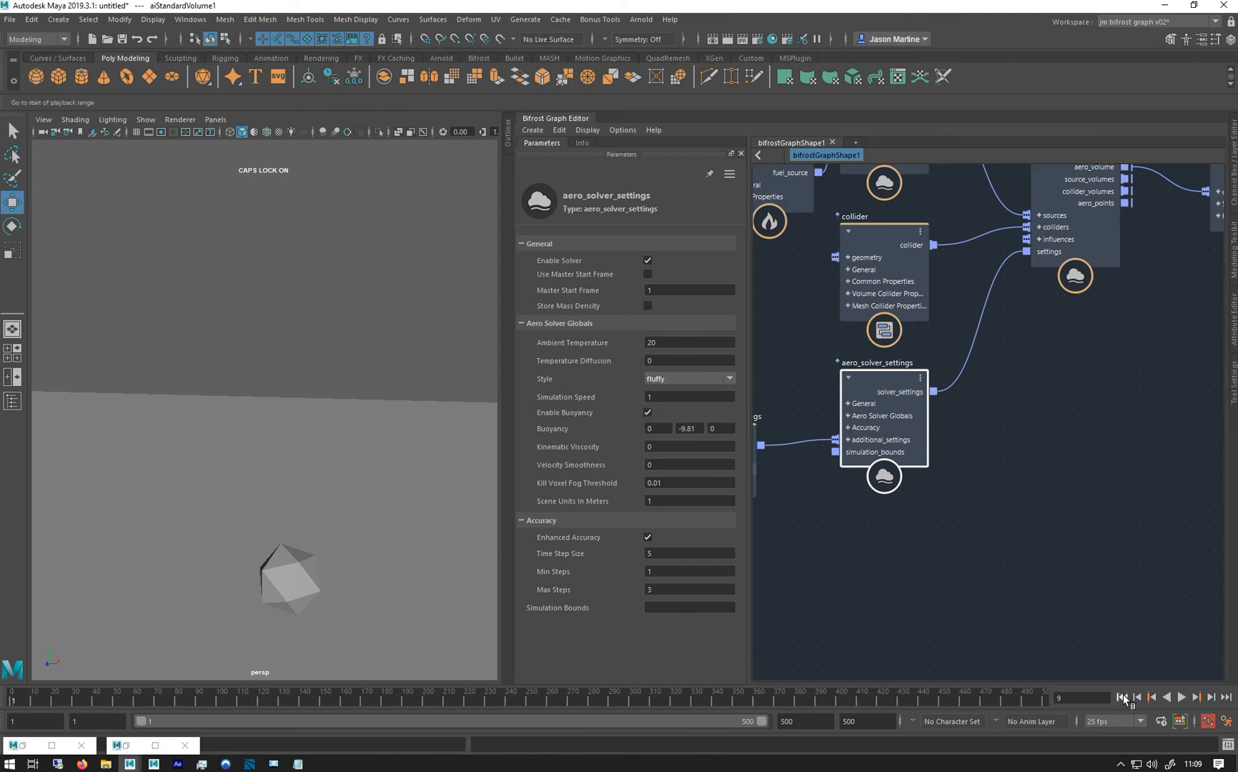
{"action": "left_click", "coordinate": [1123, 697]}
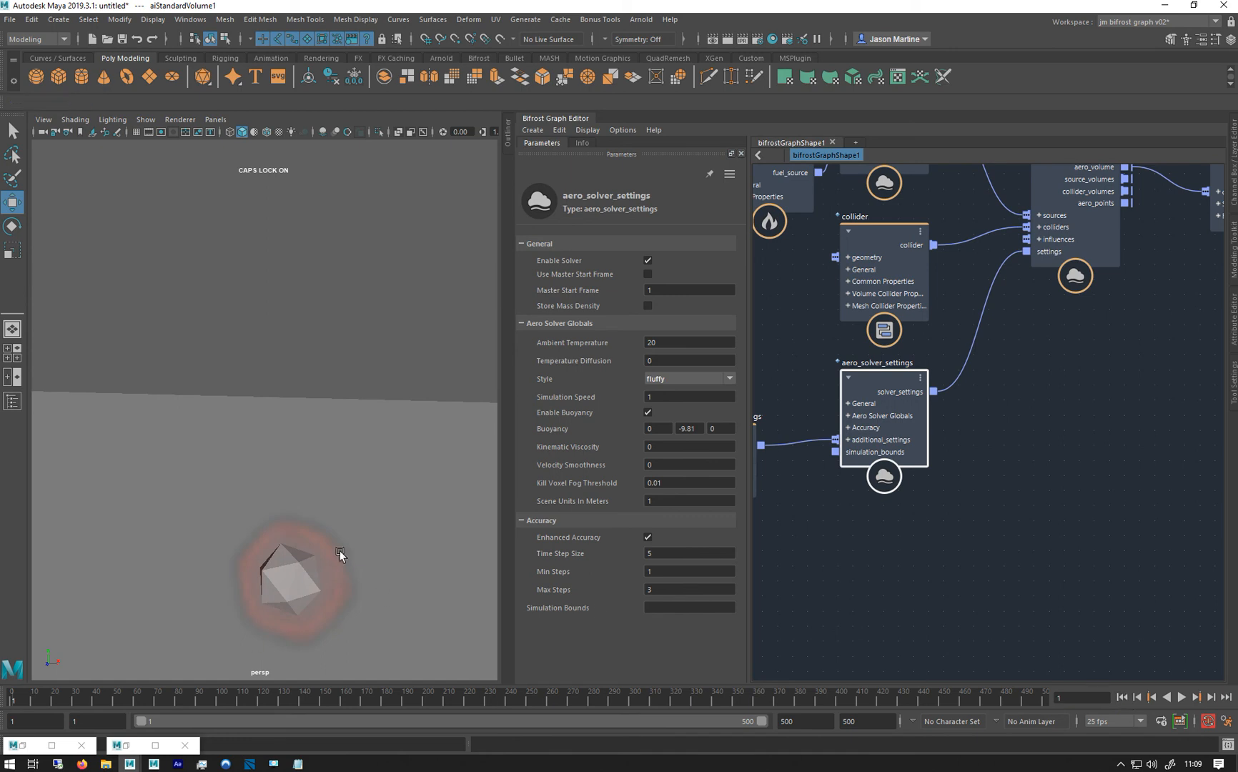
{"action": "left_click", "coordinate": [1199, 698]}
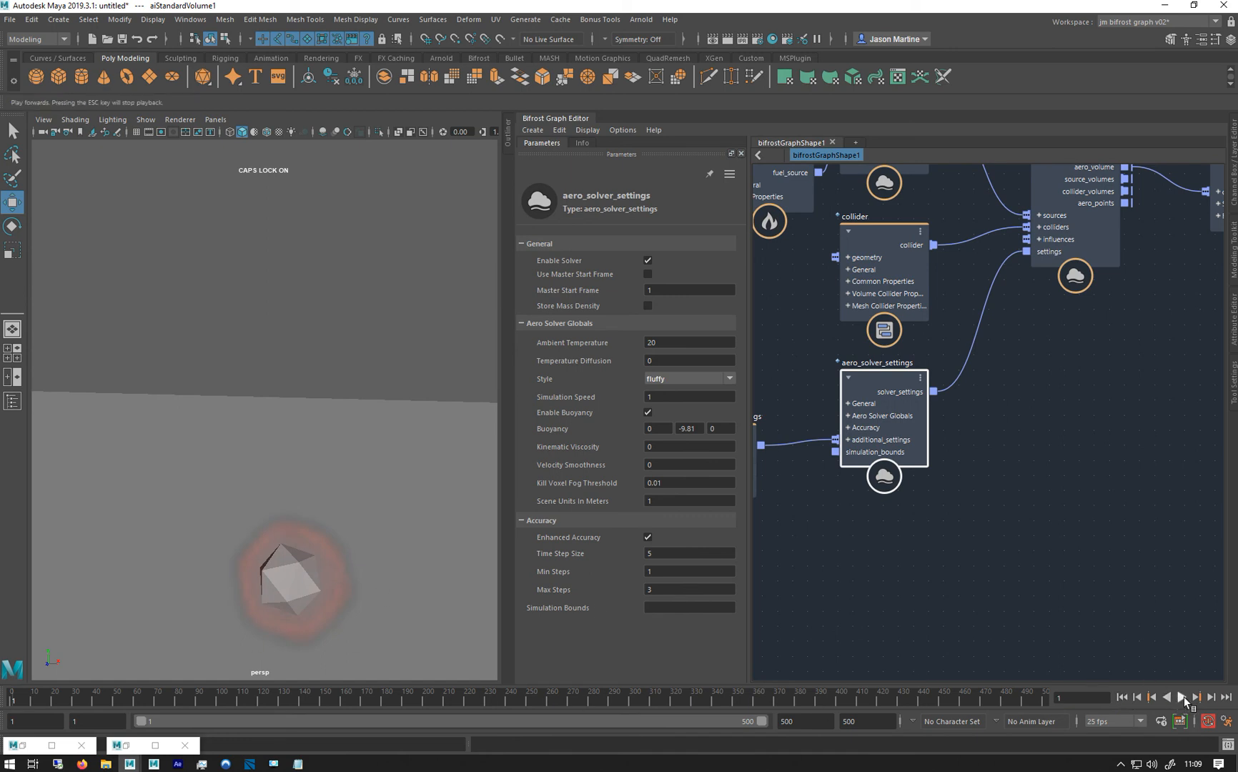
{"action": "left_click", "coordinate": [1183, 698]}
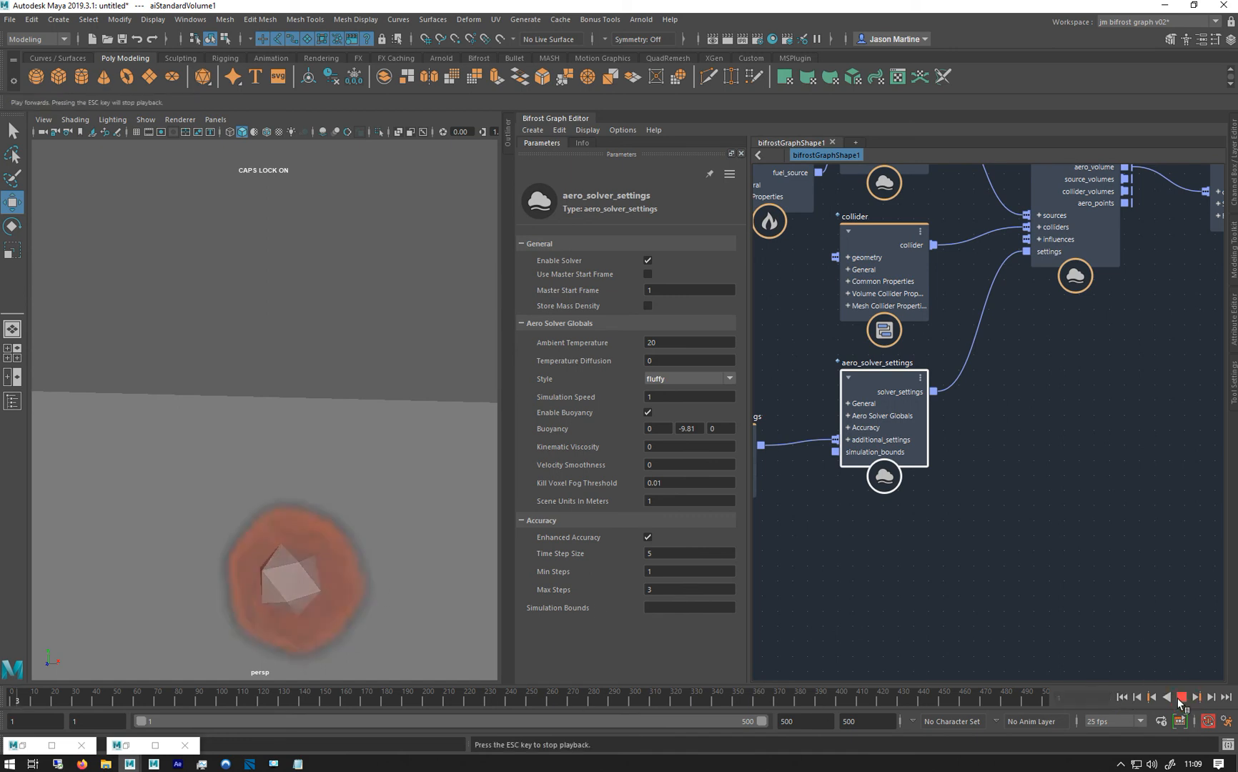